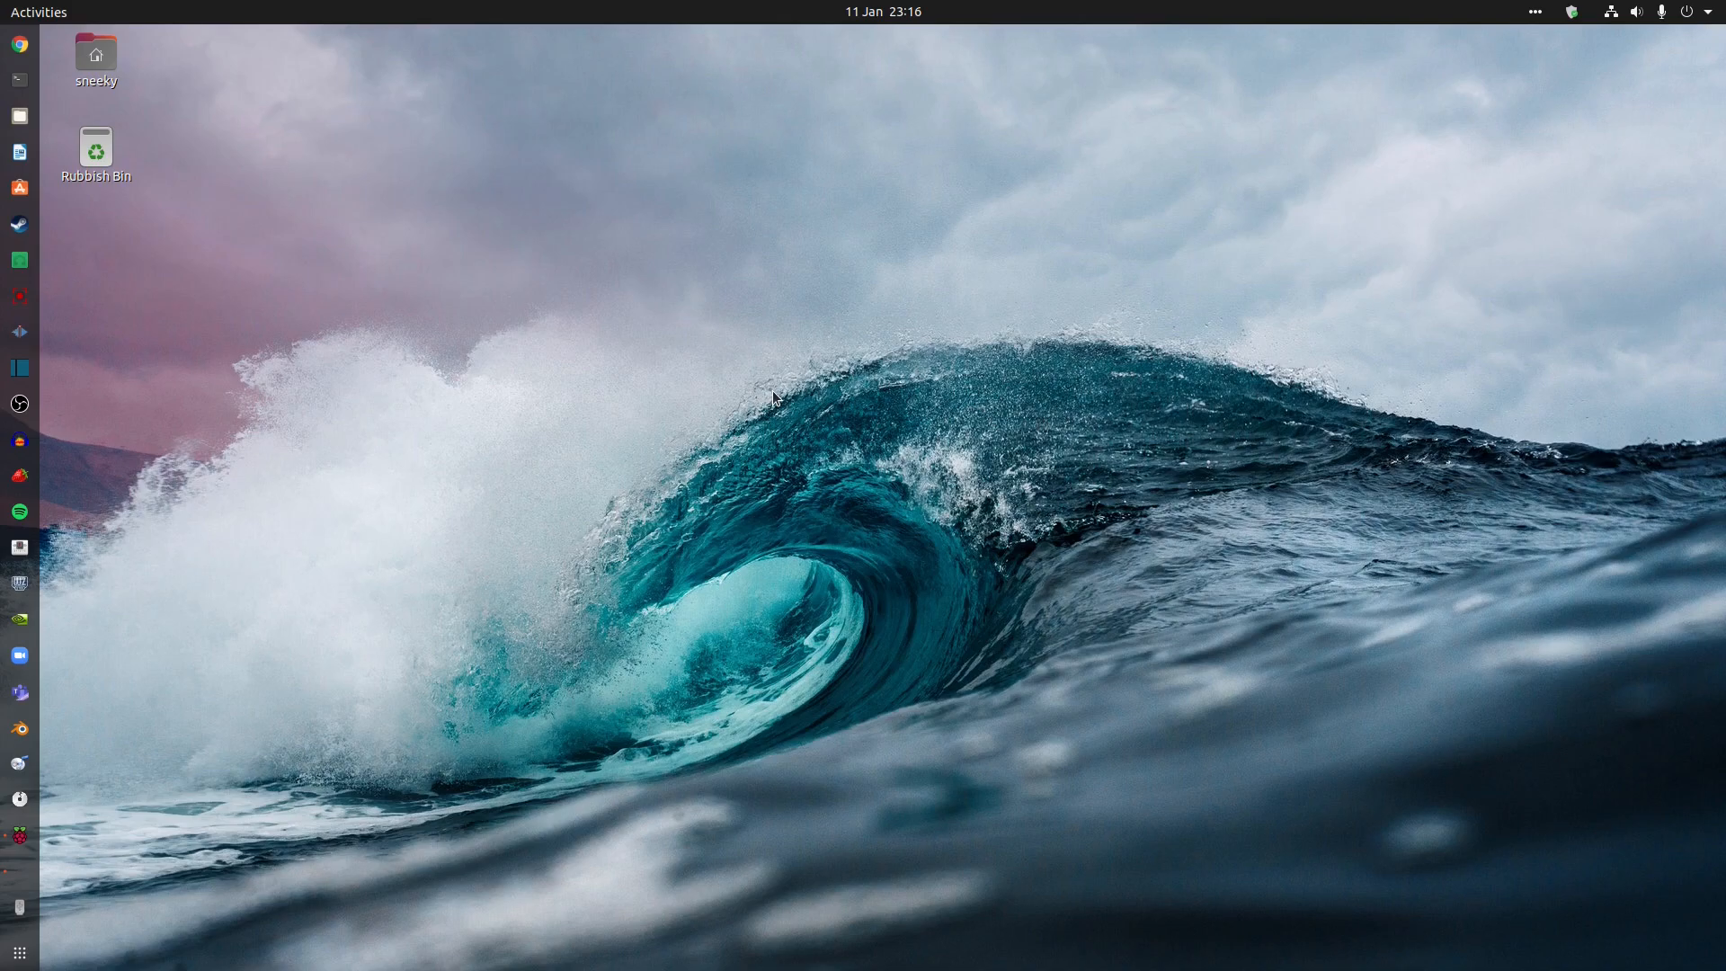
mouse_move(417, 503)
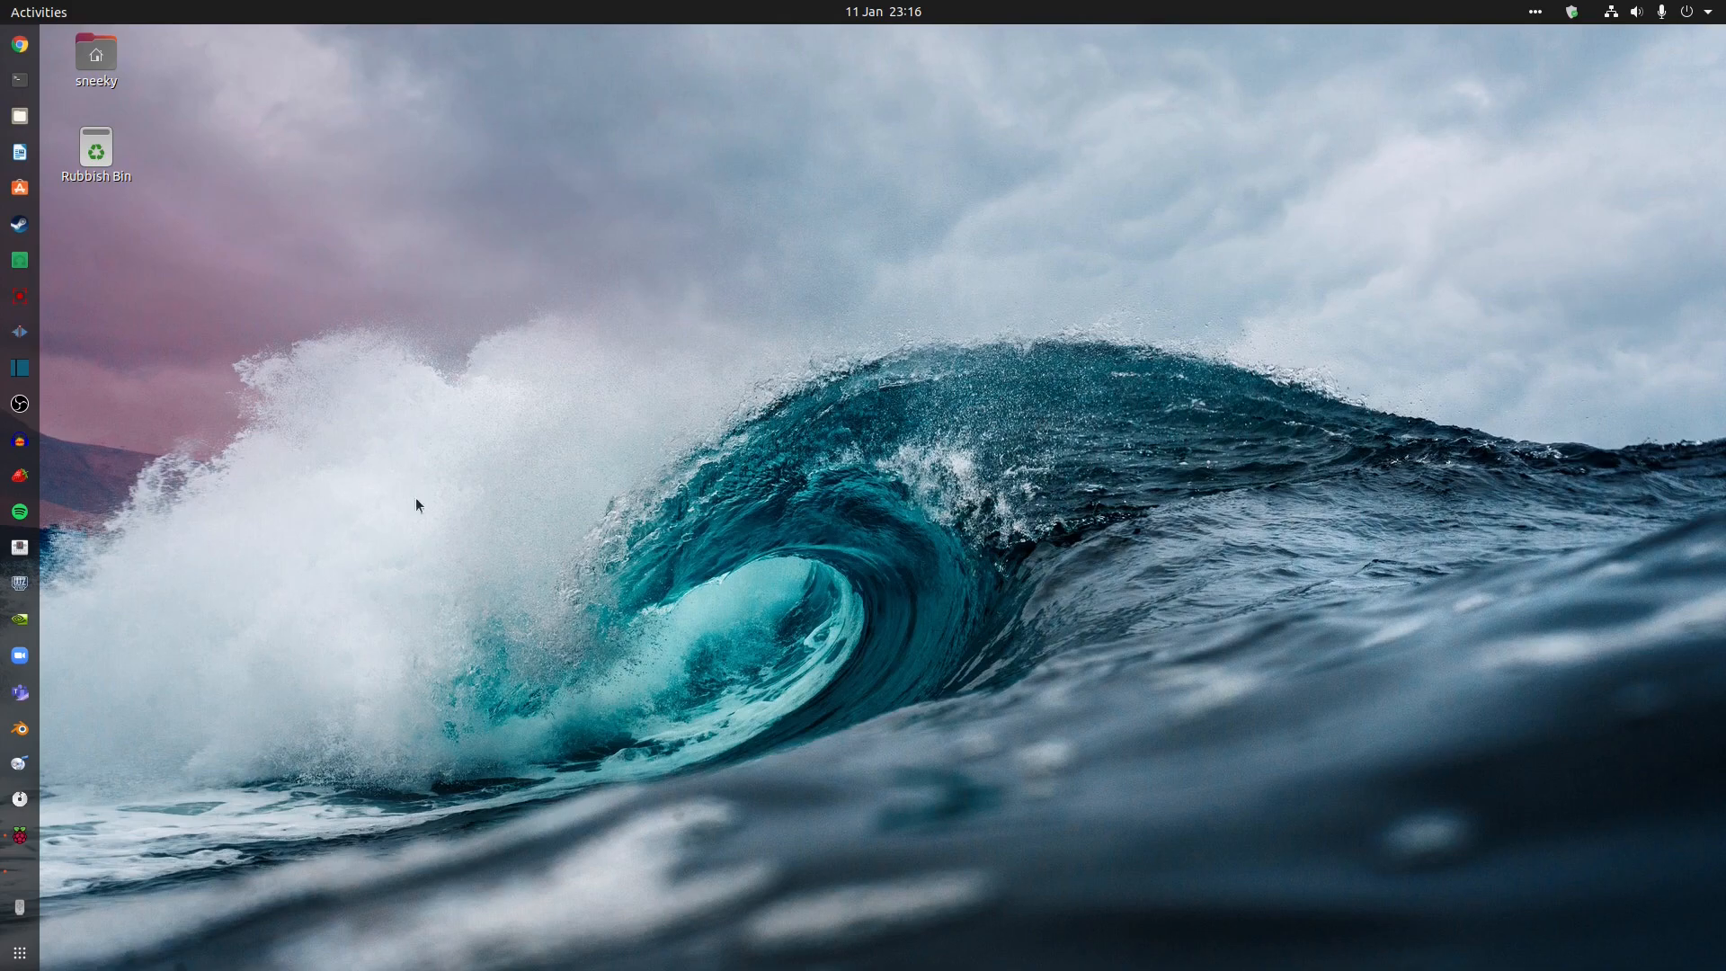
mouse_move(583, 678)
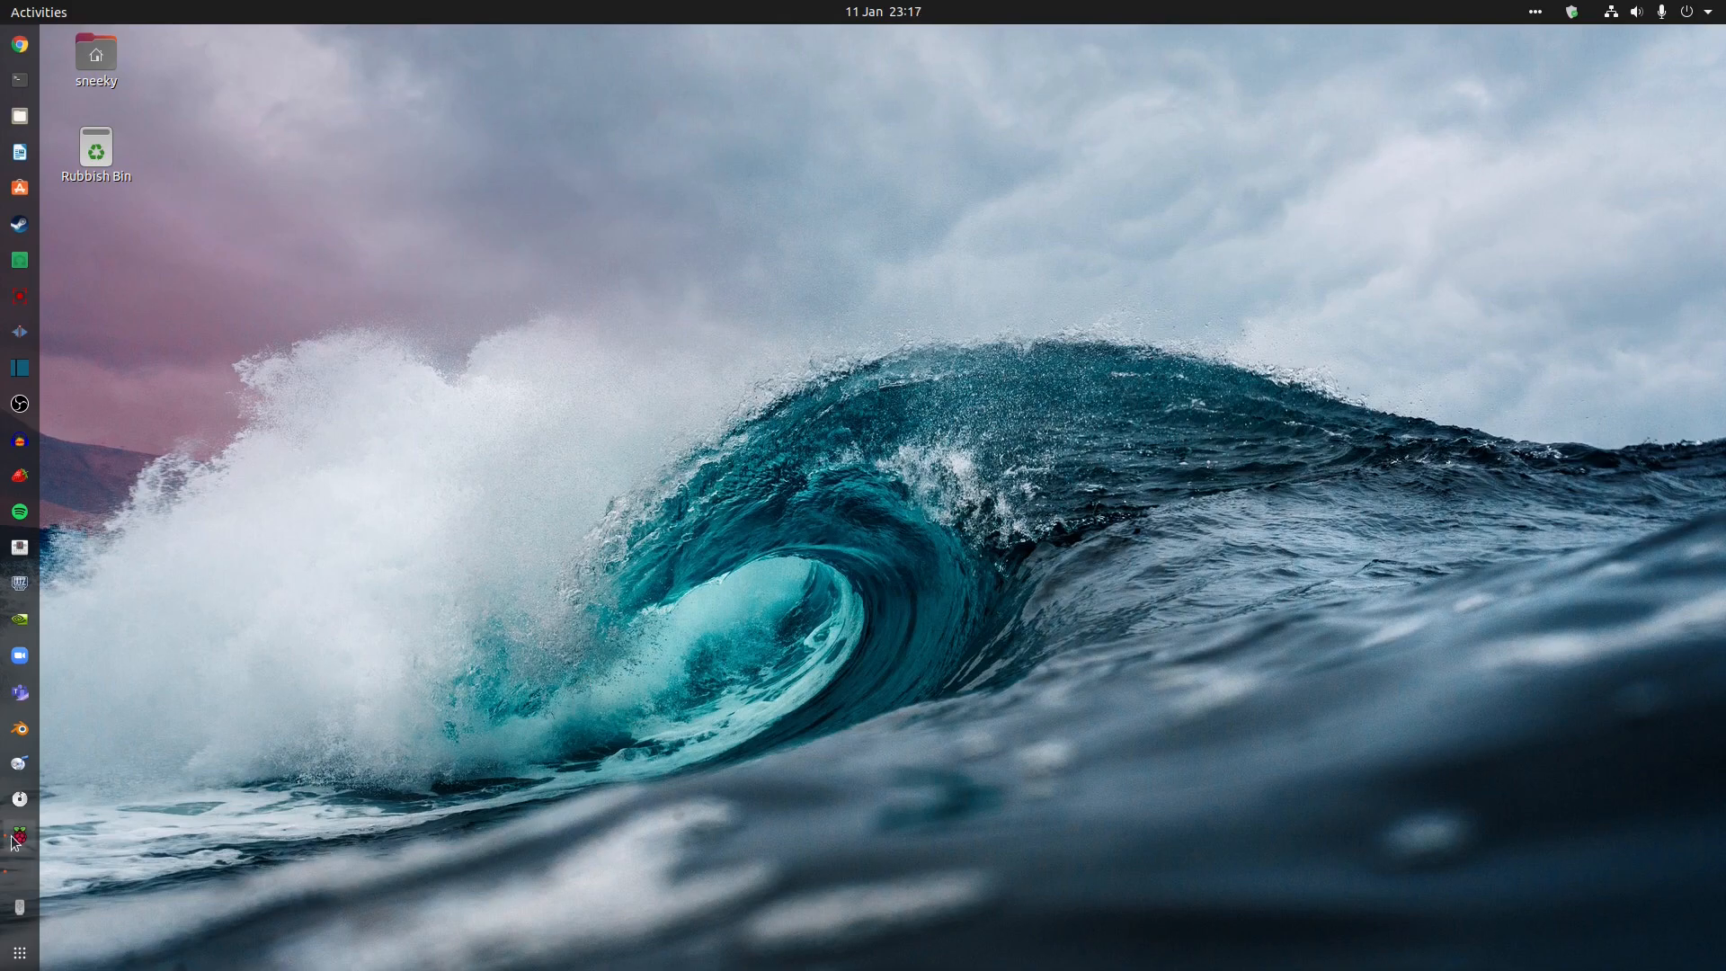
Launch Raspberry Pi Imager v1.5 from the dock
click(18, 838)
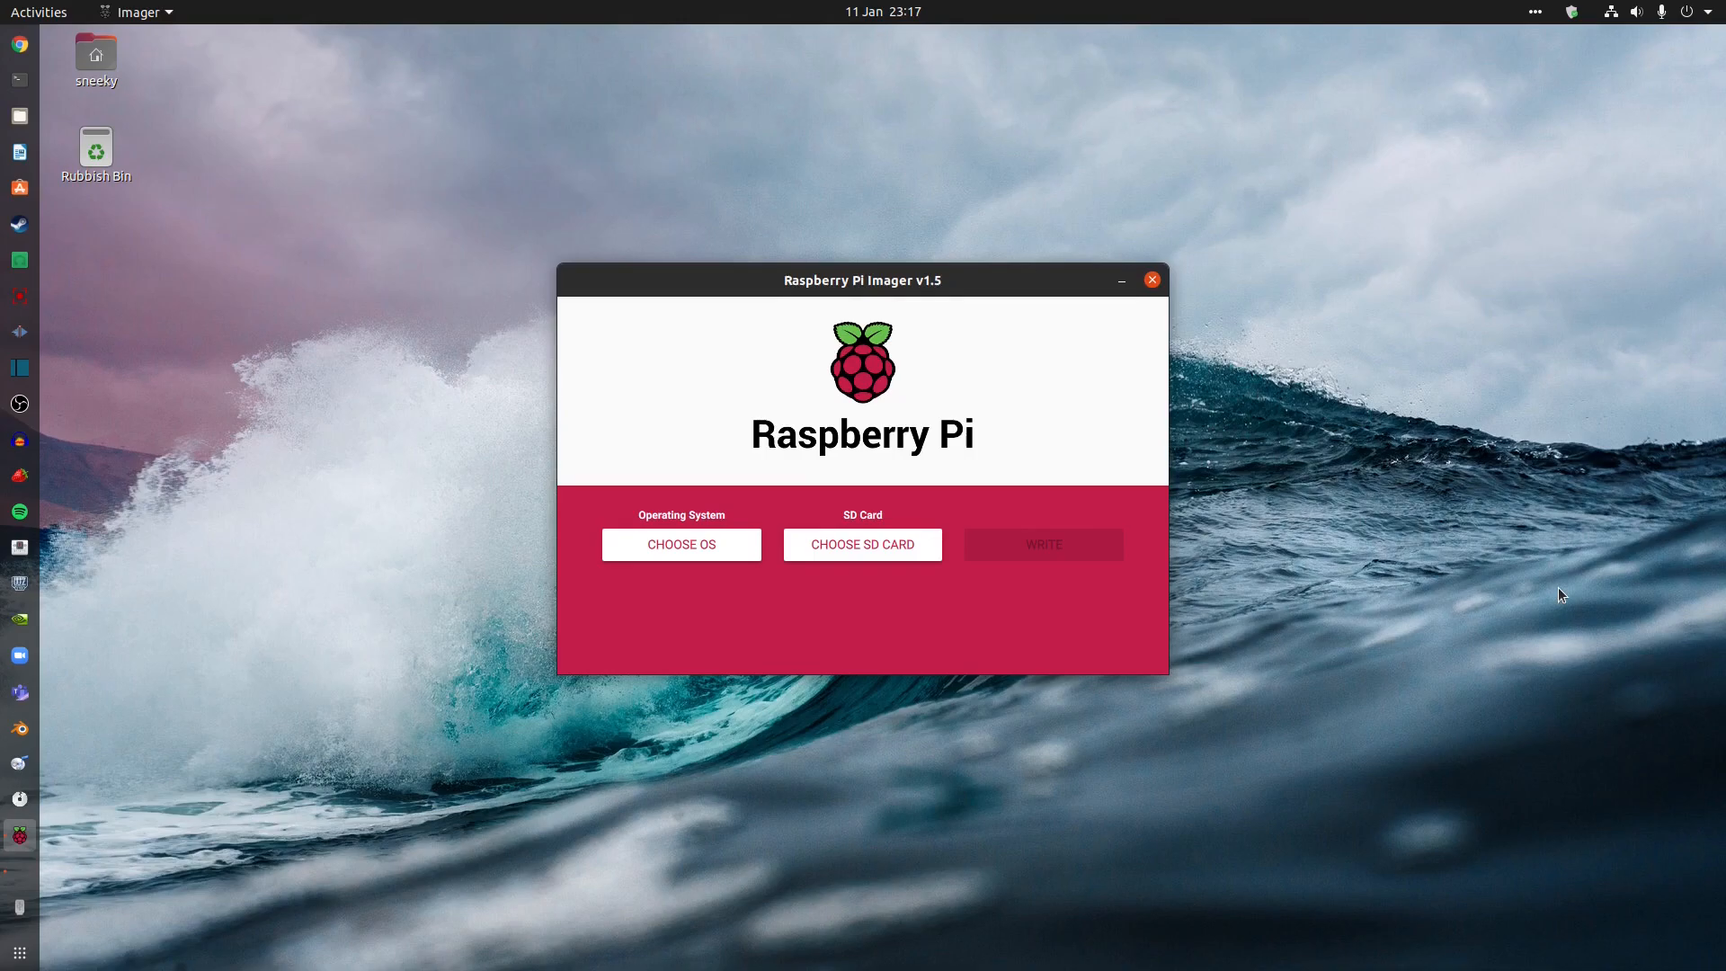
mouse_move(710, 287)
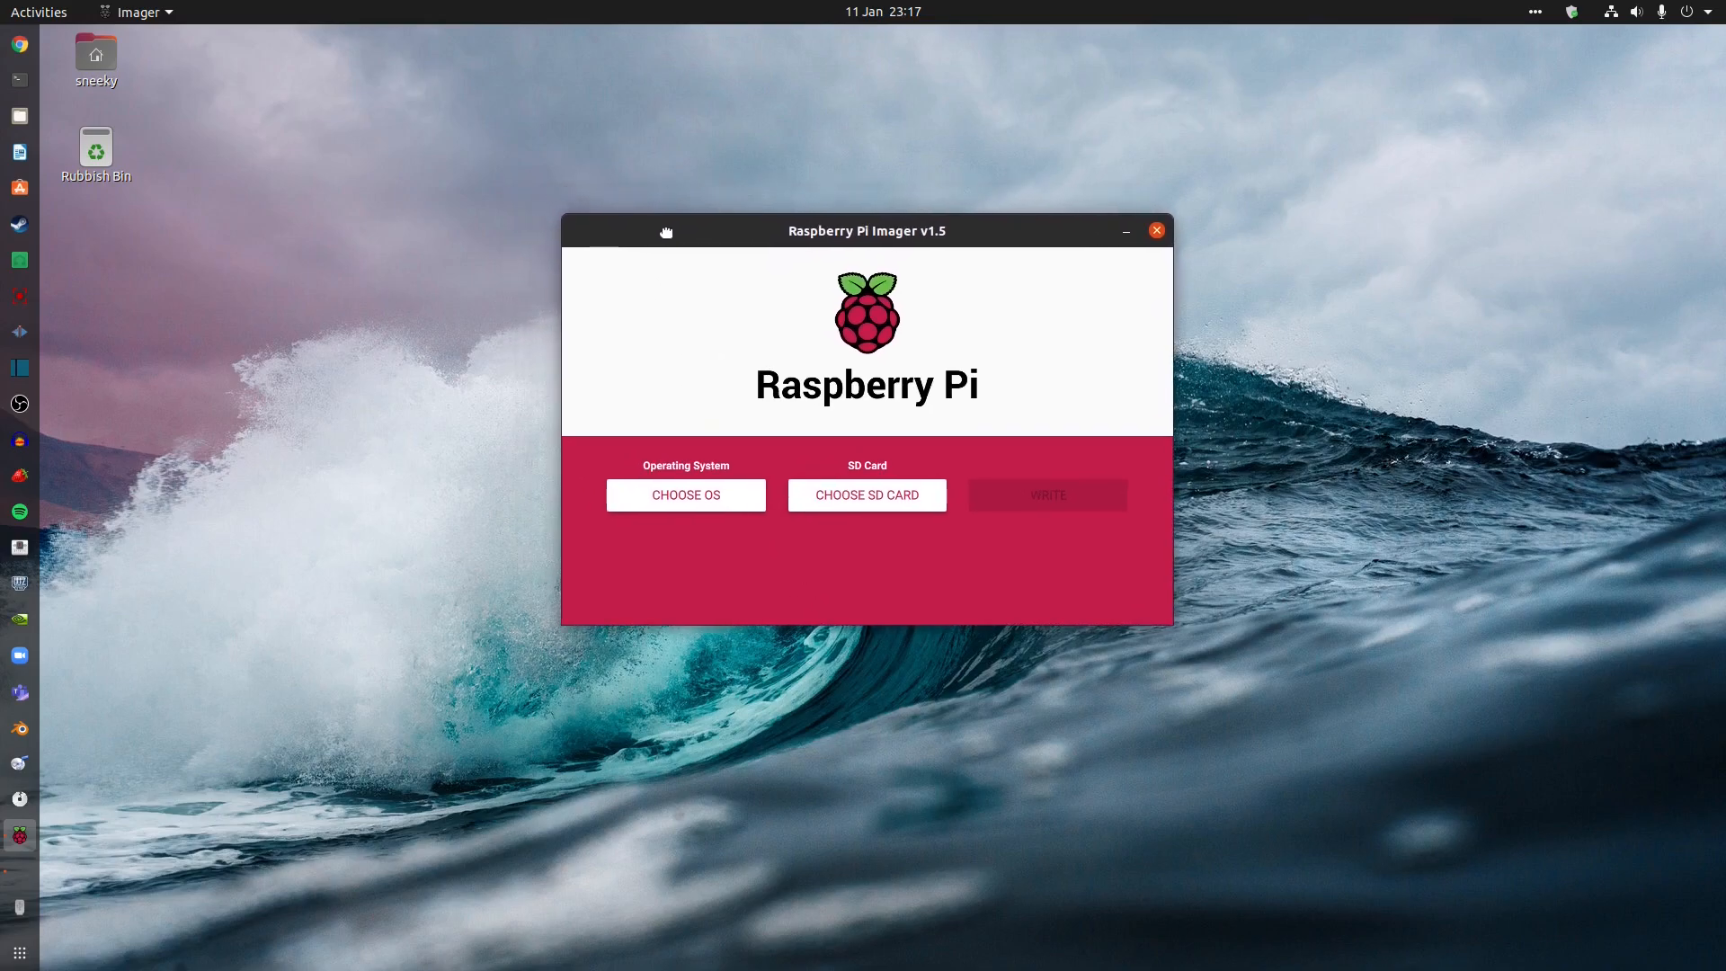
mouse_move(1638, 726)
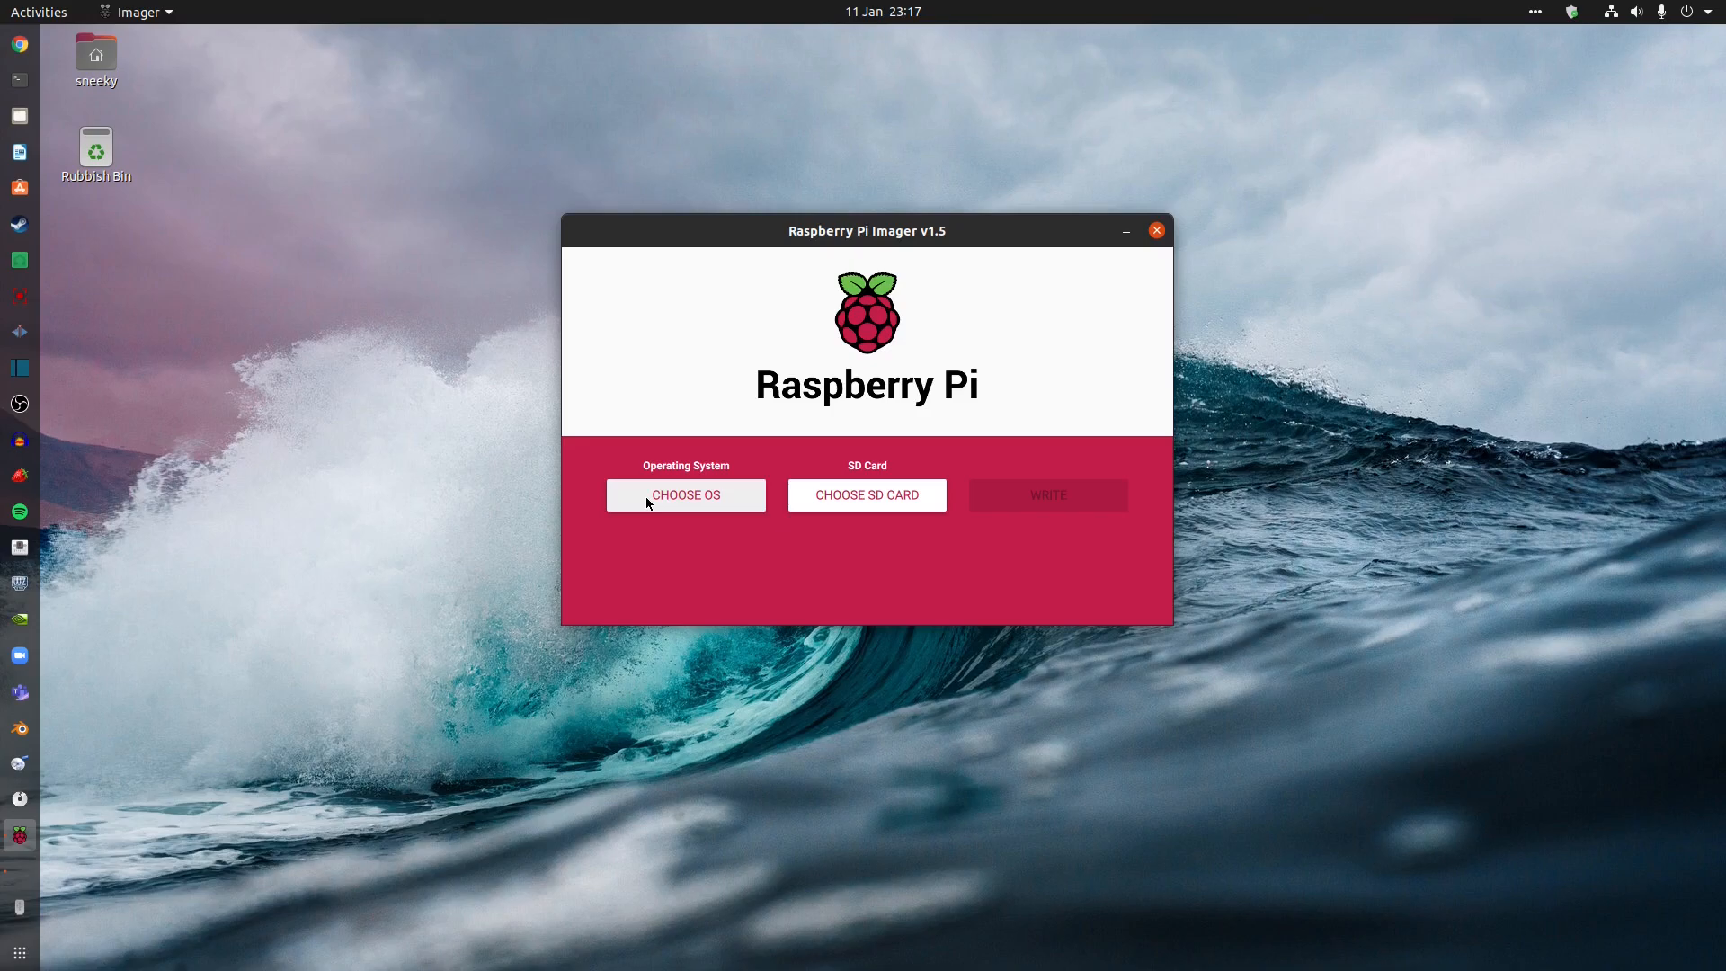
mouse_move(623, 524)
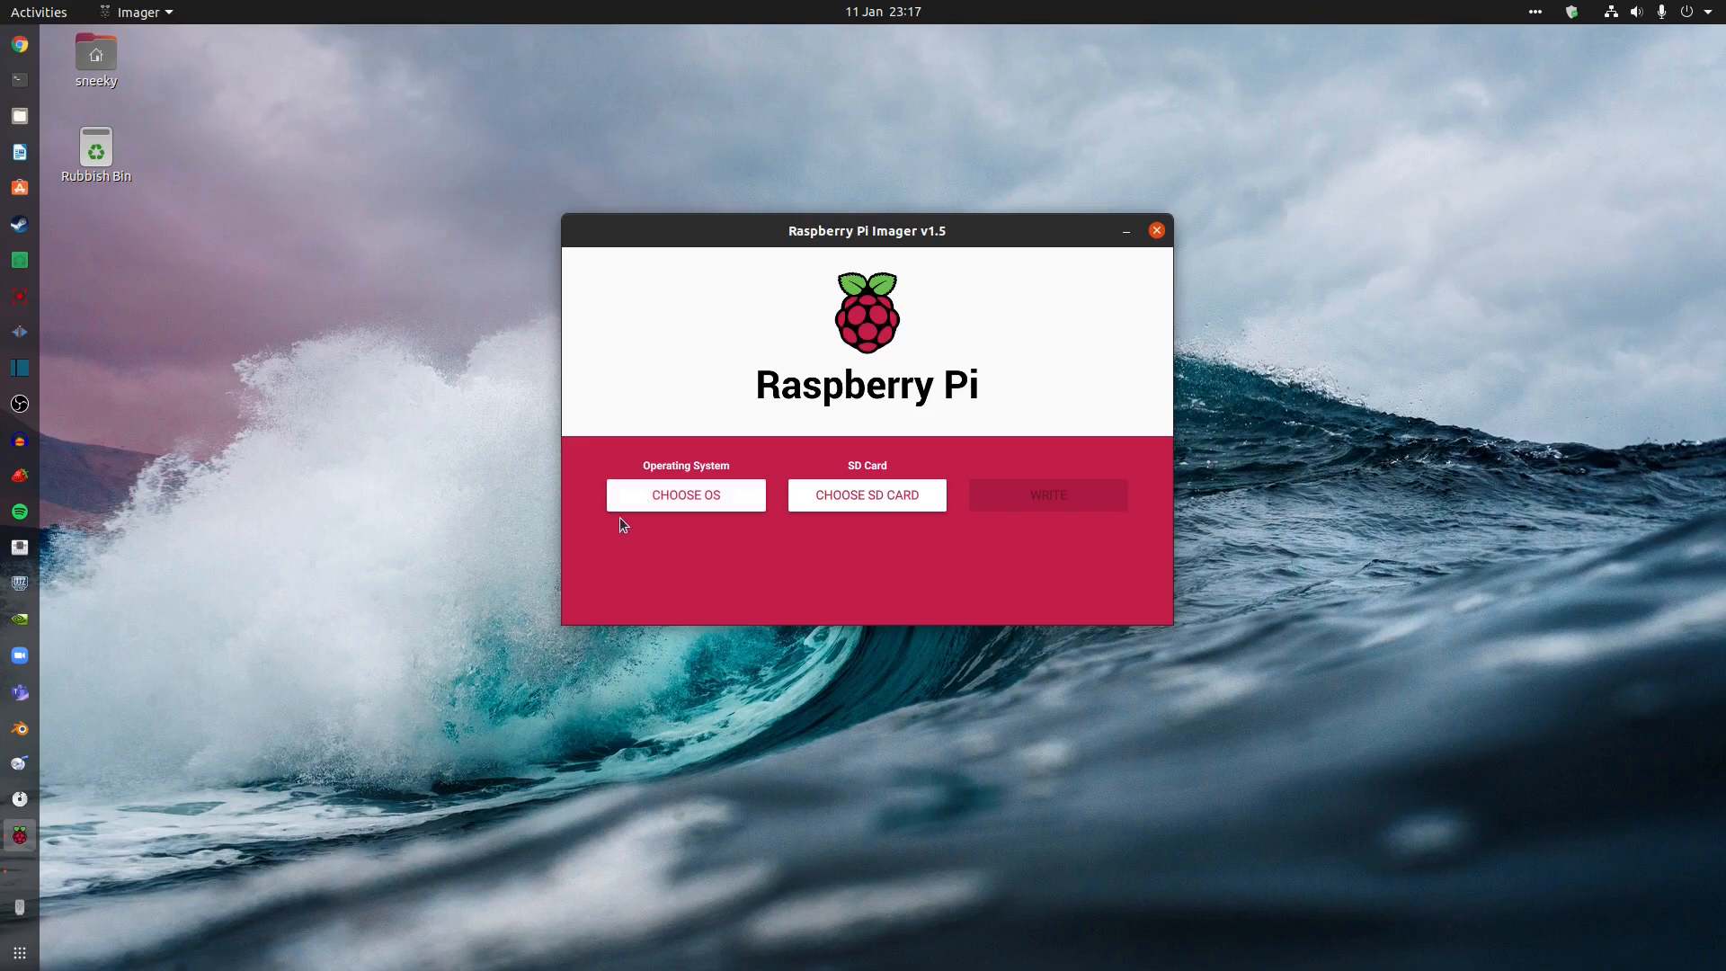
Show the Raspberry Pi OS (other) images, listing Lite and Full 32-bit versions
click(685, 494)
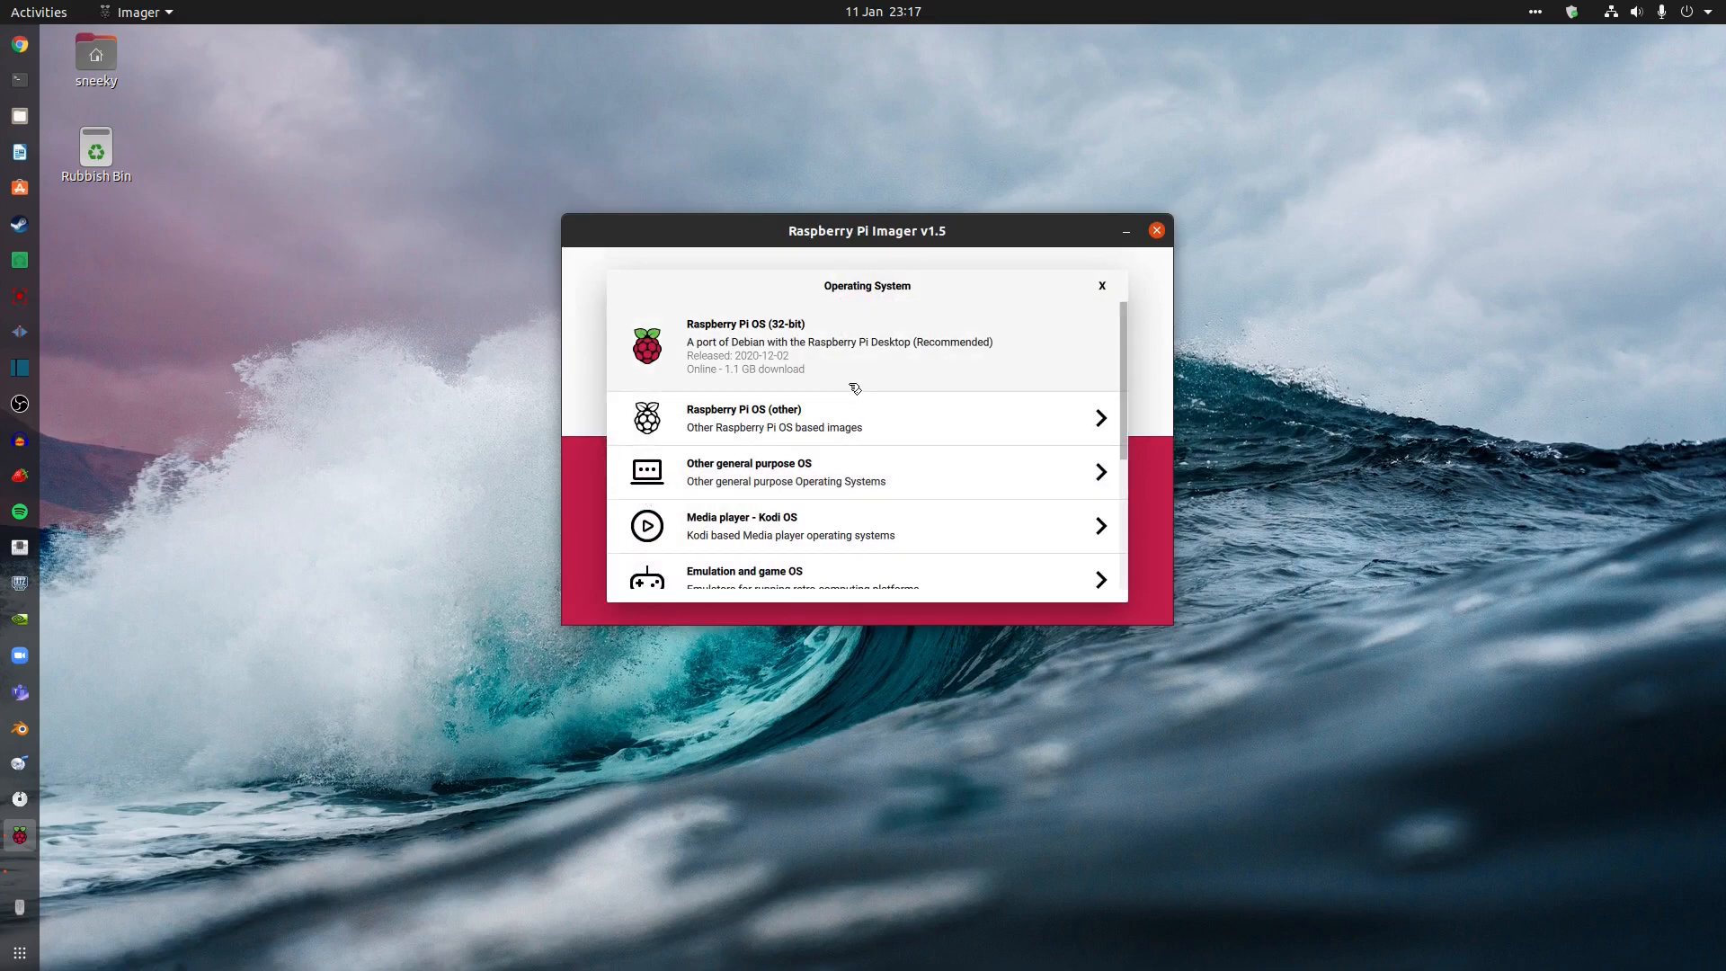
mouse_move(865, 385)
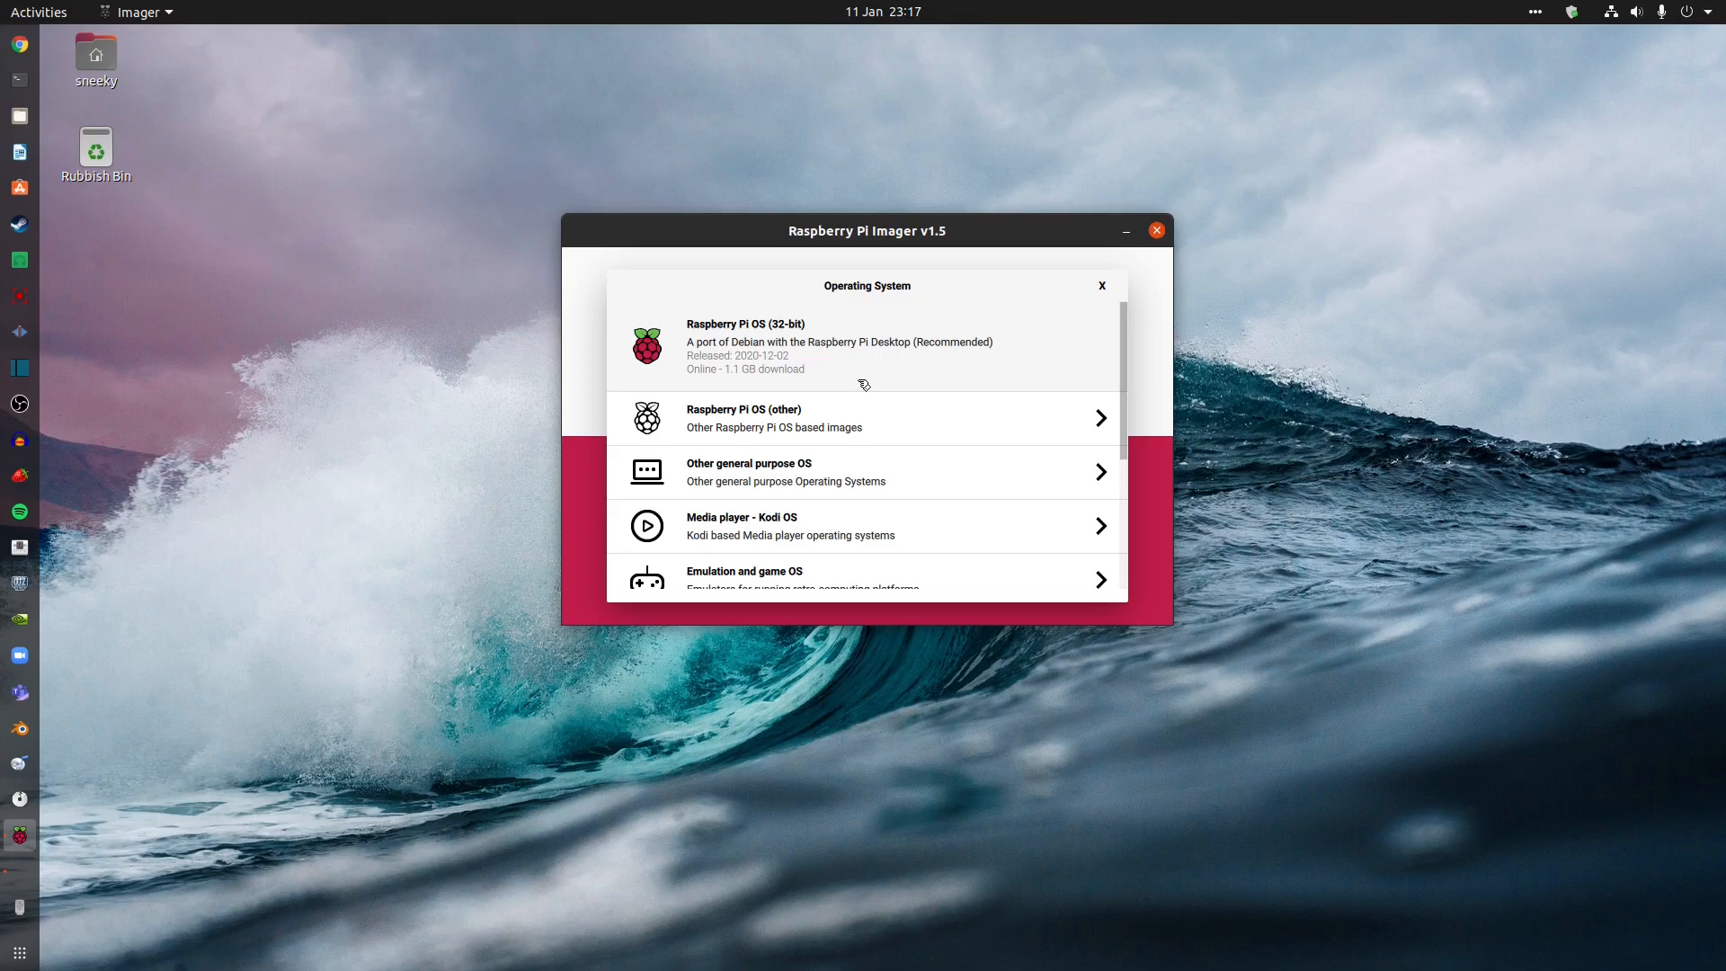
mouse_move(914, 428)
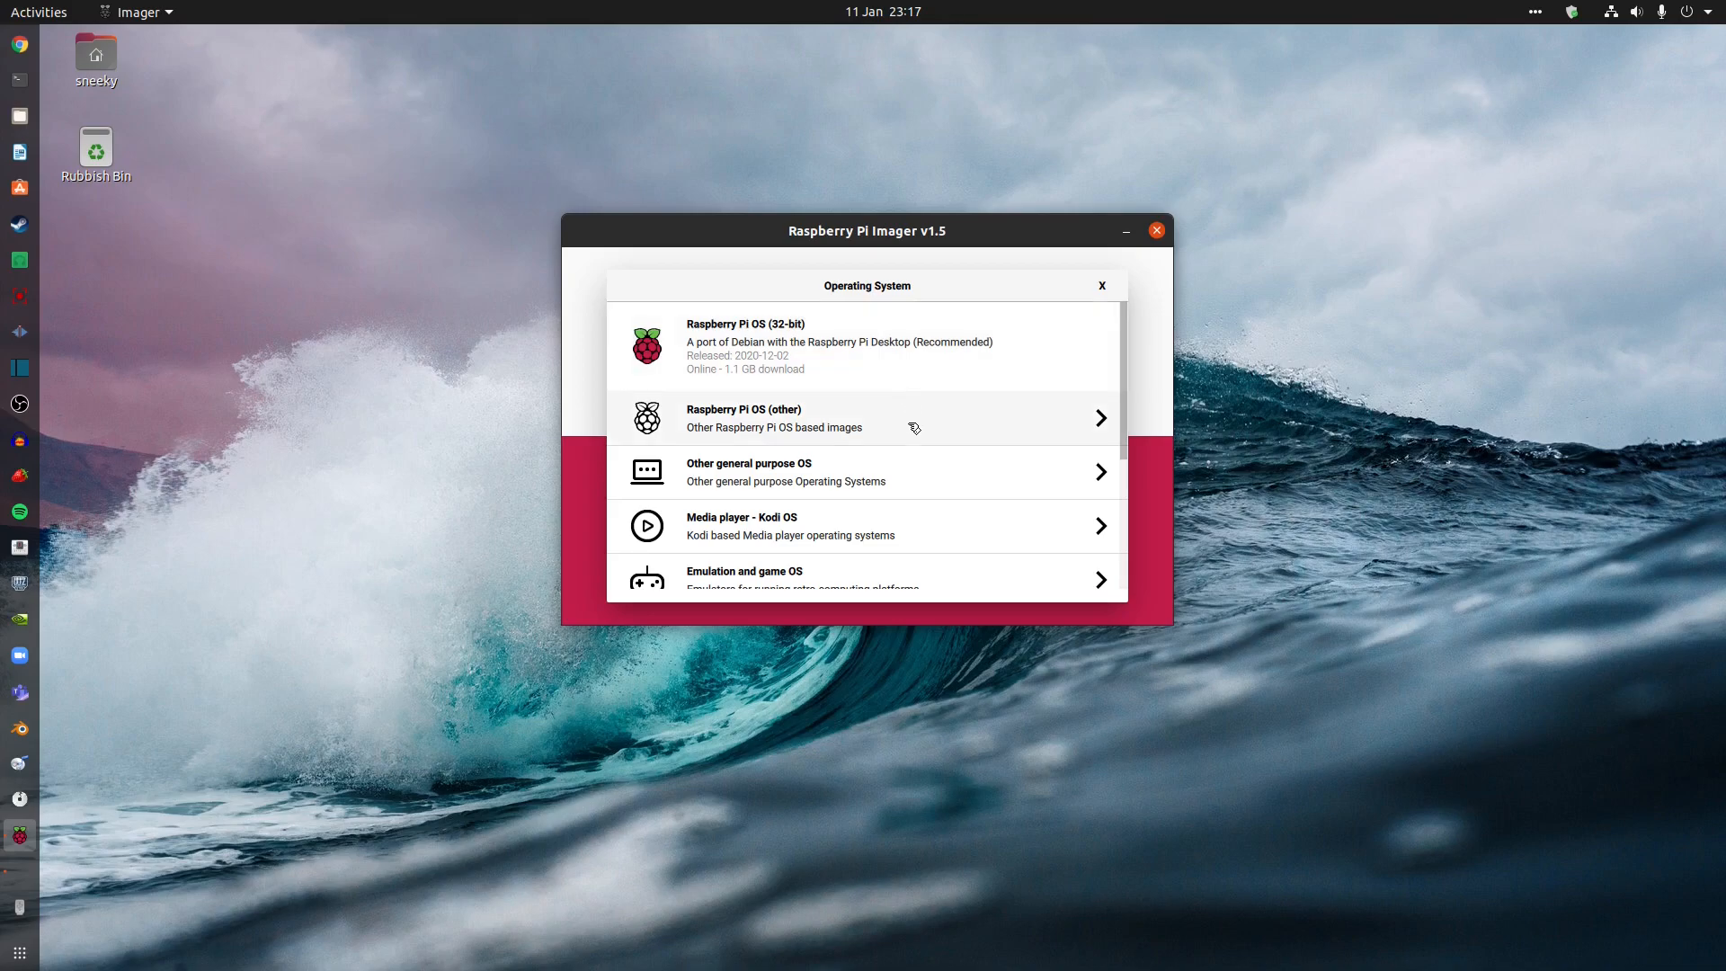
click(867, 419)
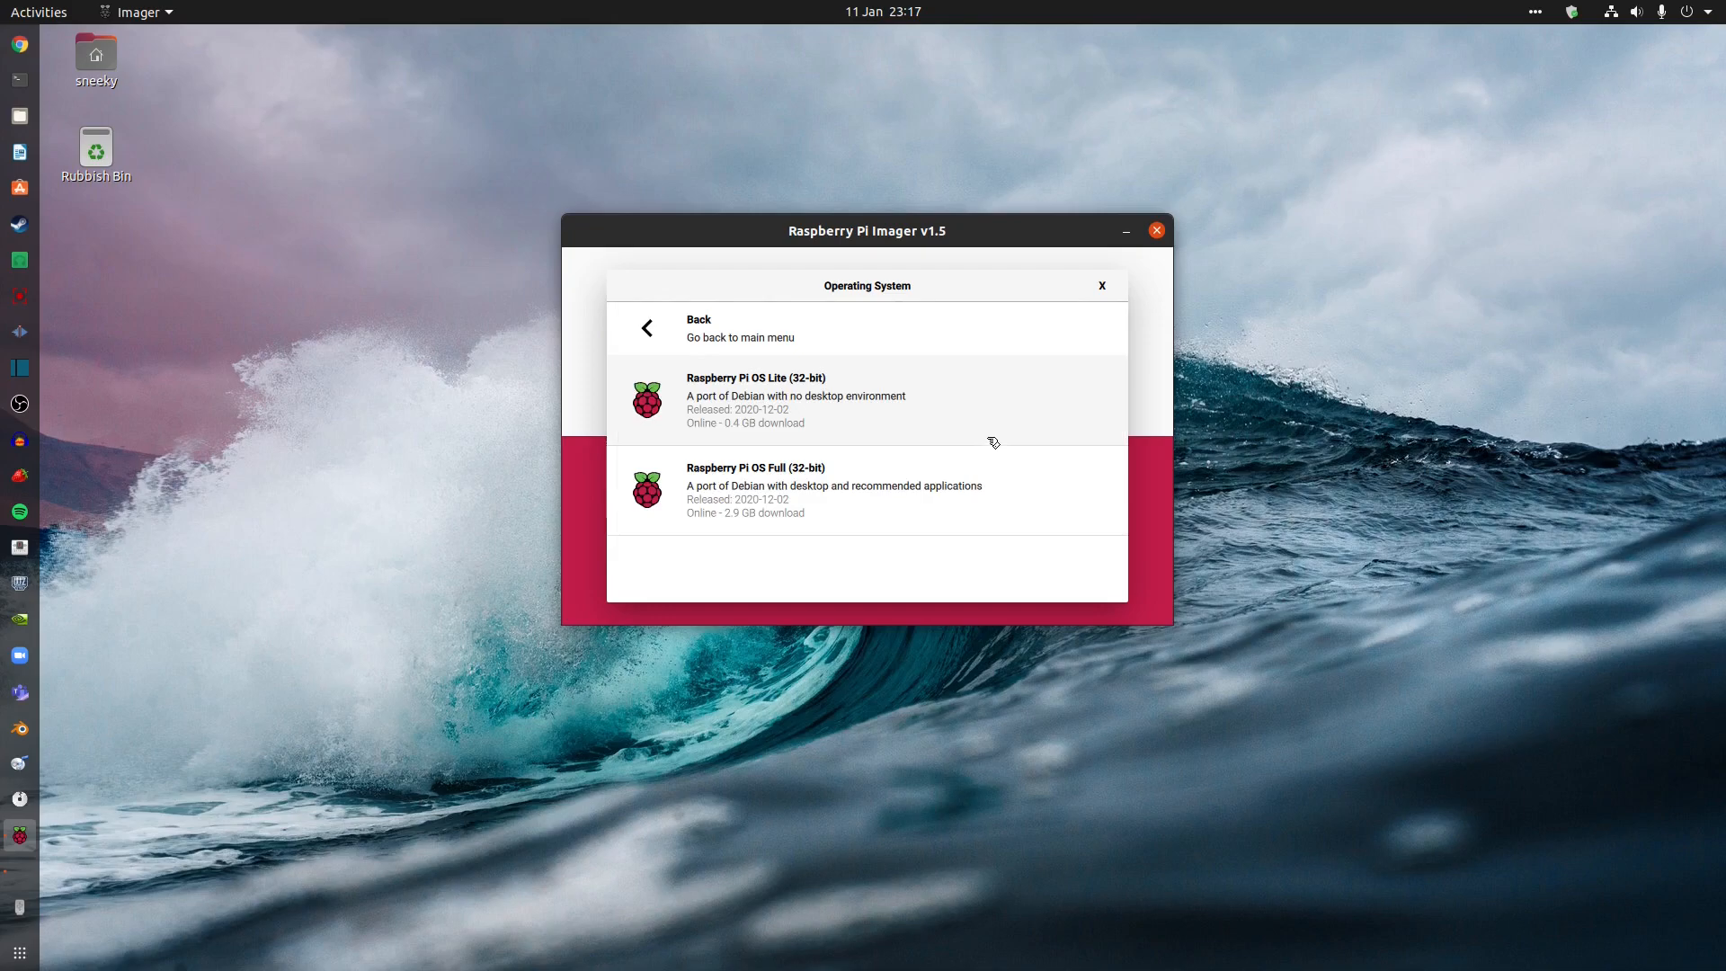
mouse_move(989, 419)
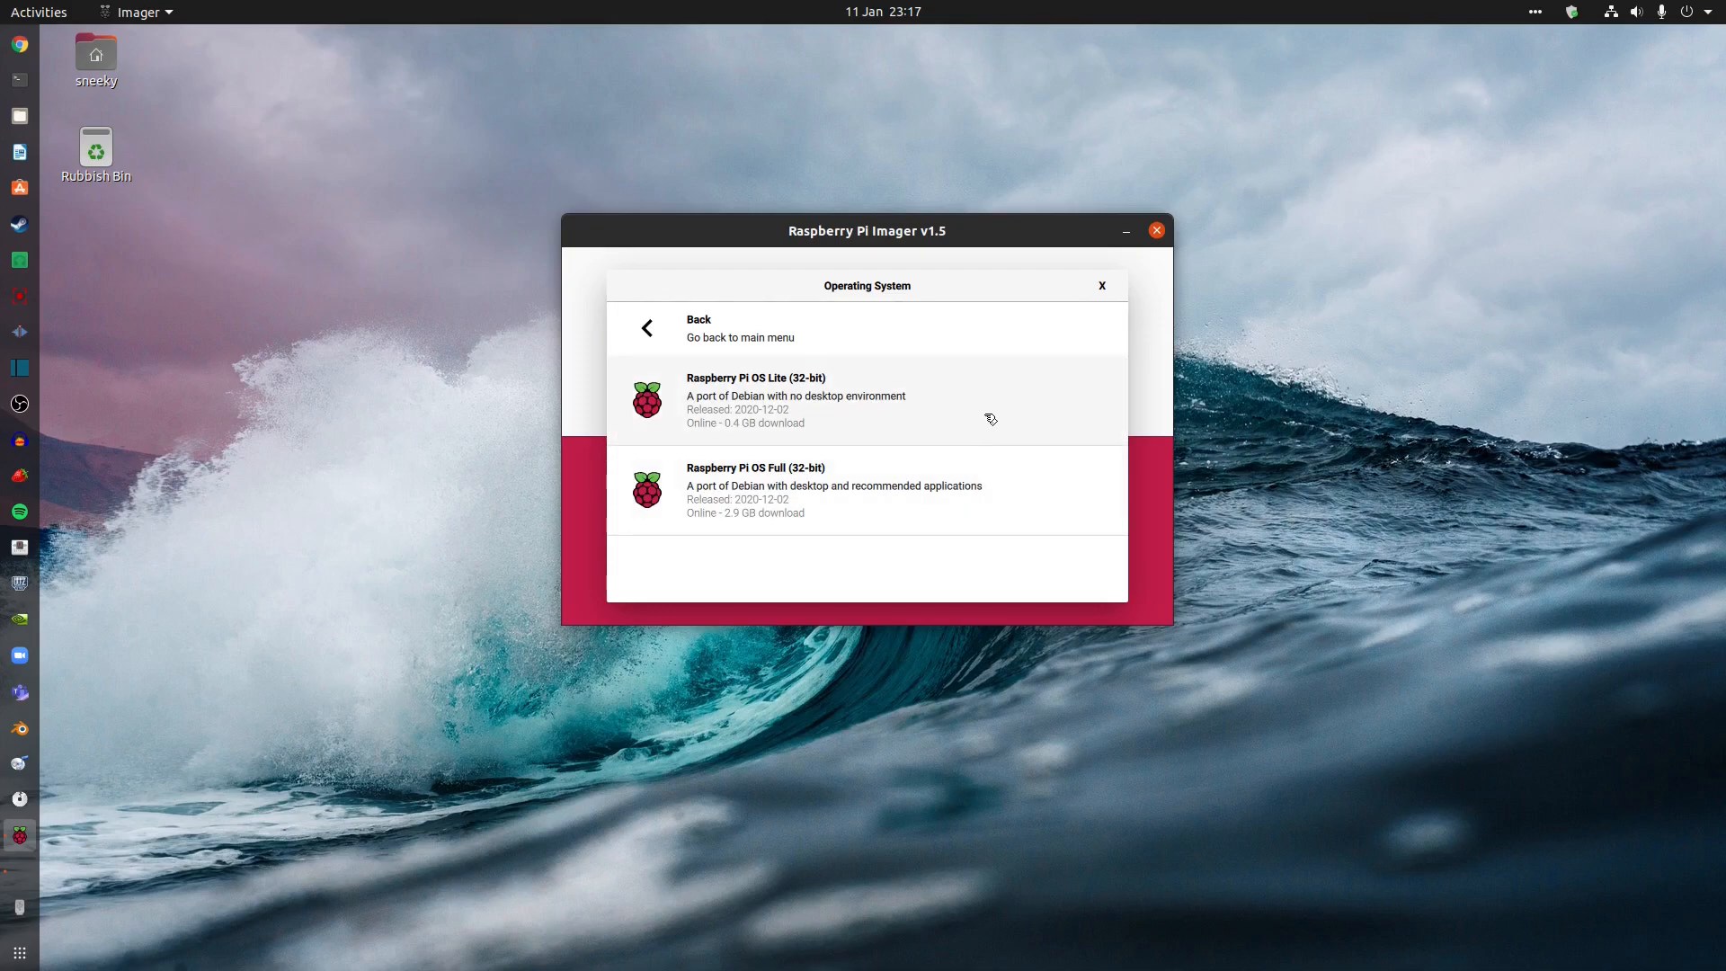
mouse_move(886, 527)
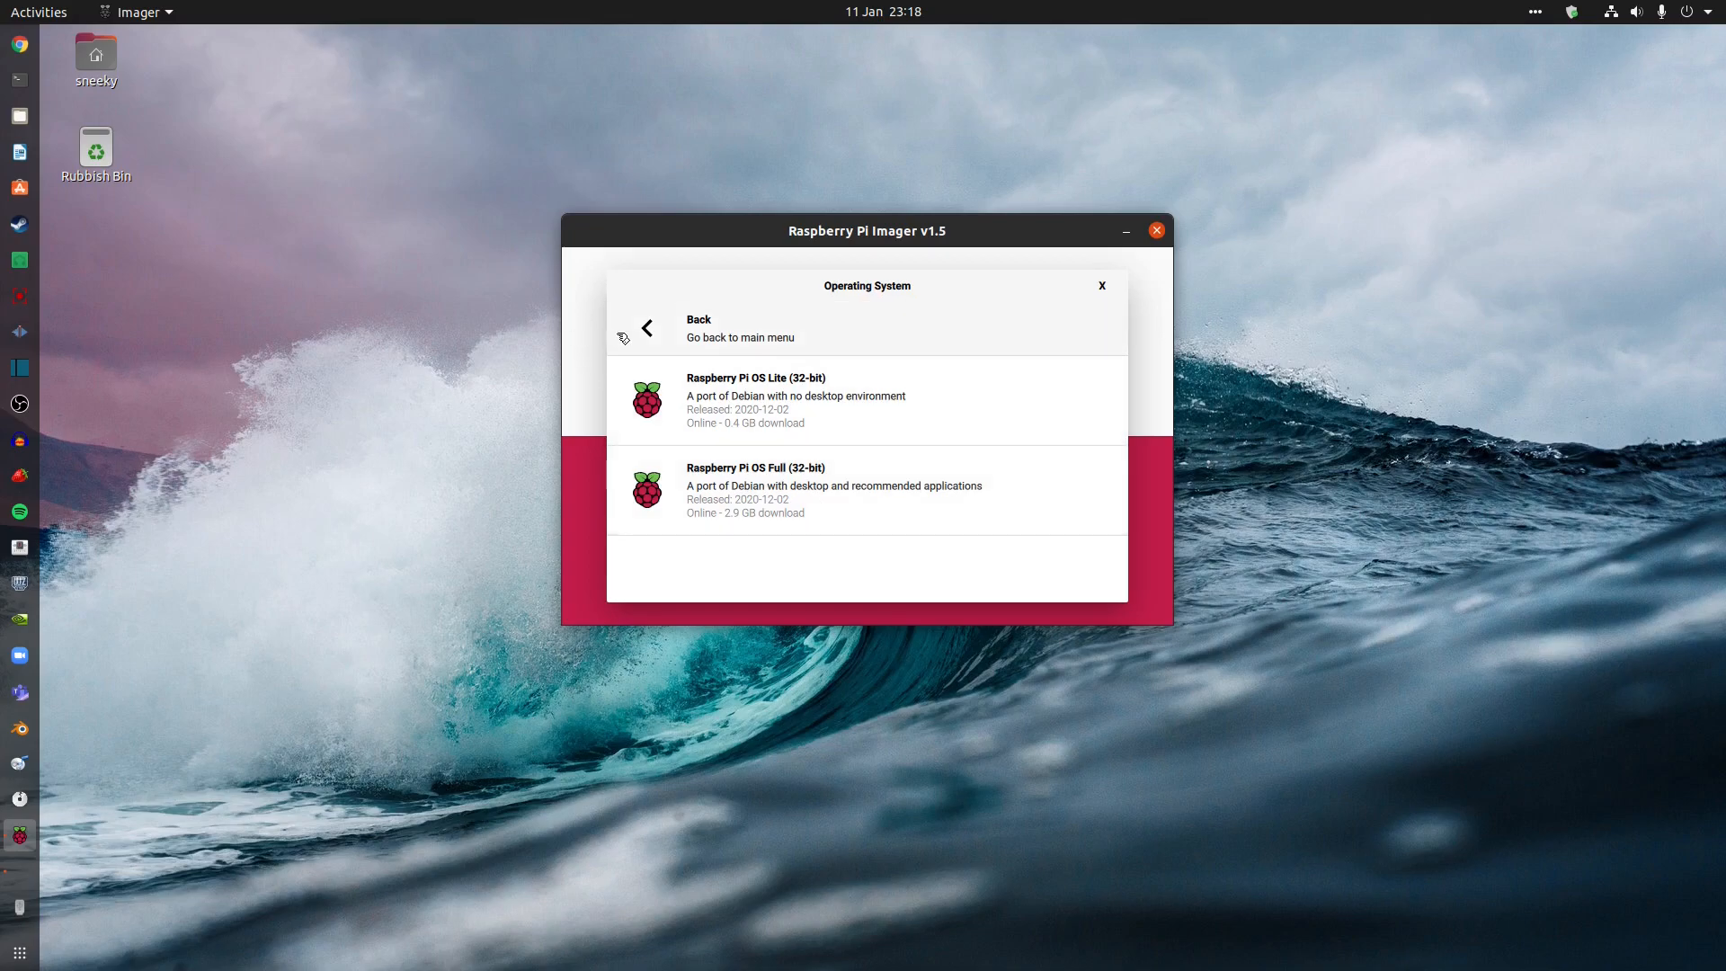
Browse the general-purpose (Ubuntu, RISC OS) and gaming (RetroPie, Recalbox) OS categories
scroll(up, 3)
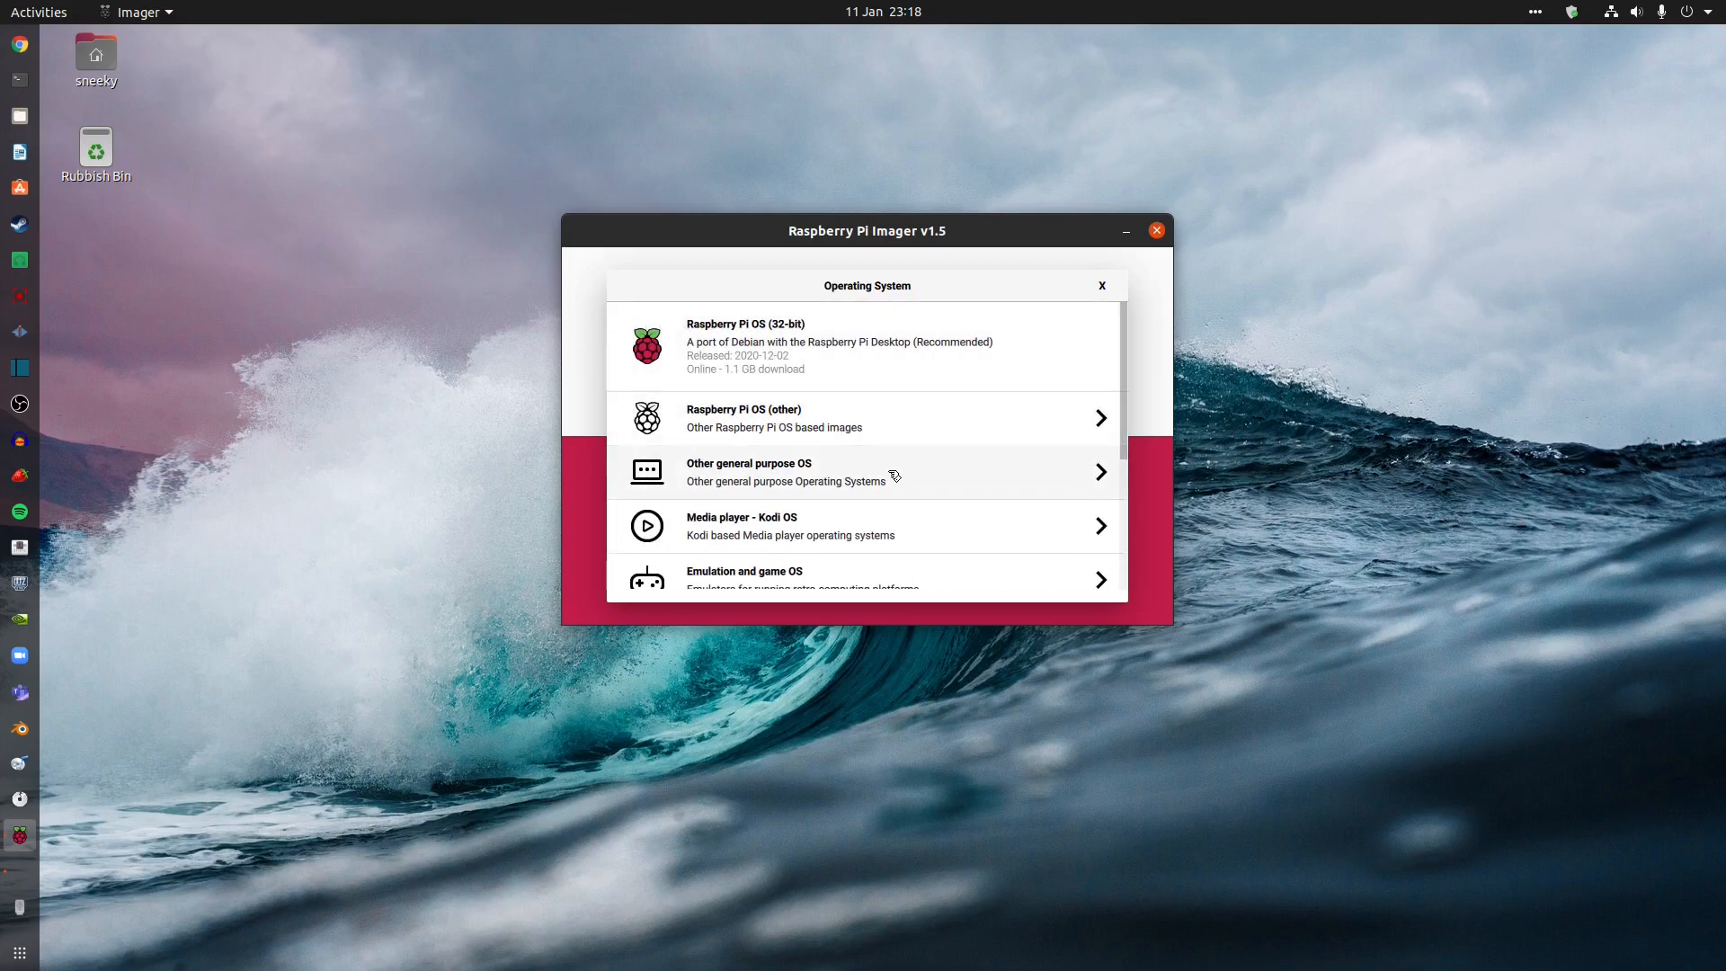
click(865, 471)
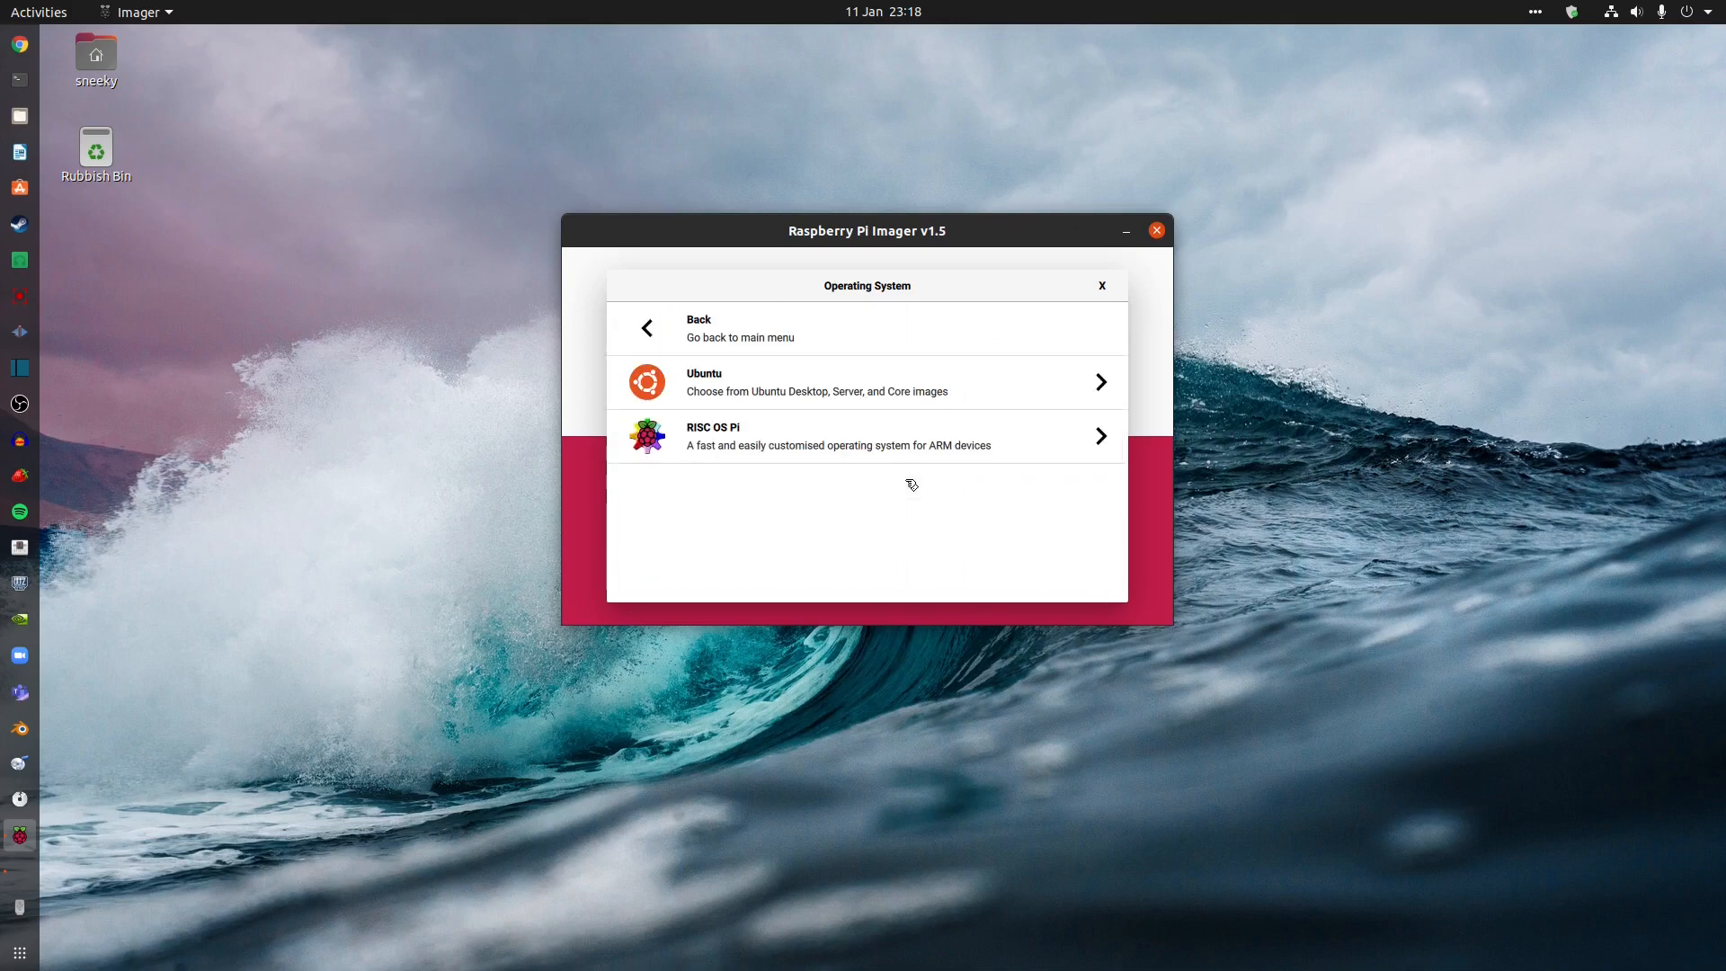
mouse_move(850, 413)
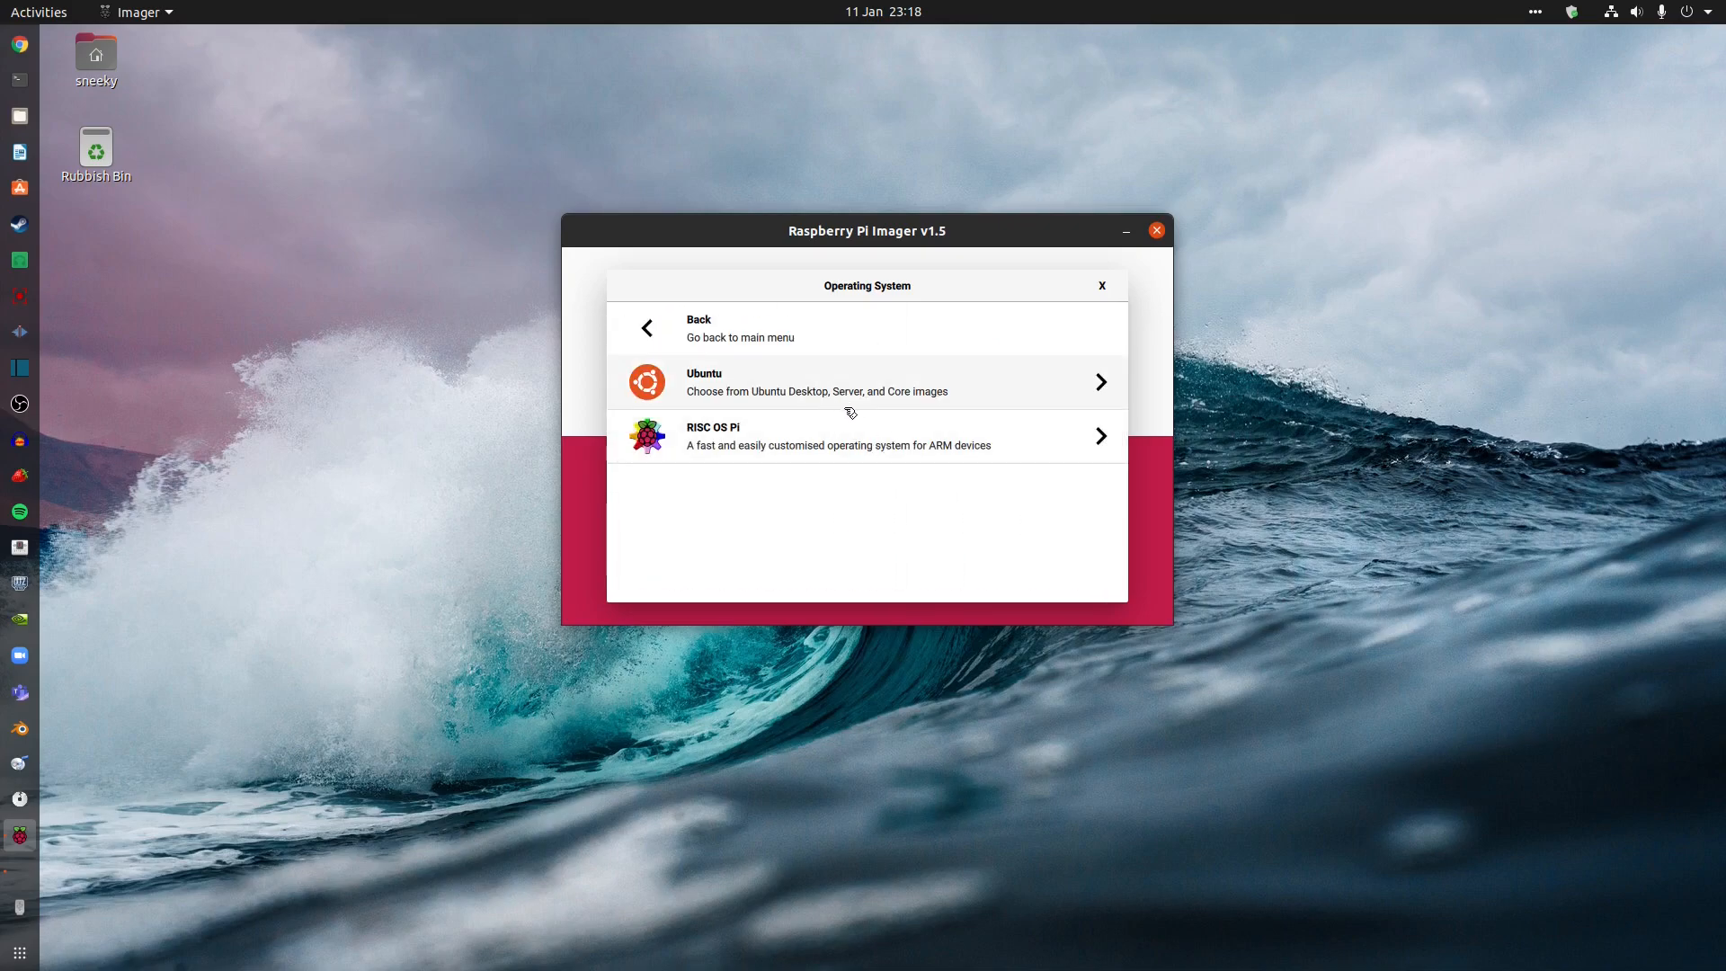
mouse_move(852, 446)
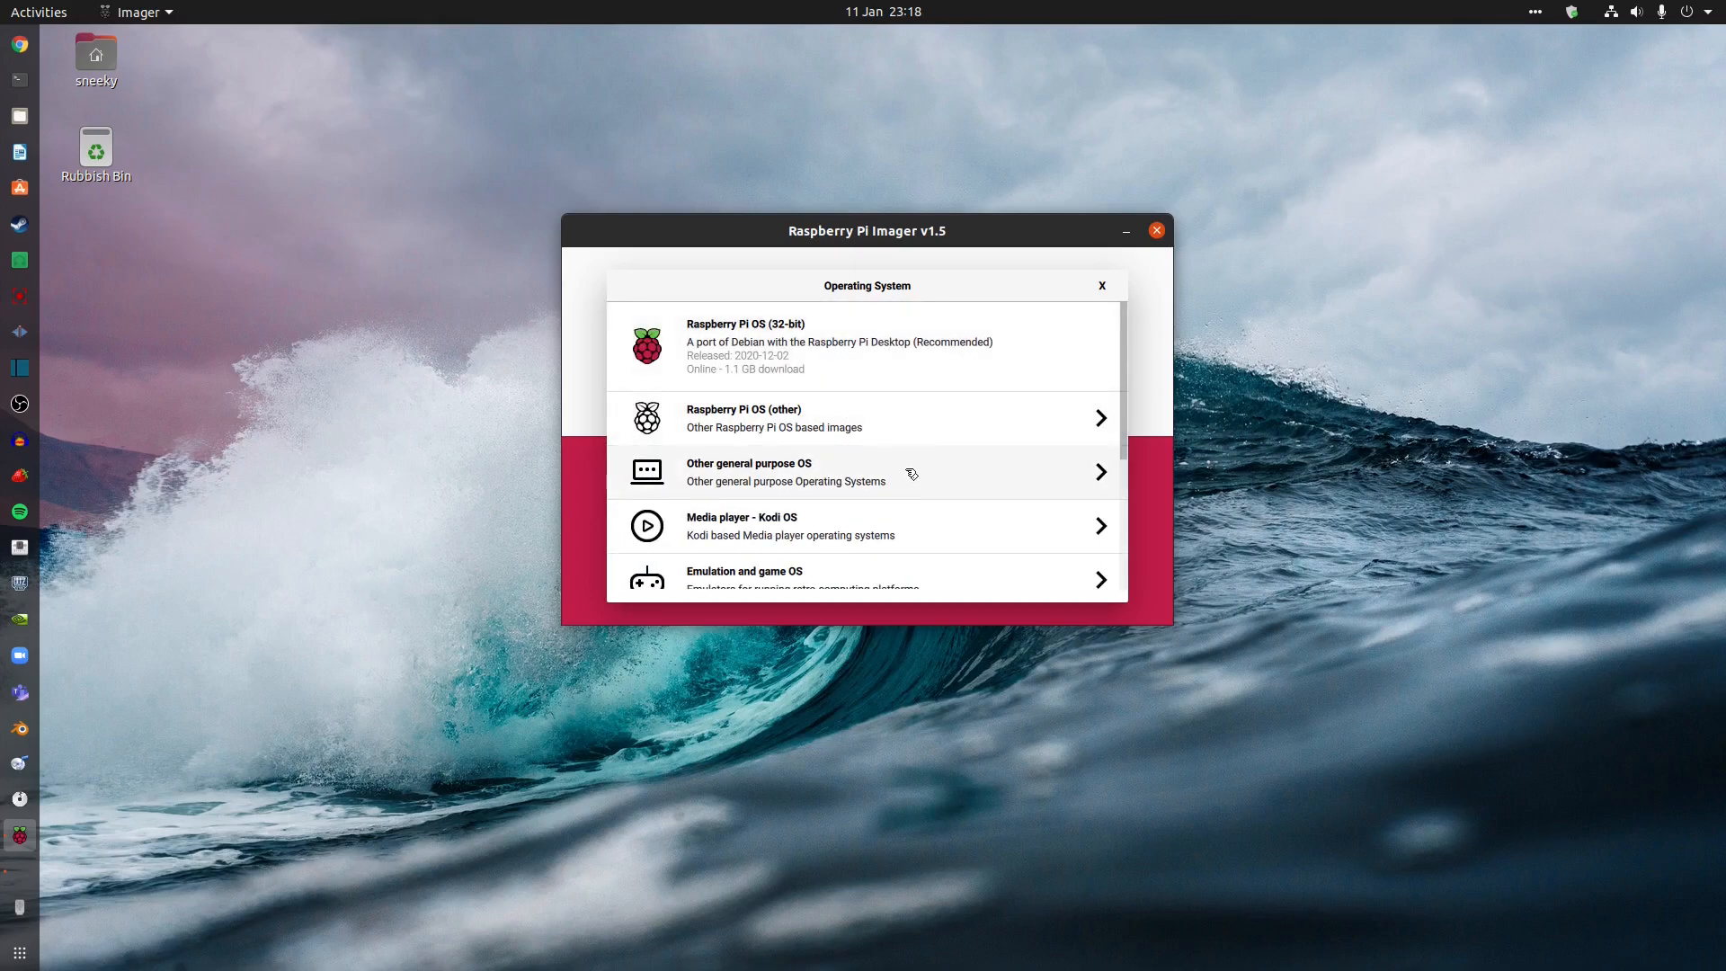
scroll(down, 3)
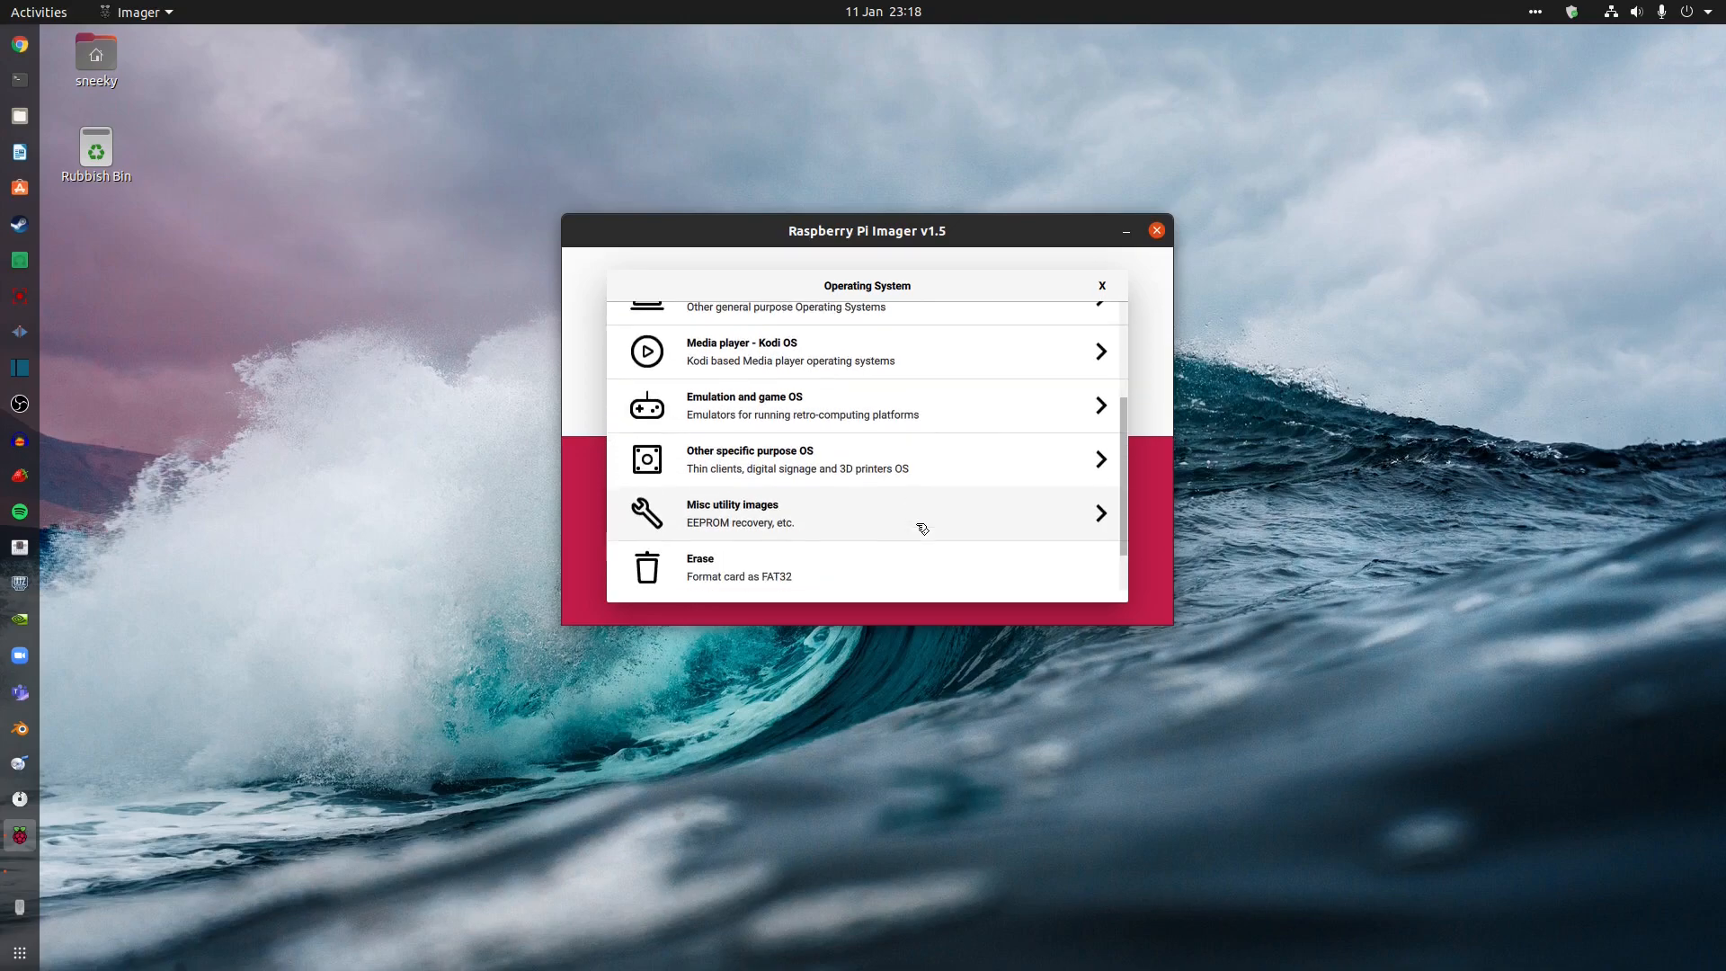
click(867, 405)
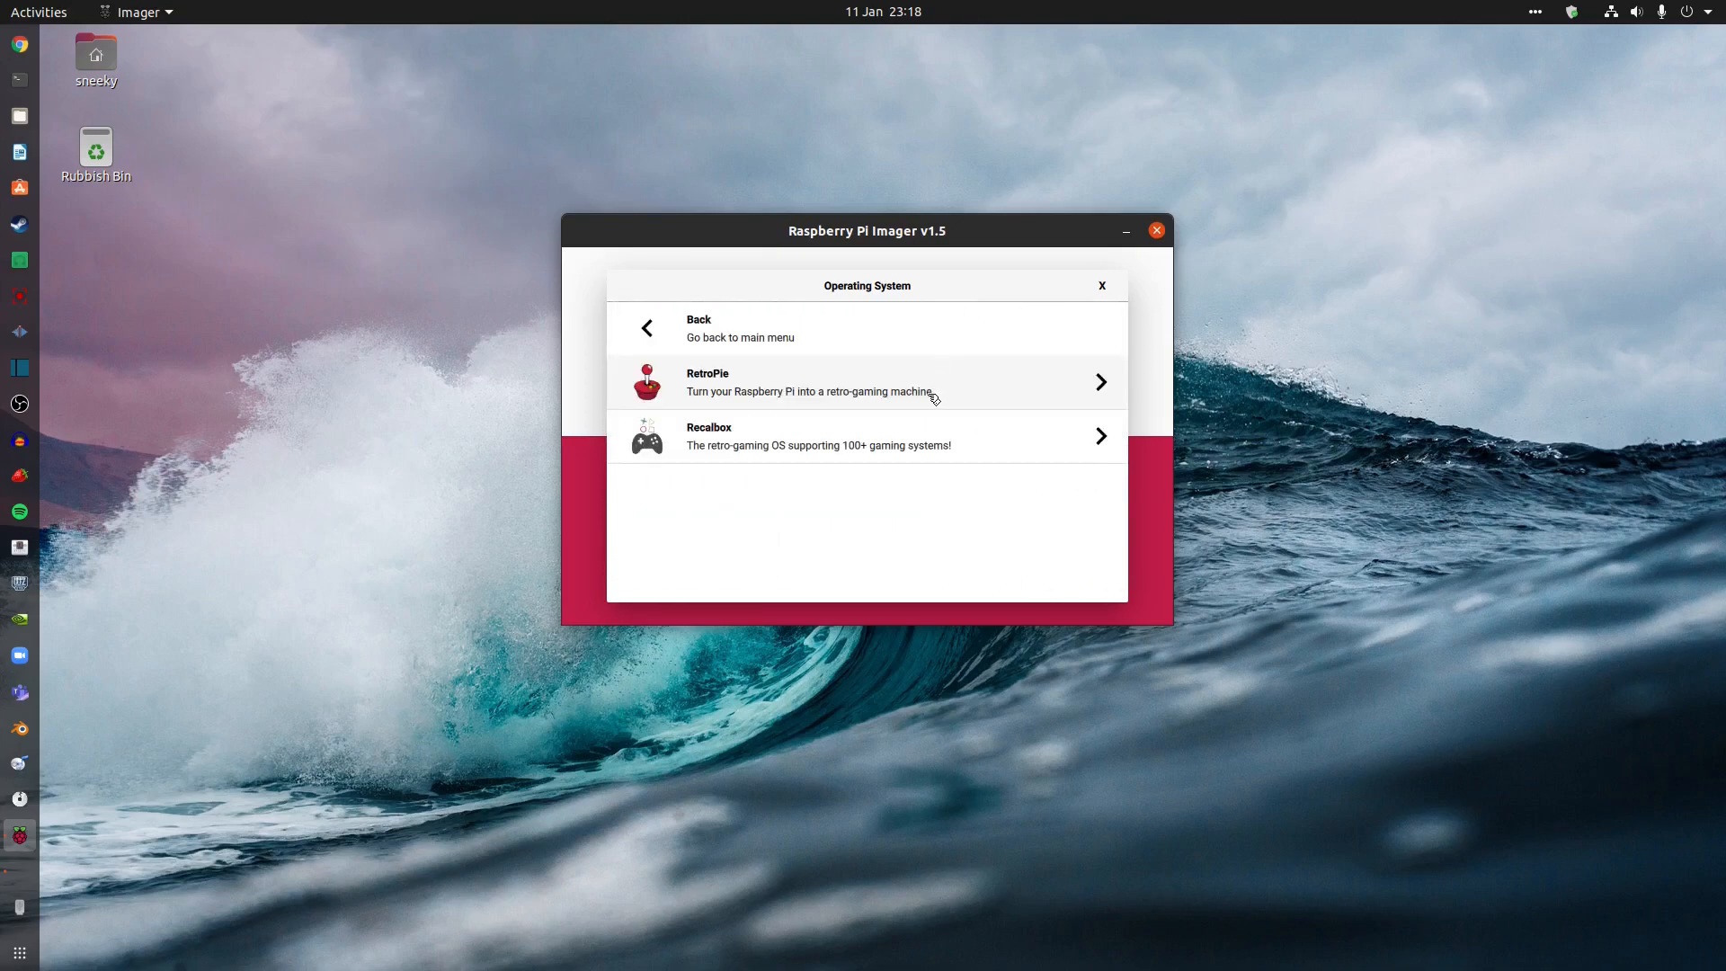
mouse_move(669, 327)
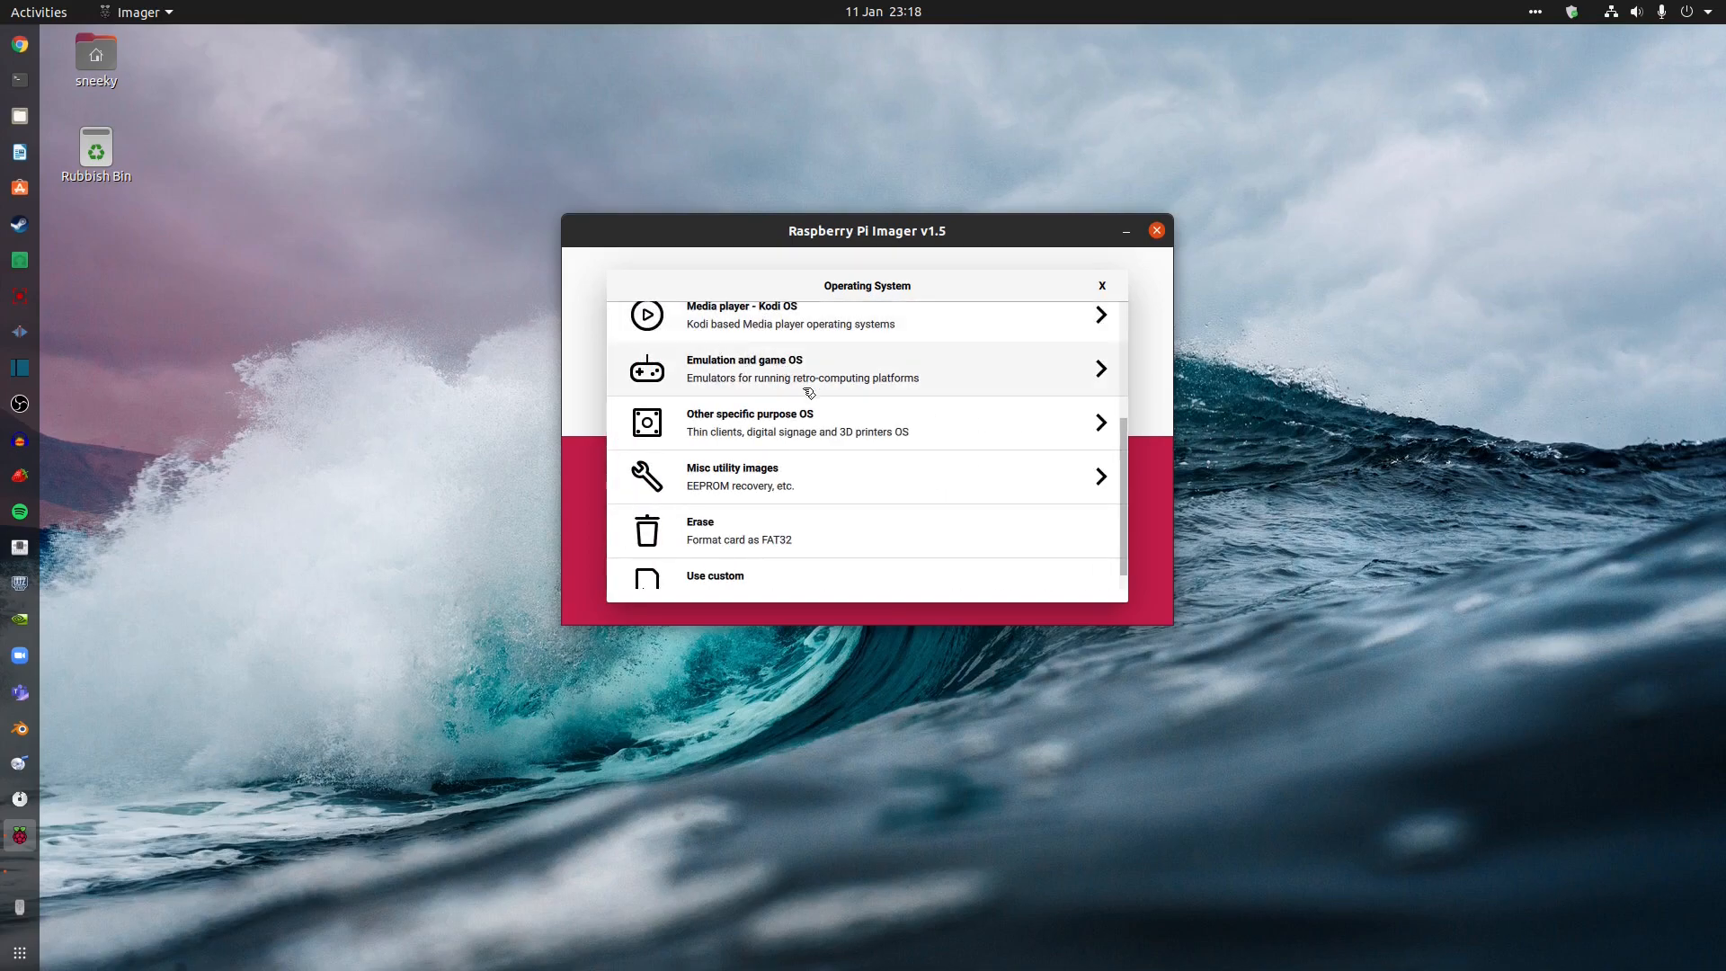
mouse_move(865, 504)
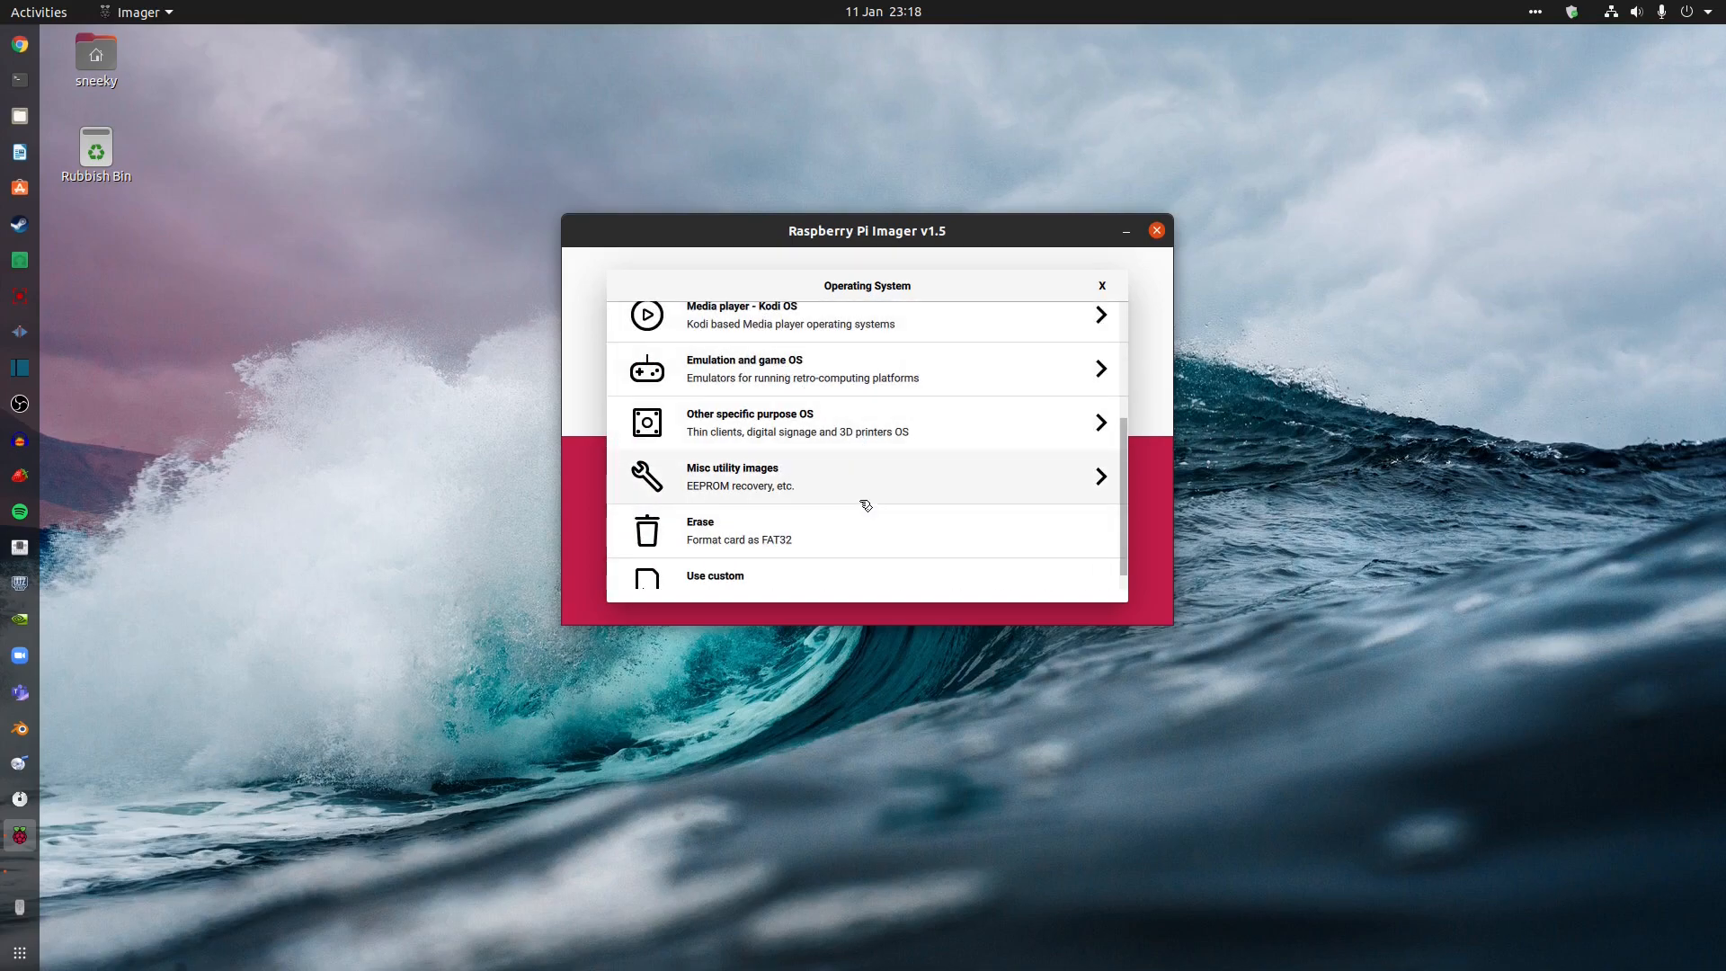
mouse_move(886, 493)
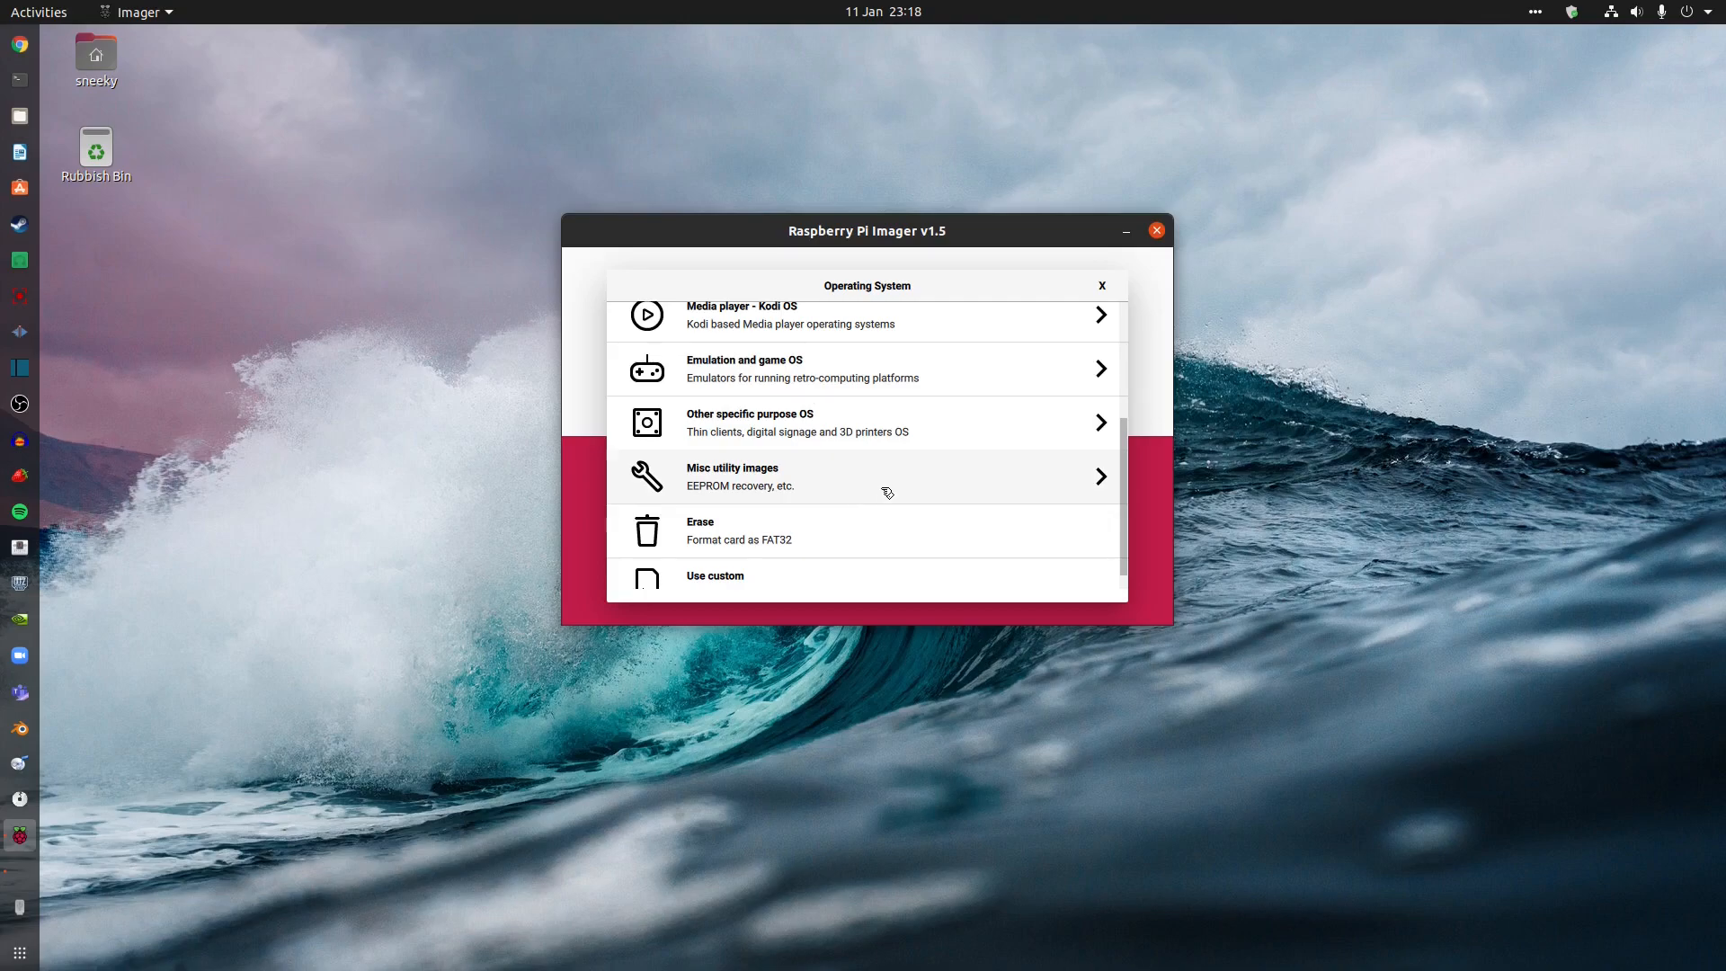
scroll(down, 3)
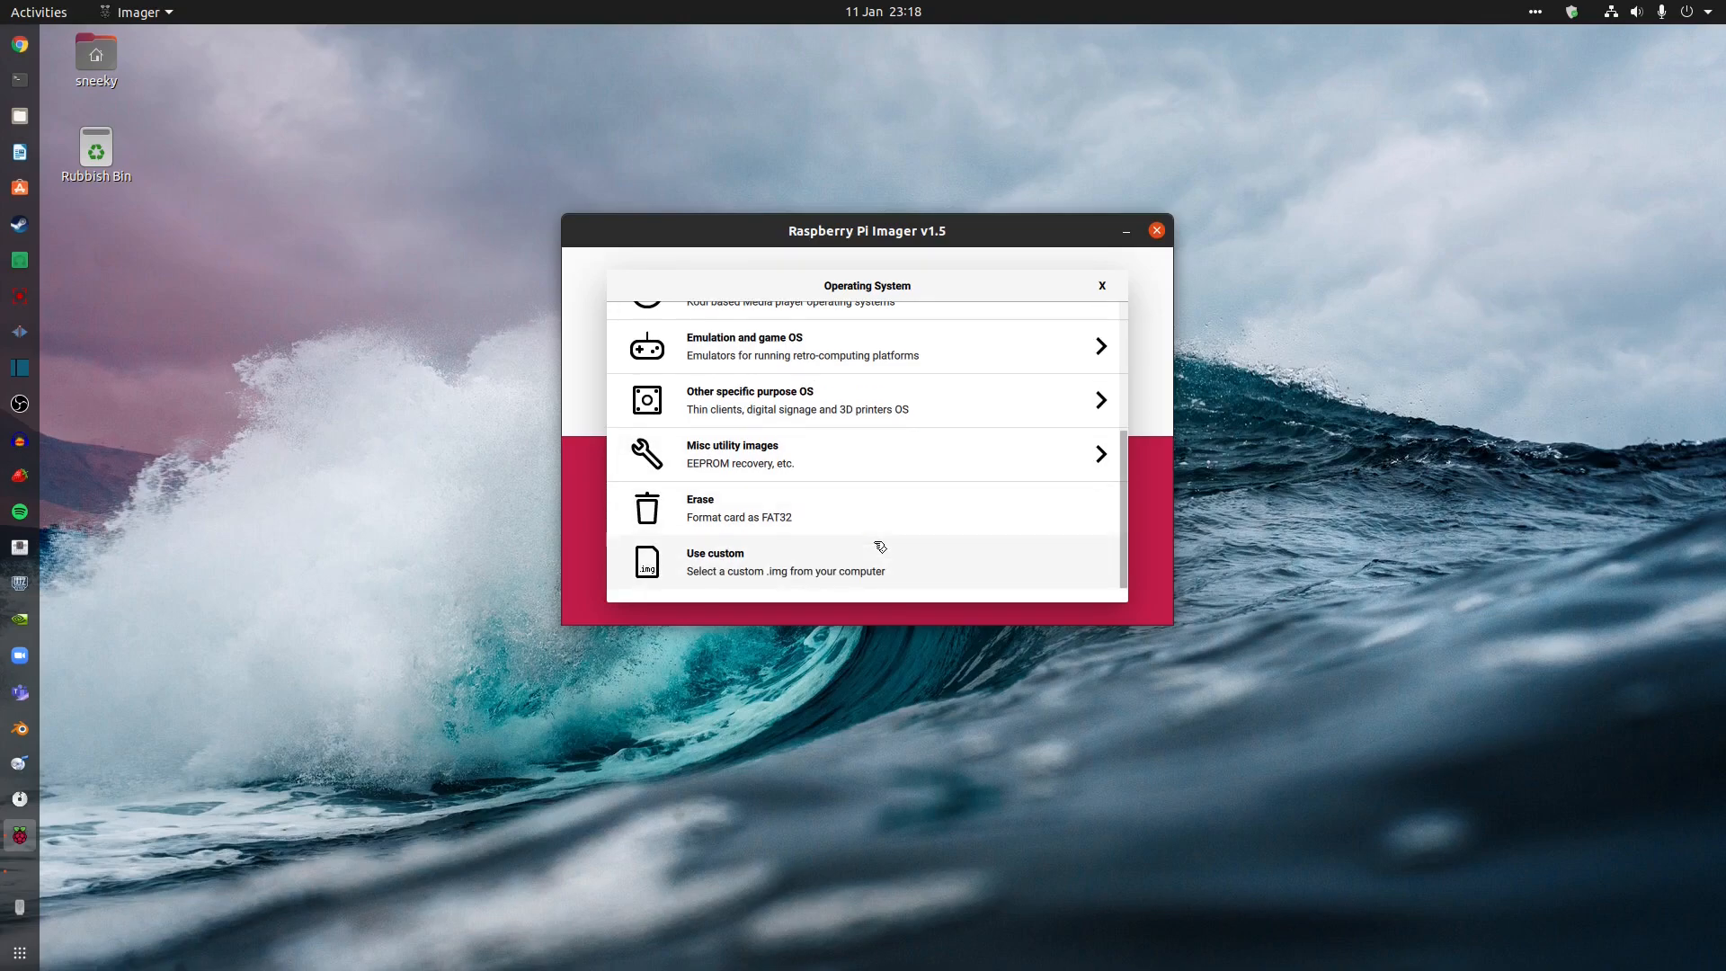
mouse_move(894, 561)
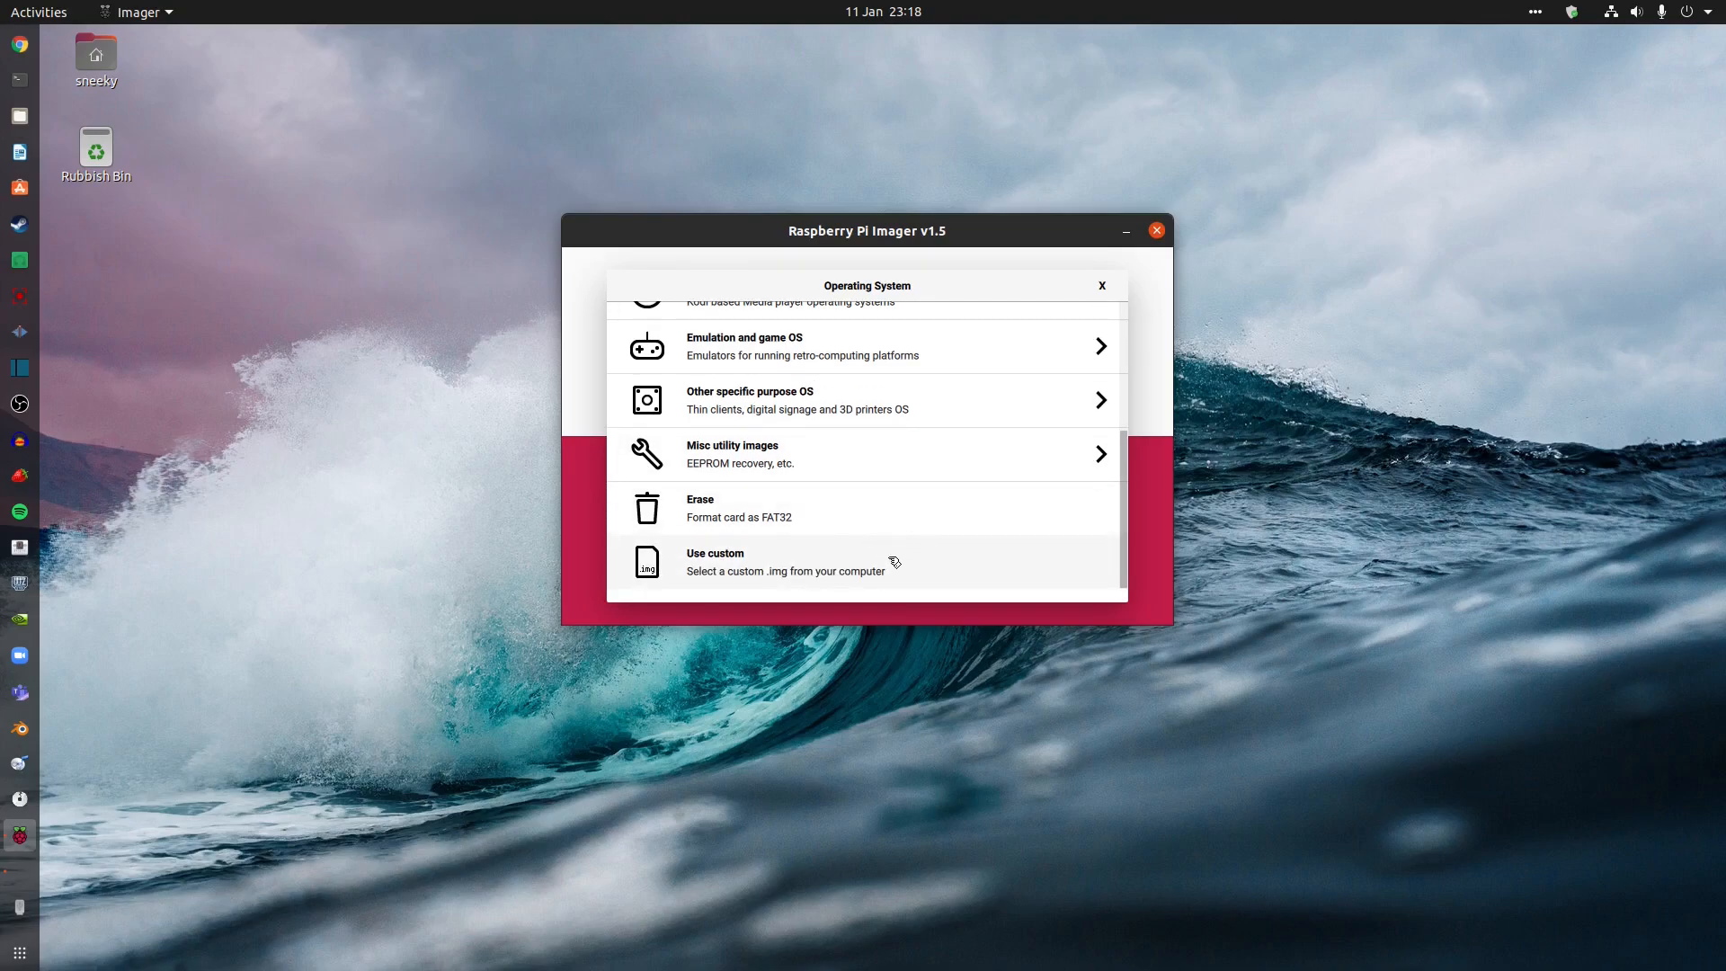
Choose Raspberry Pi OS Lite (32-bit) and the attached mass storage SD card as target
scroll(up, 3)
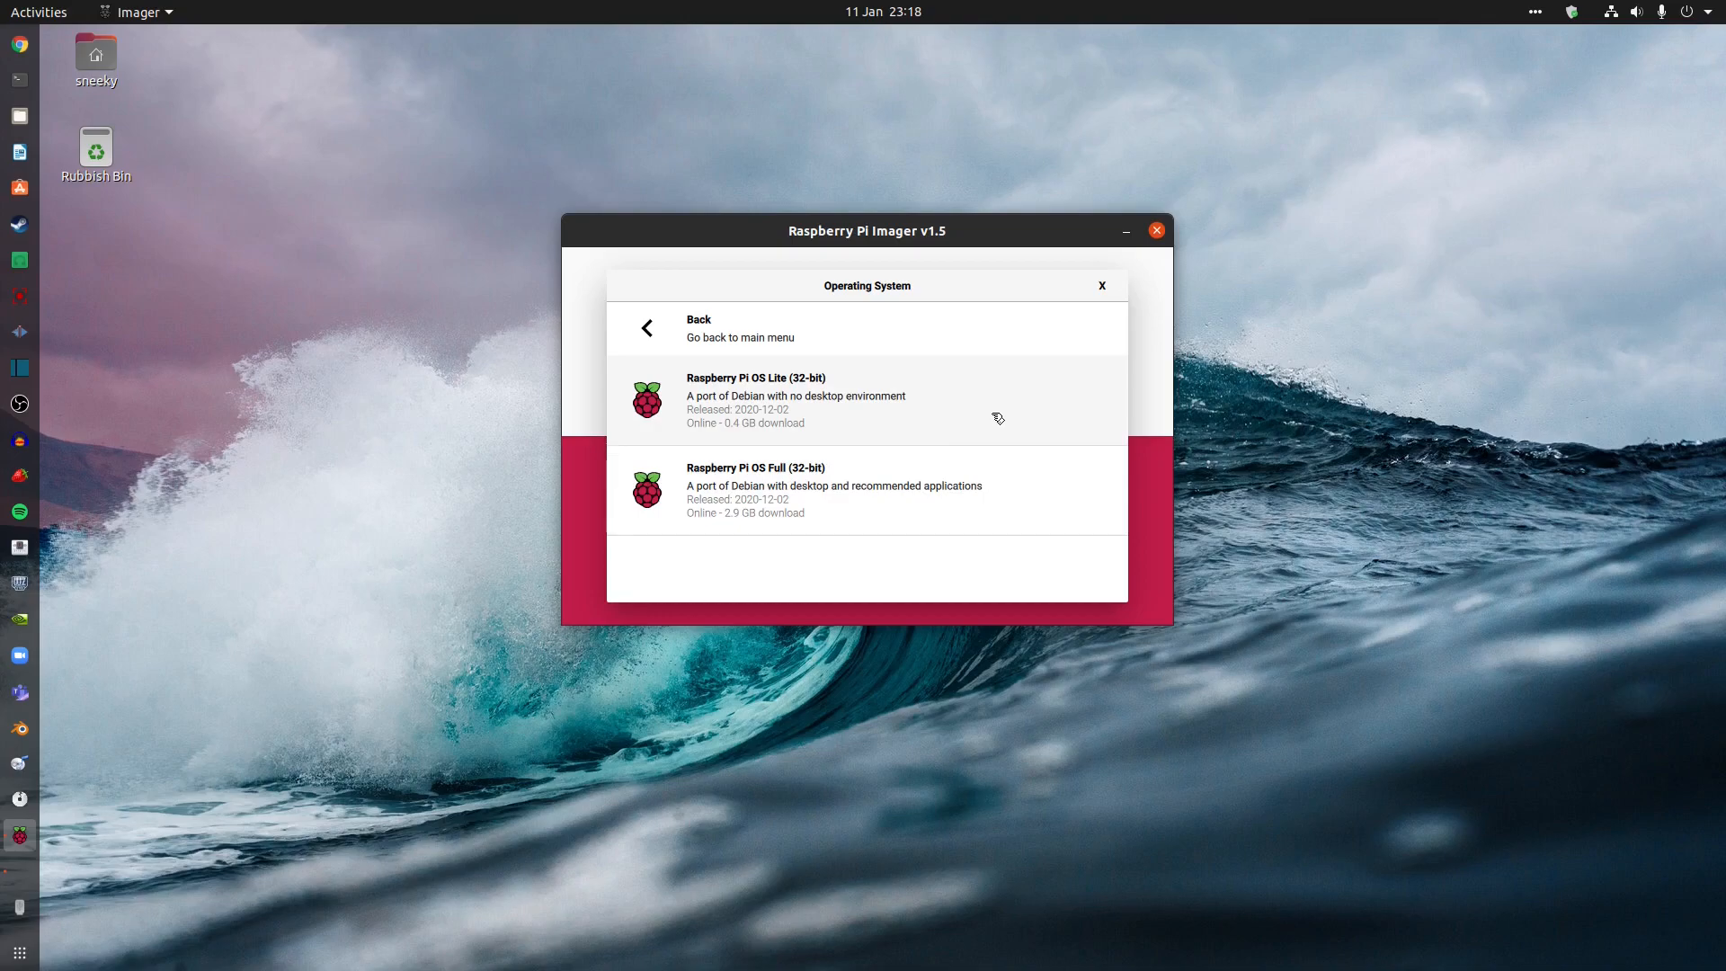
mouse_move(791, 394)
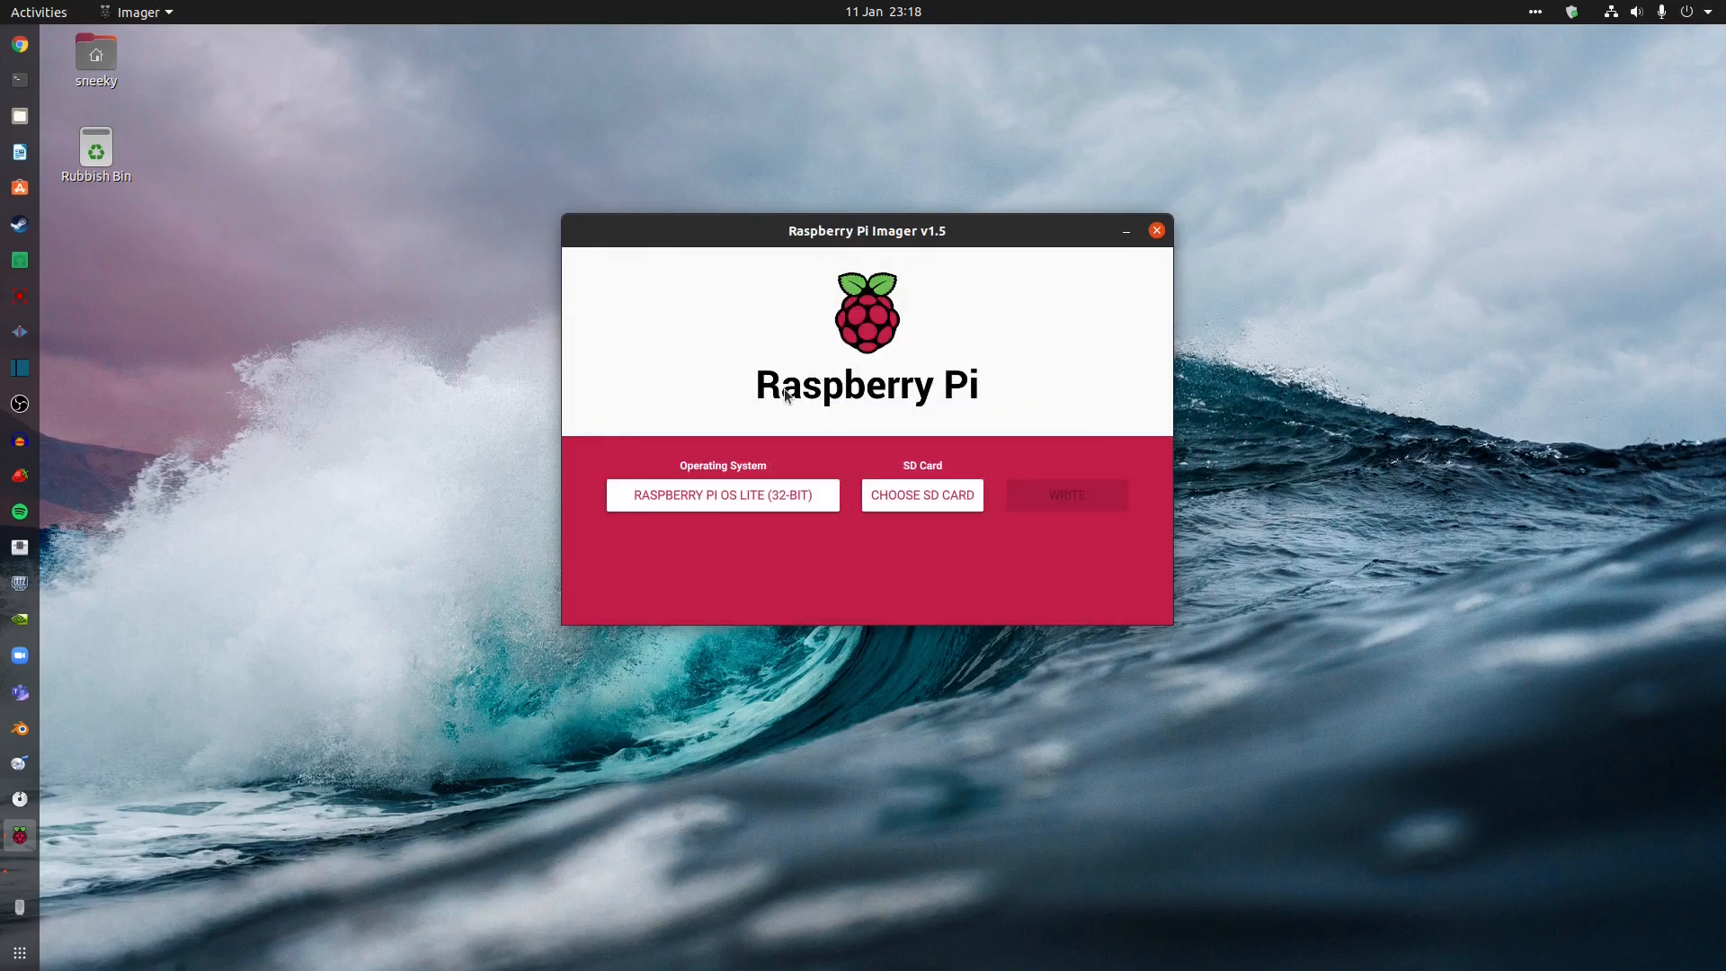
mouse_move(944, 535)
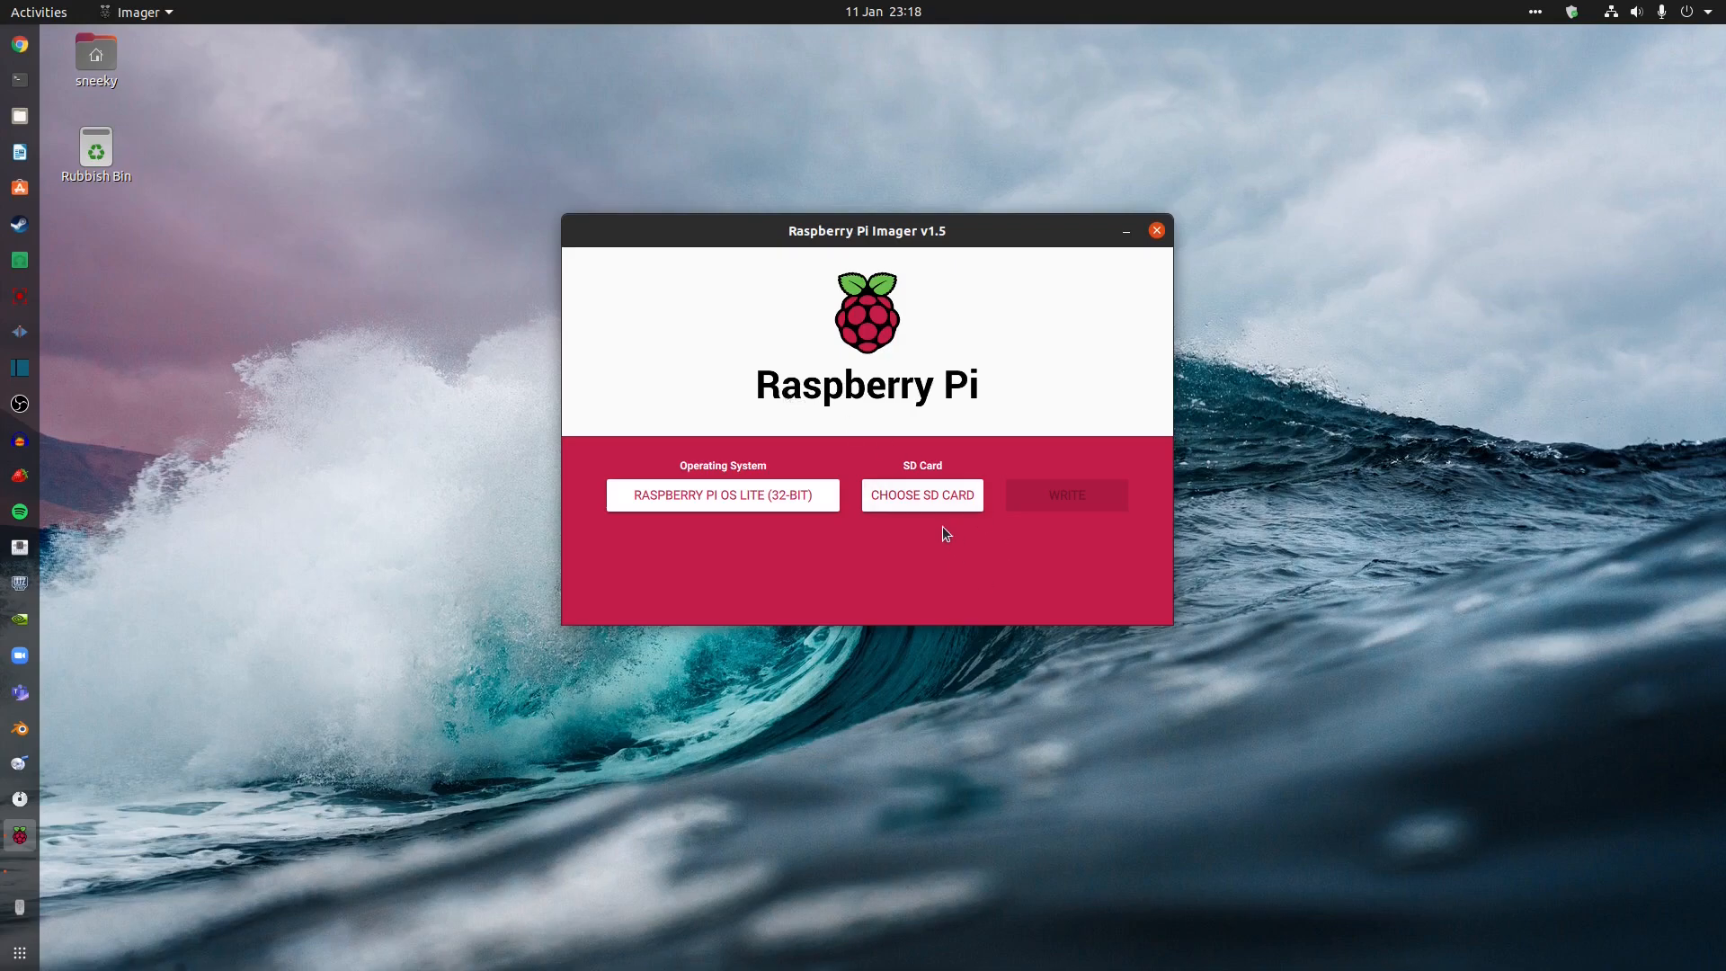
click(920, 494)
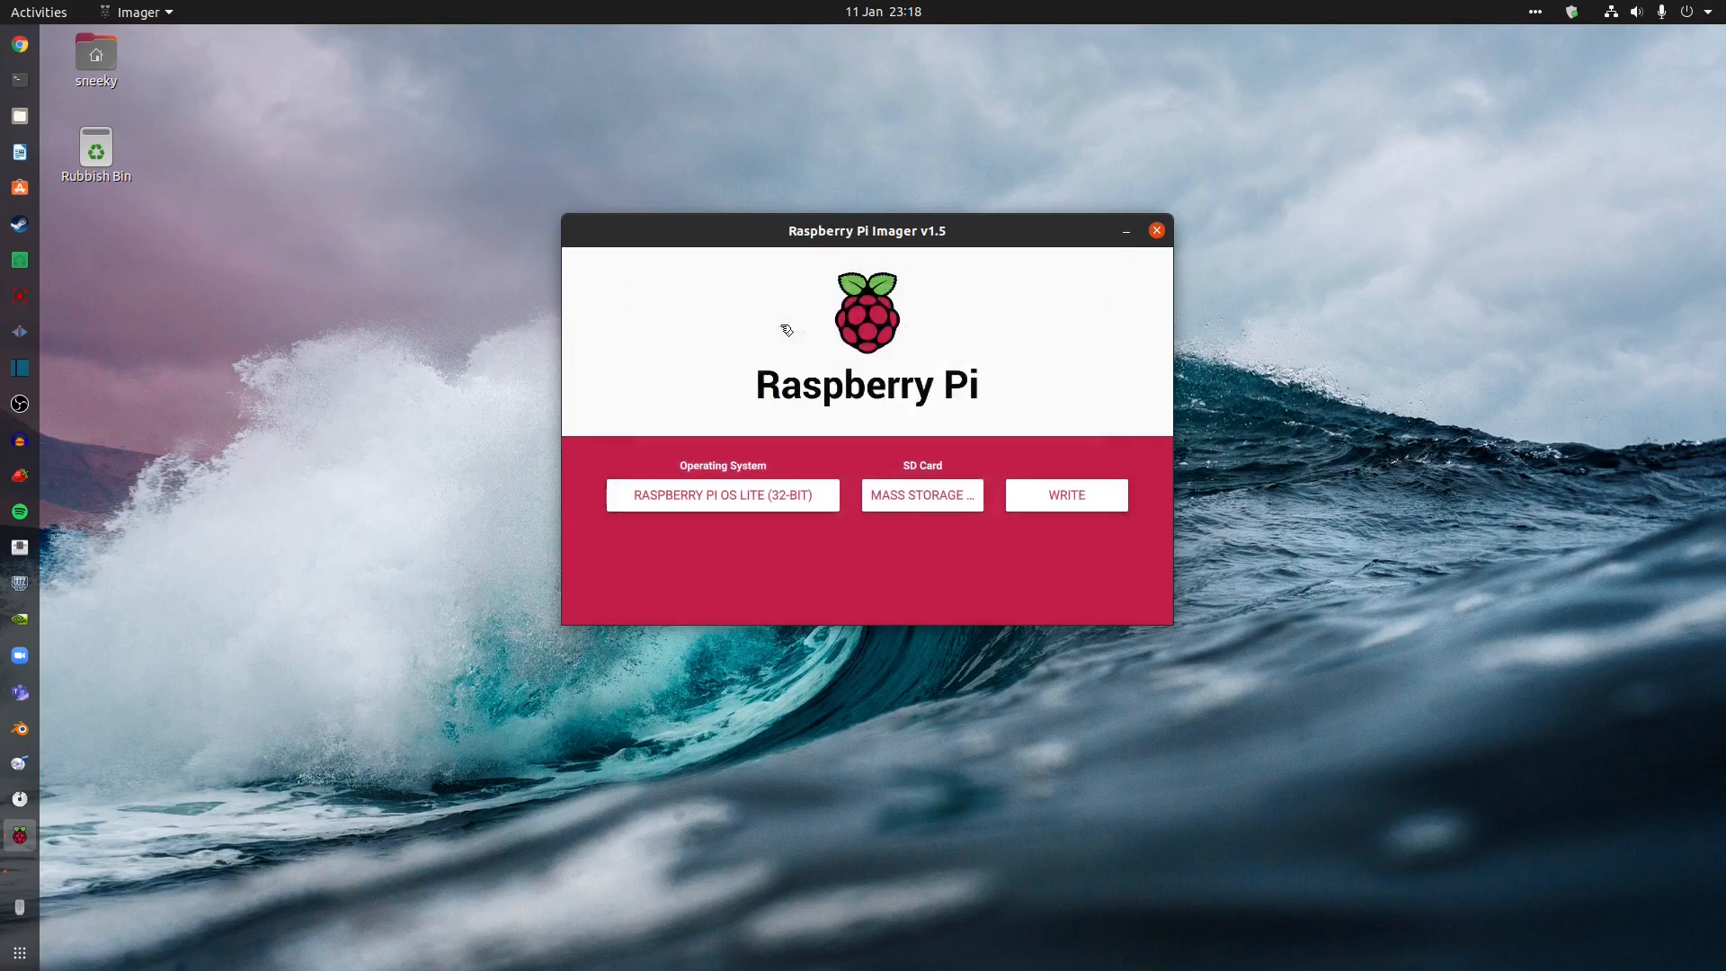
mouse_move(1073, 577)
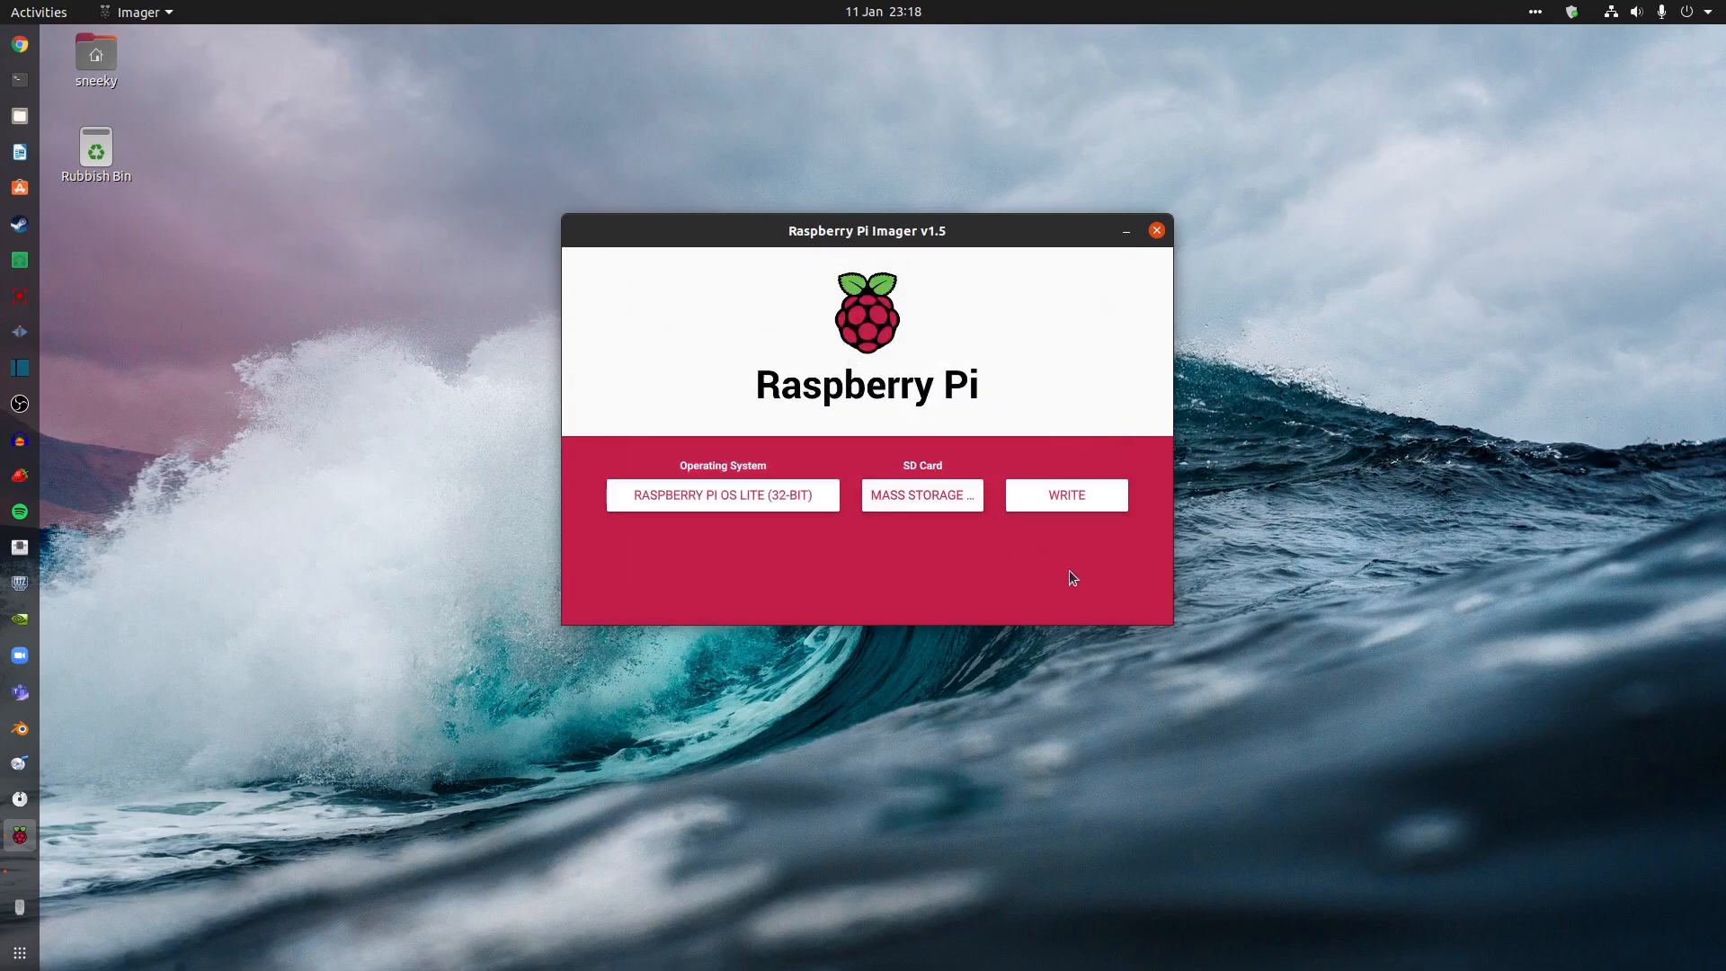
Start the write, confirm erasing the SD card, and enter the authentication password
click(1063, 495)
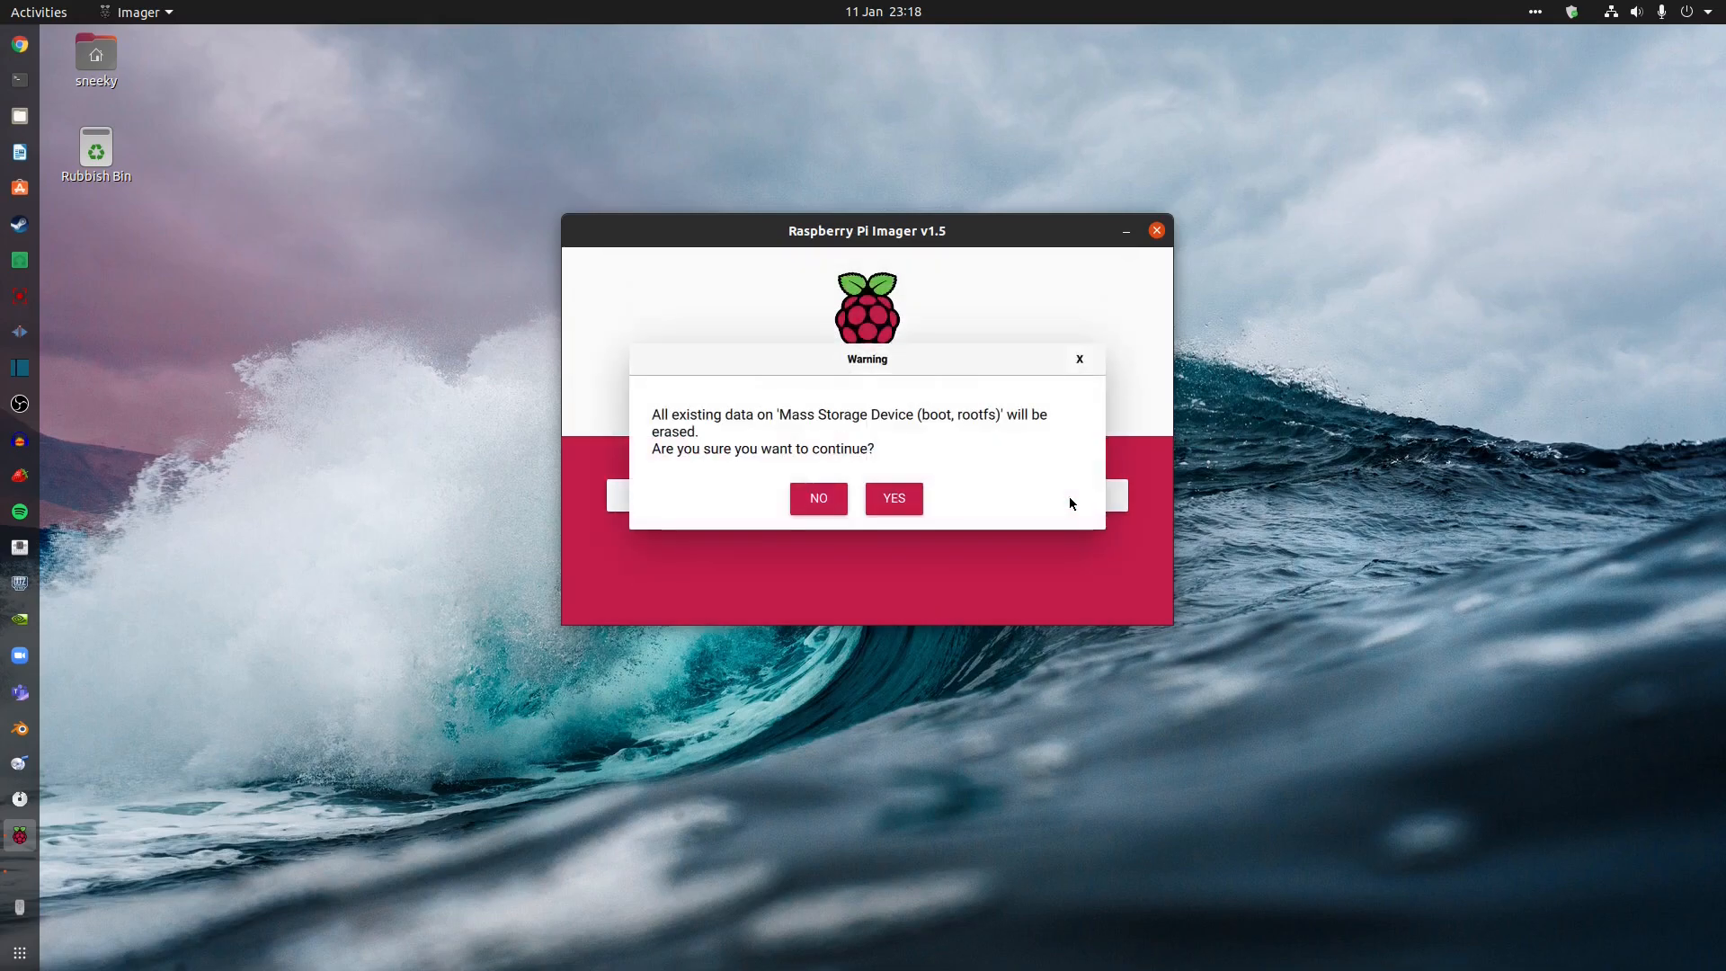
mouse_move(723, 437)
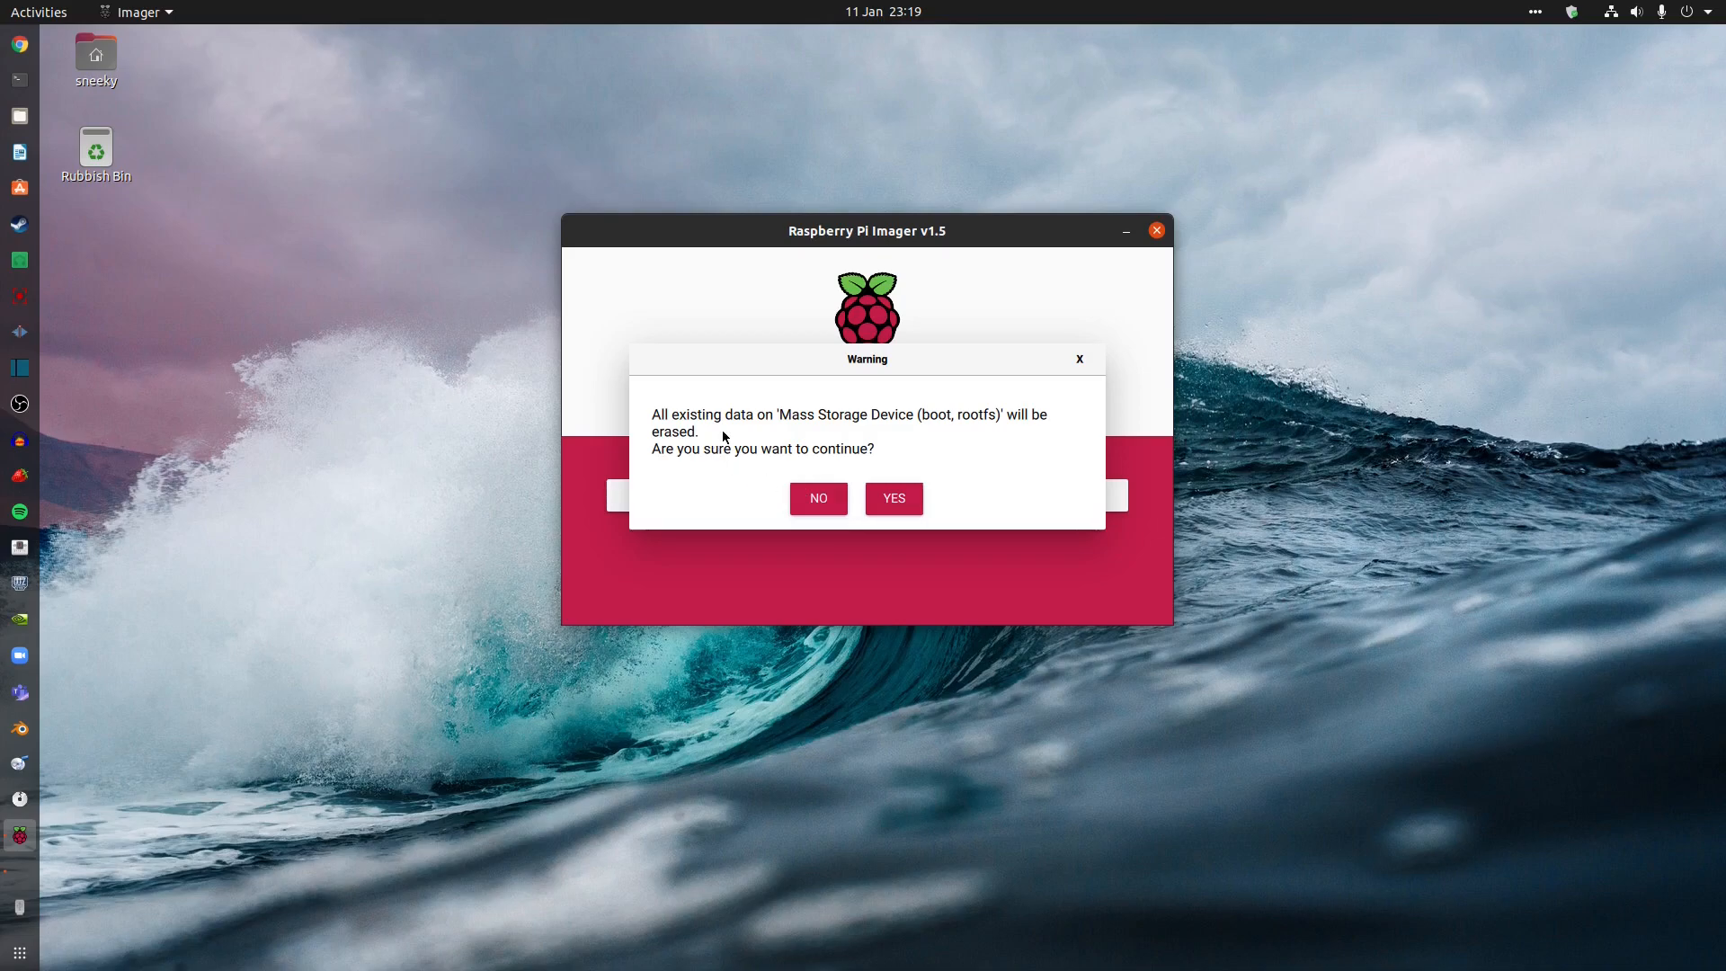
mouse_move(984, 455)
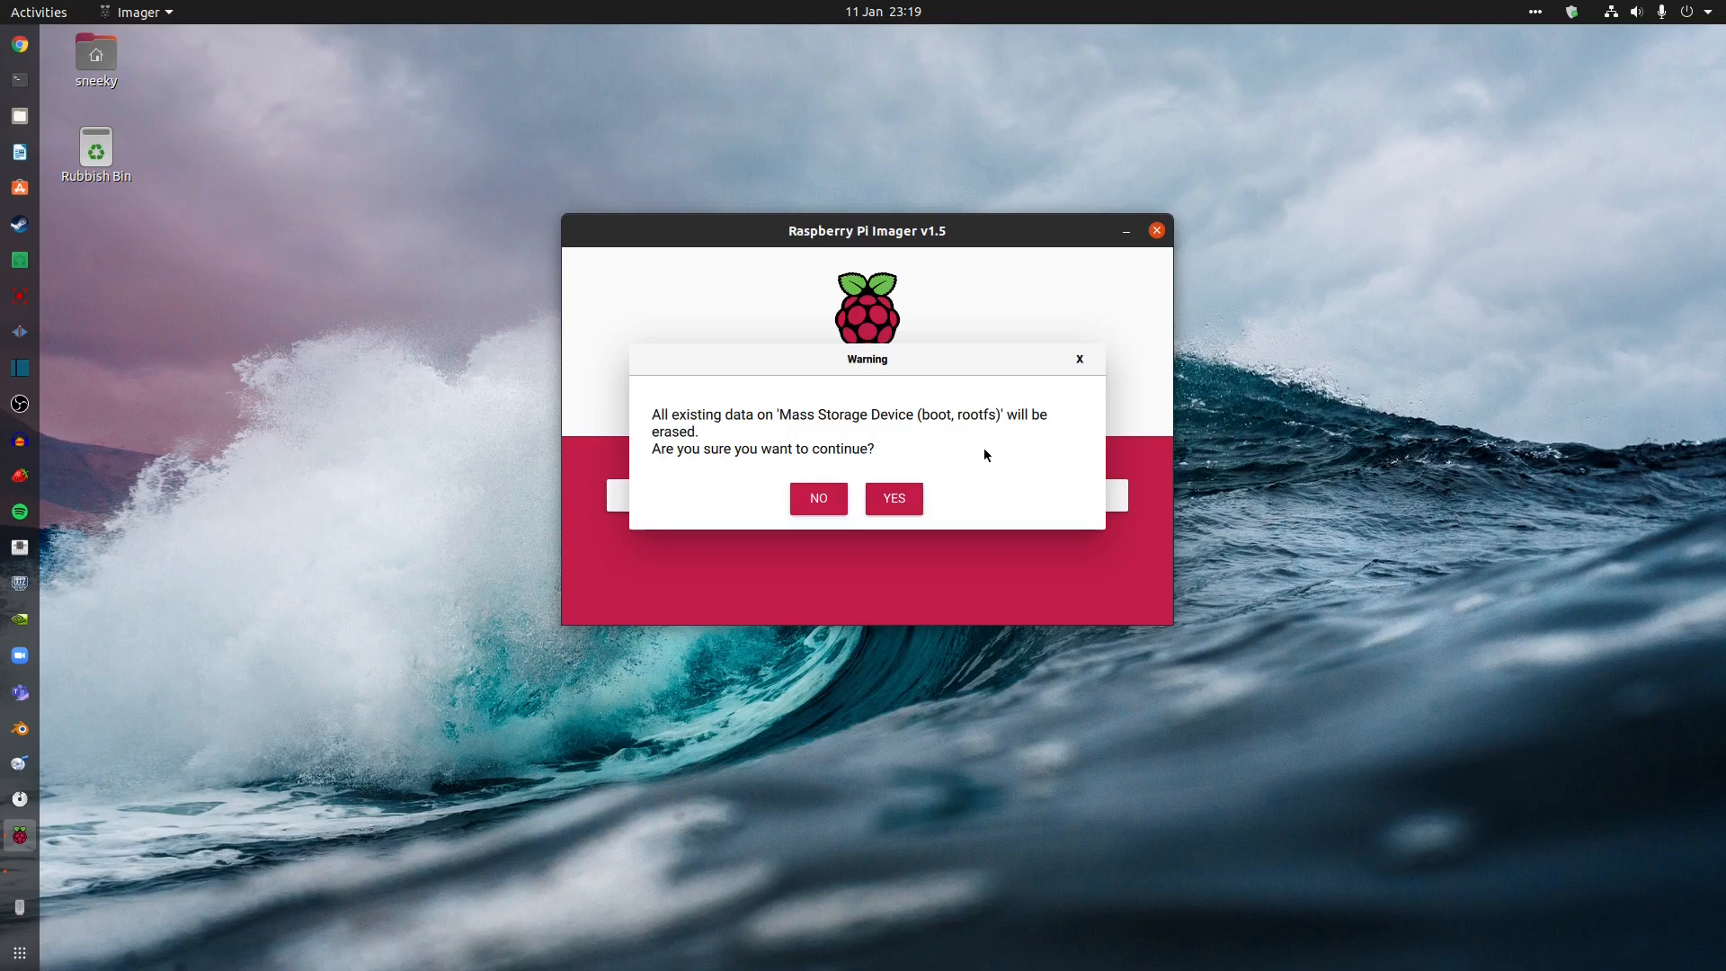
mouse_move(994, 478)
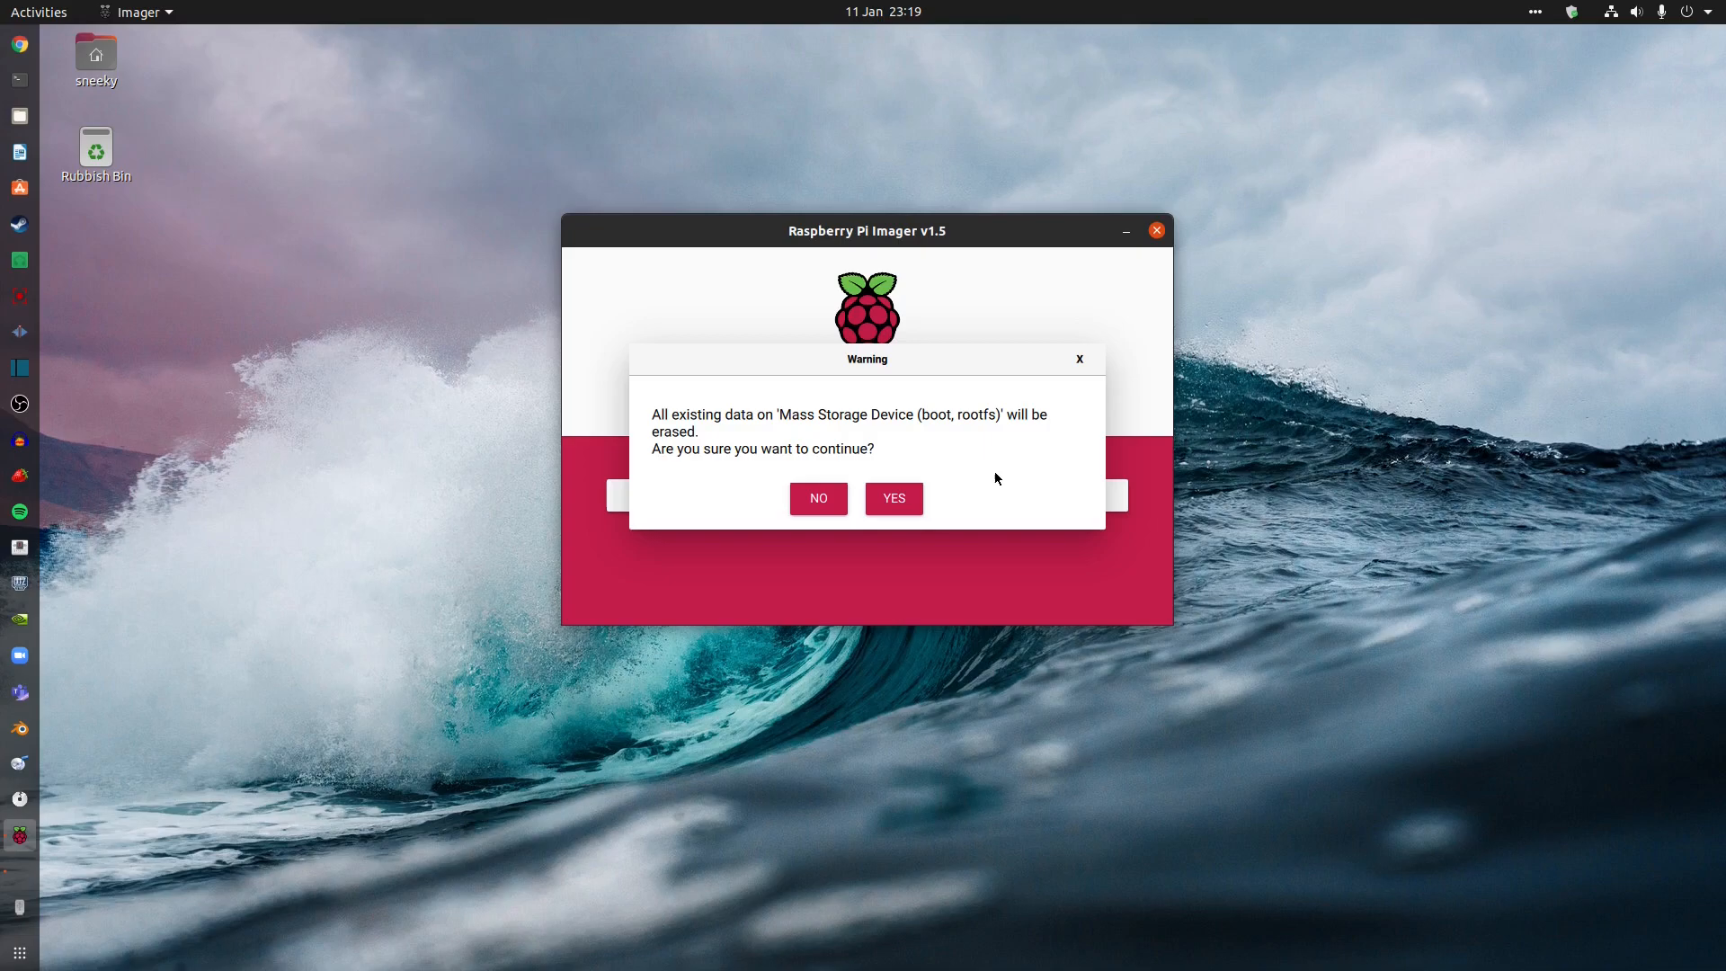
mouse_move(894, 498)
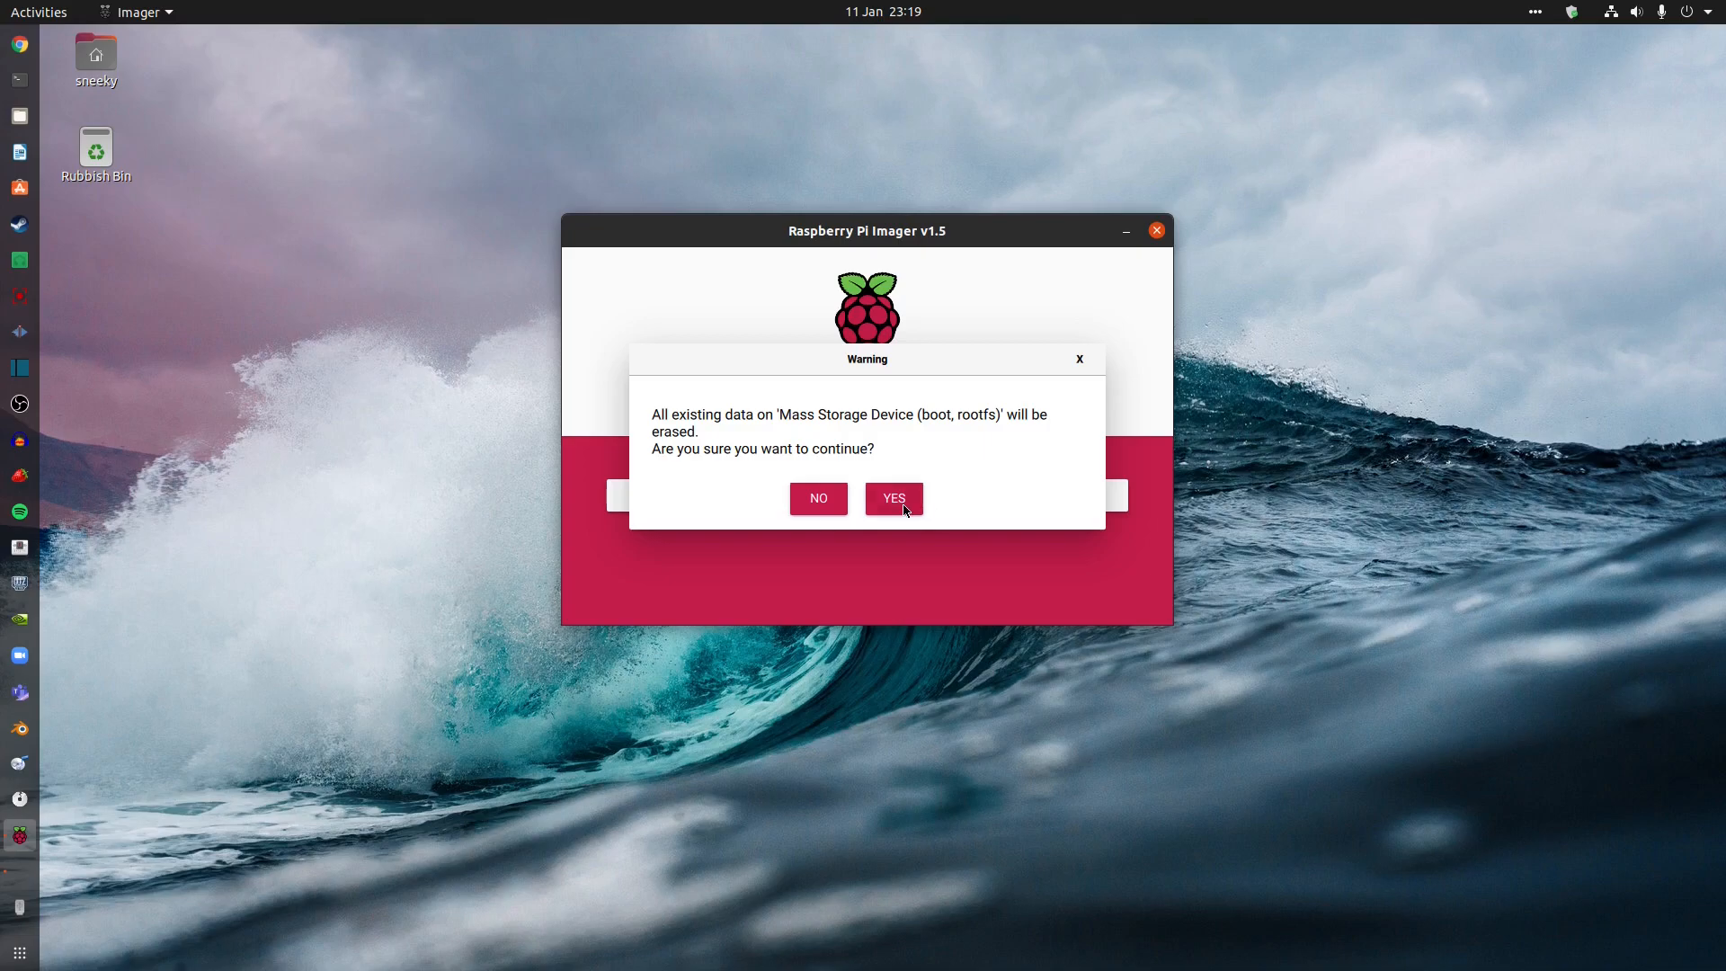
click(893, 498)
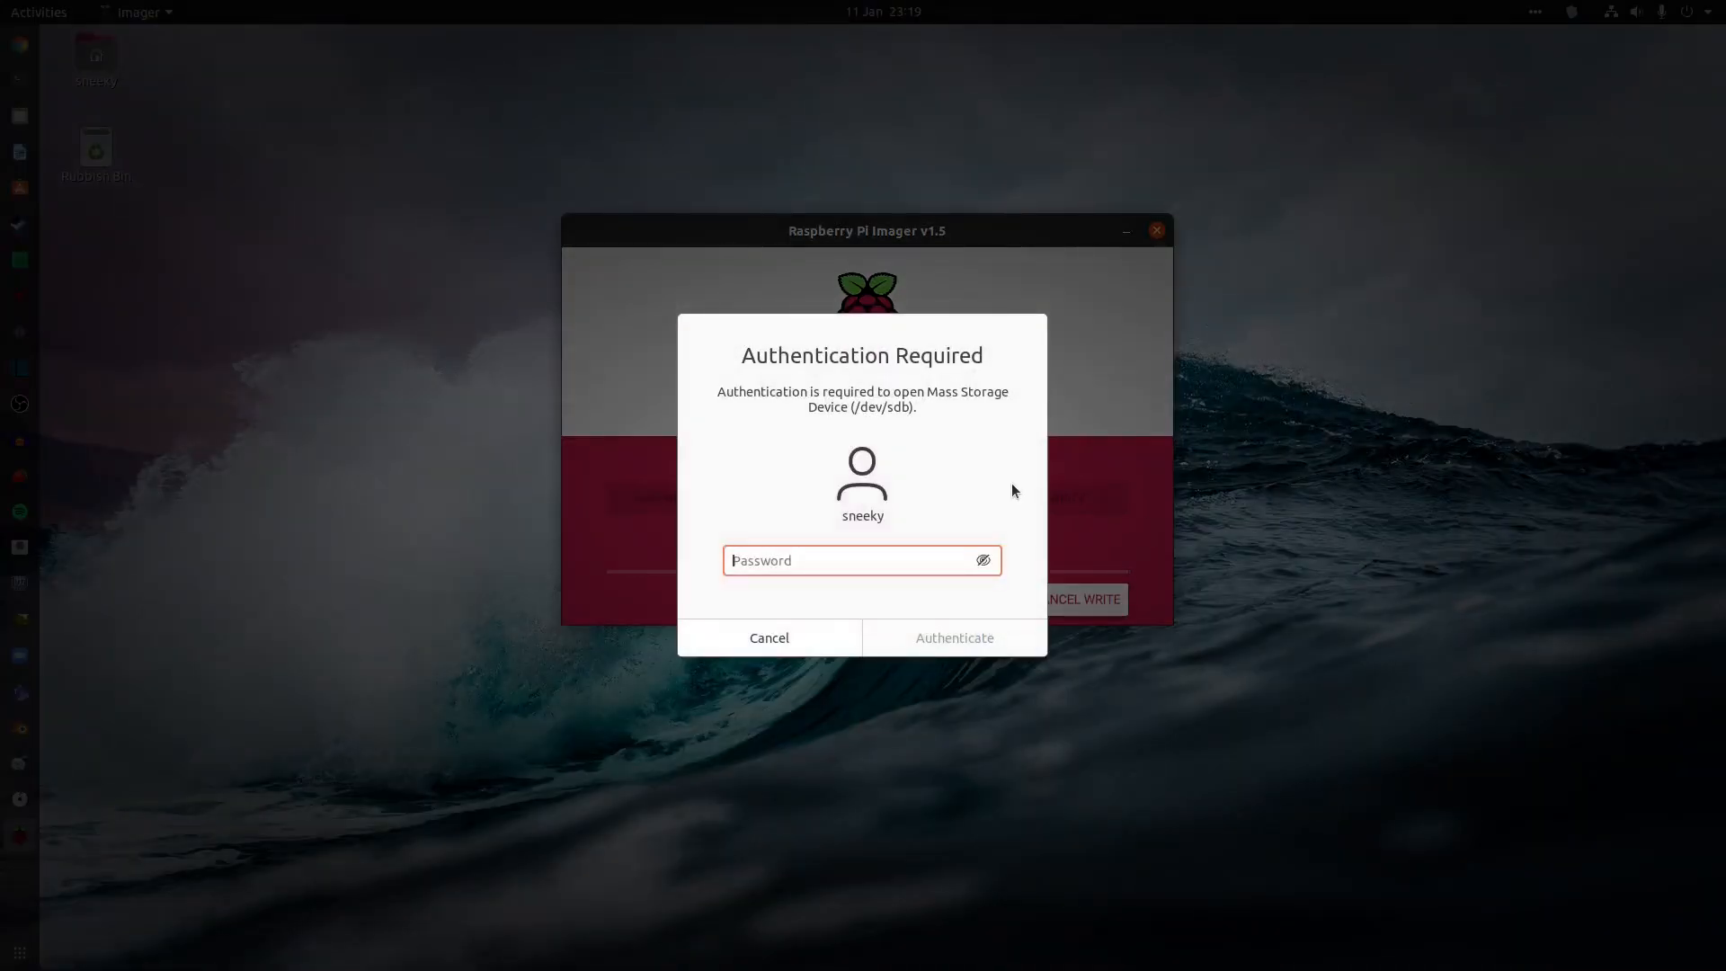
text(password)
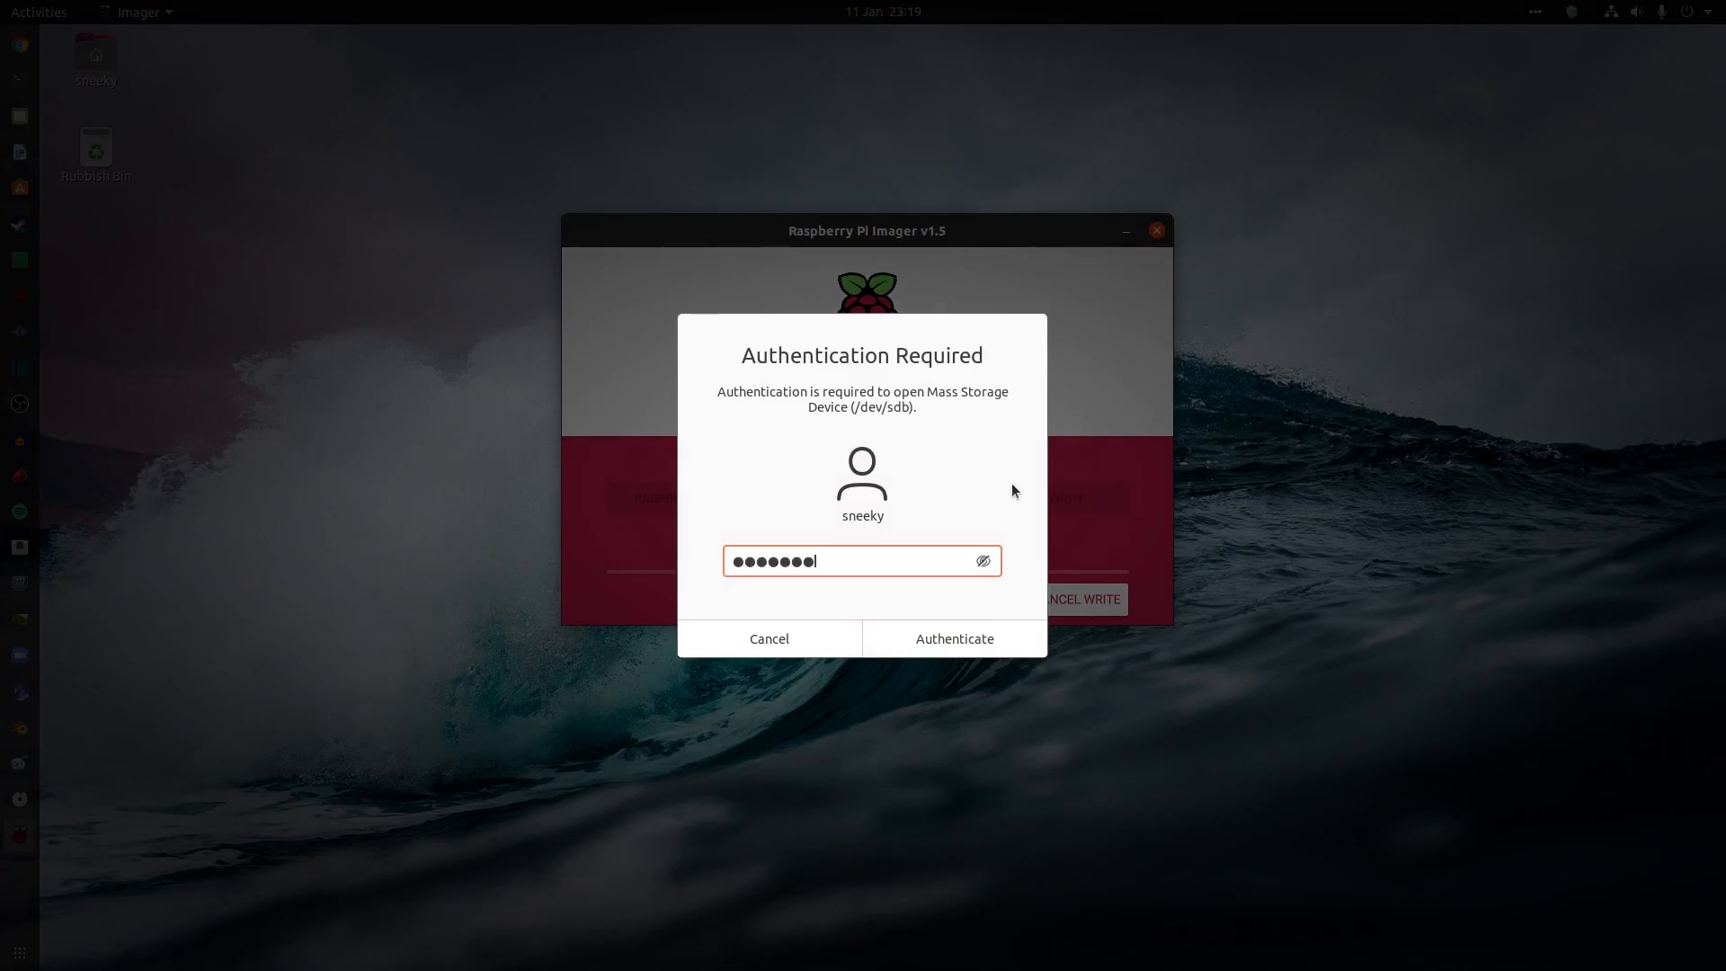
Authenticate and let Raspberry Pi OS Lite write to the card, reaching 98%
click(953, 638)
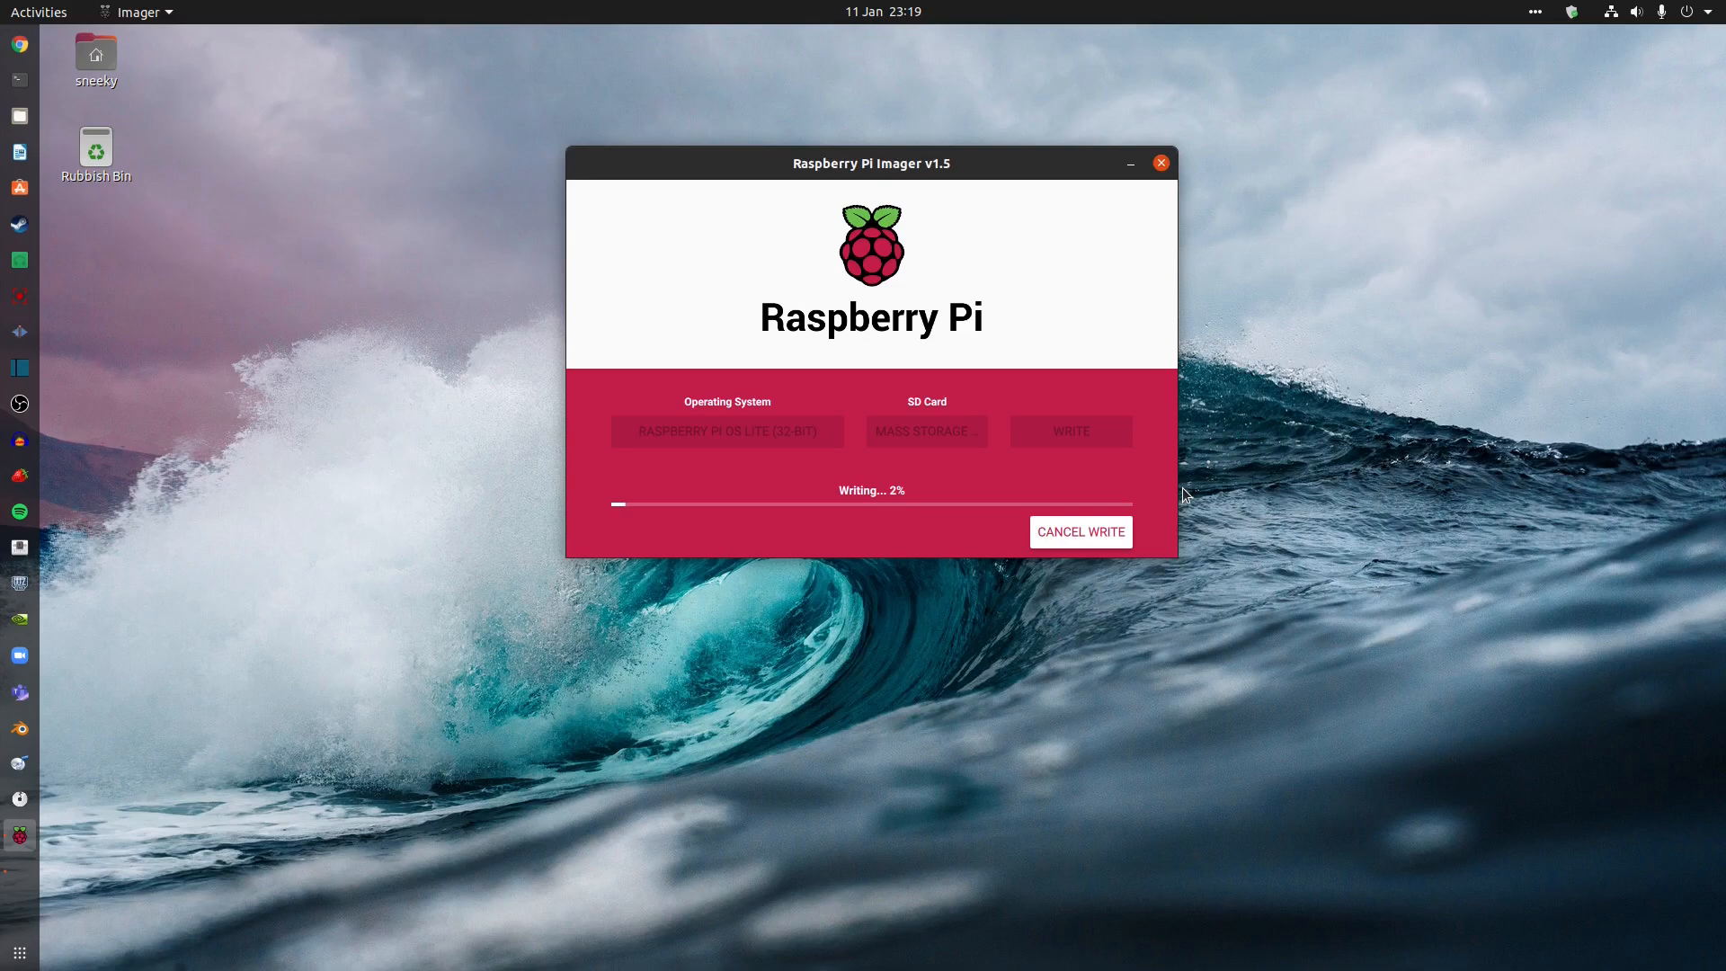
mouse_move(1296, 156)
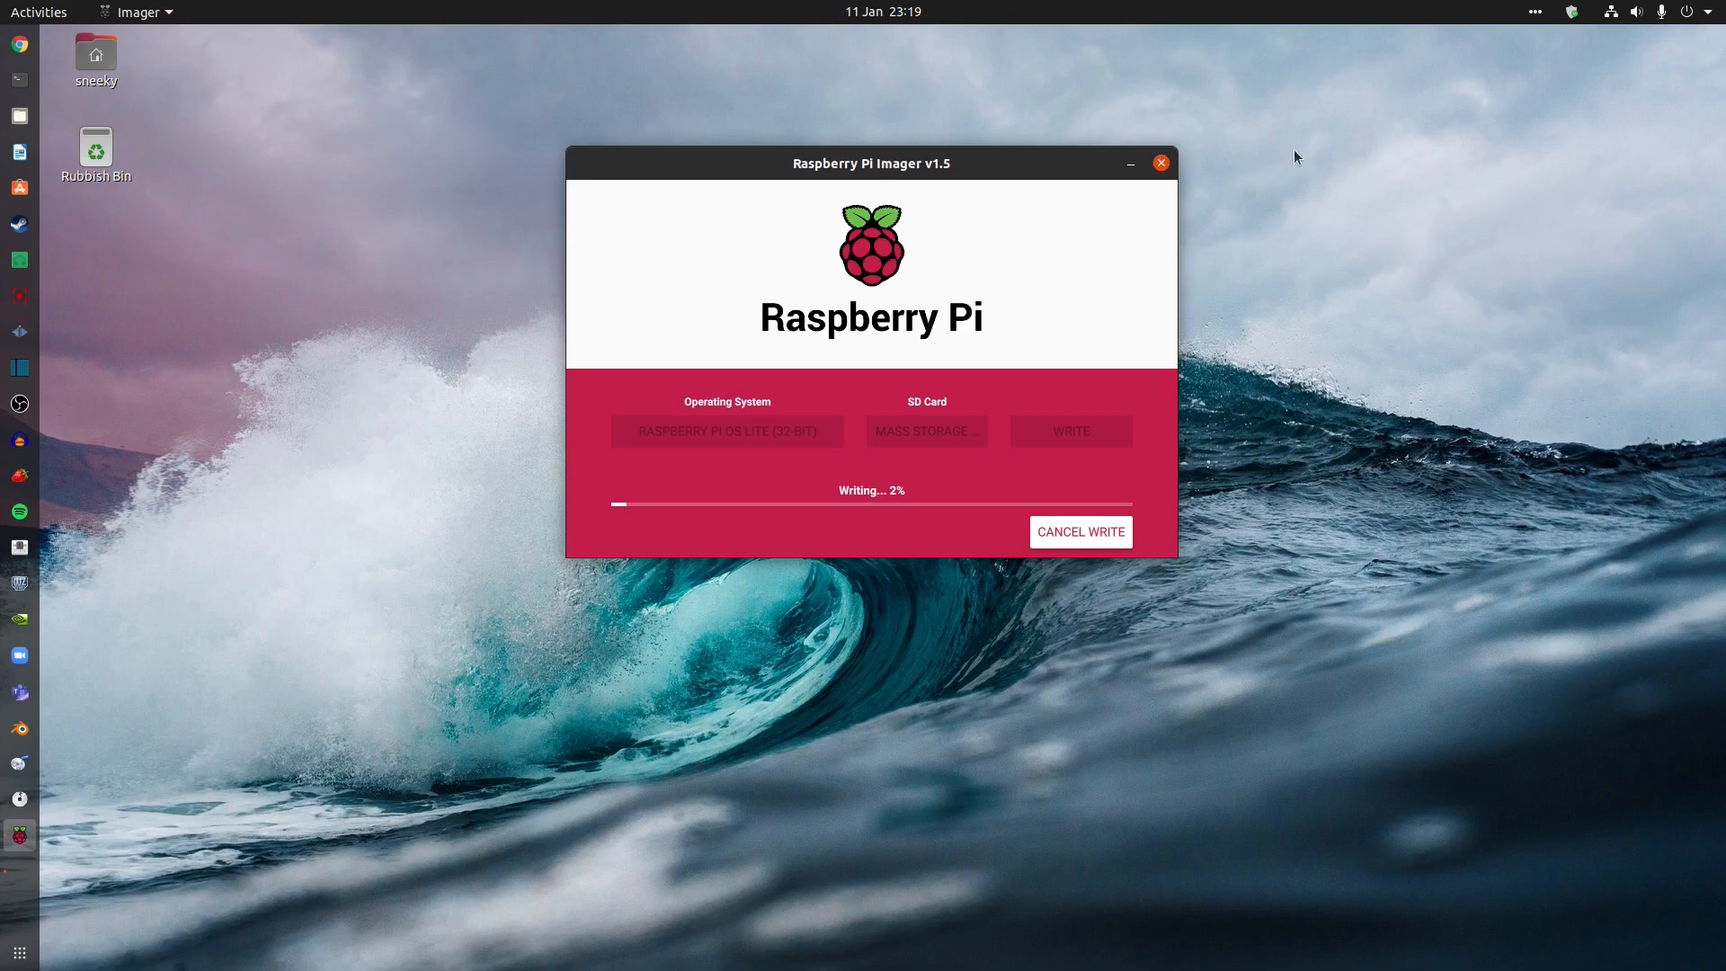
mouse_move(1532, 21)
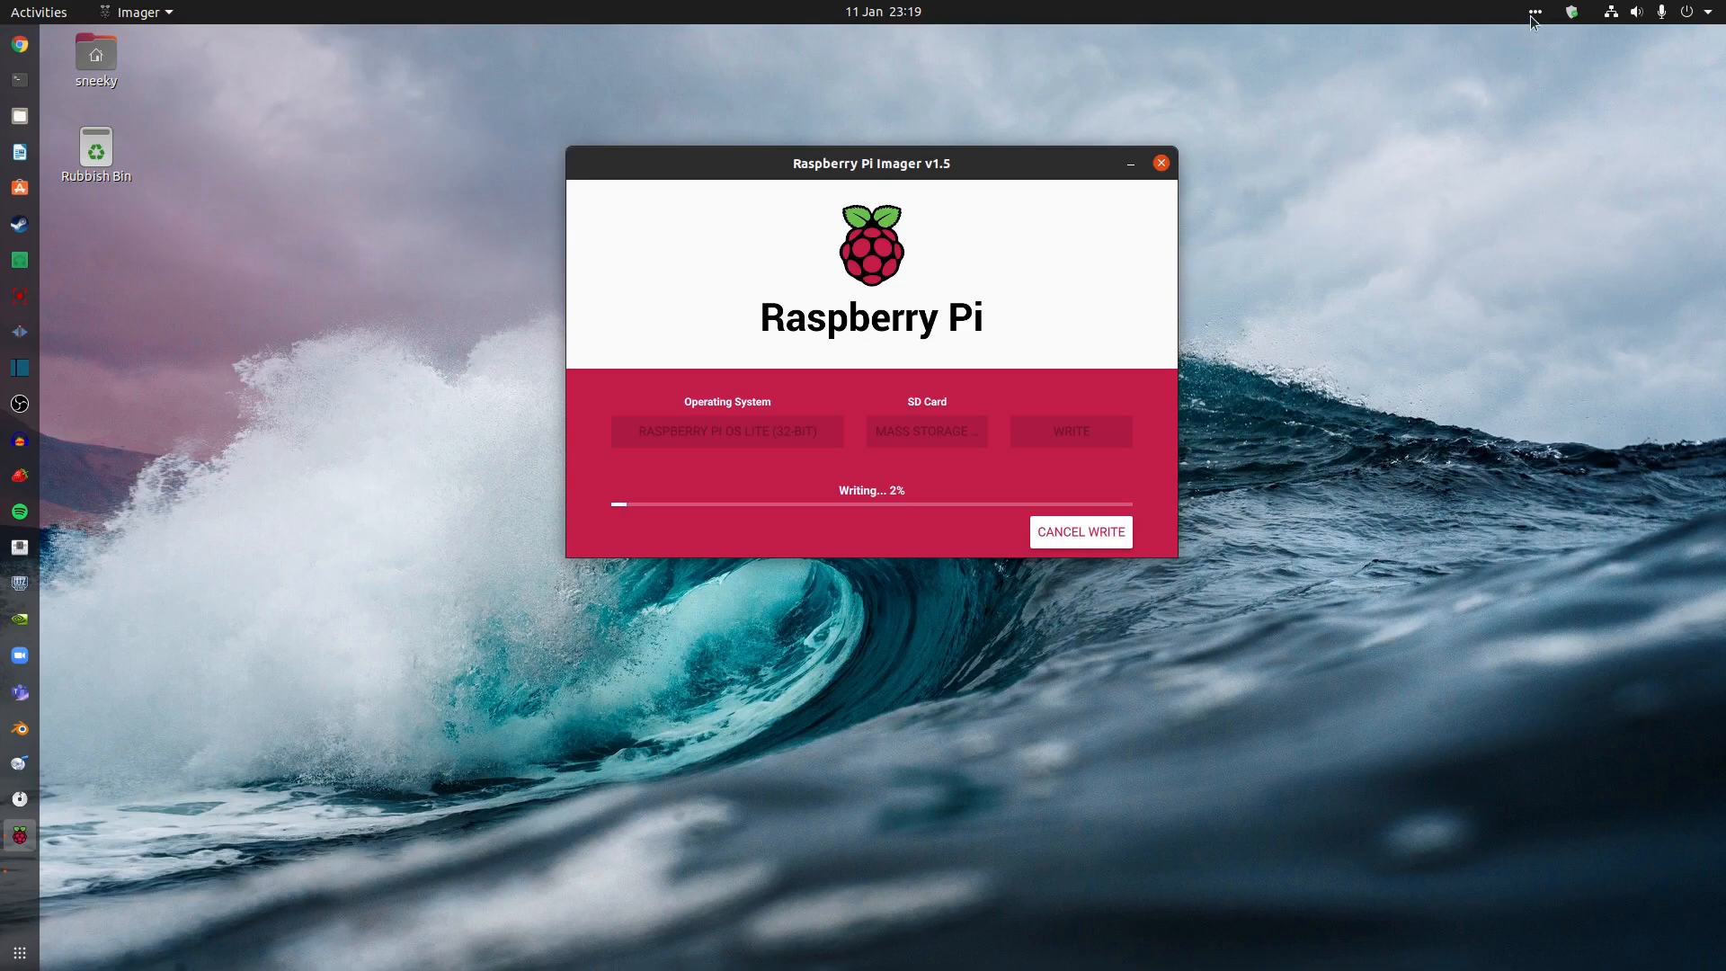
mouse_move(1410, 223)
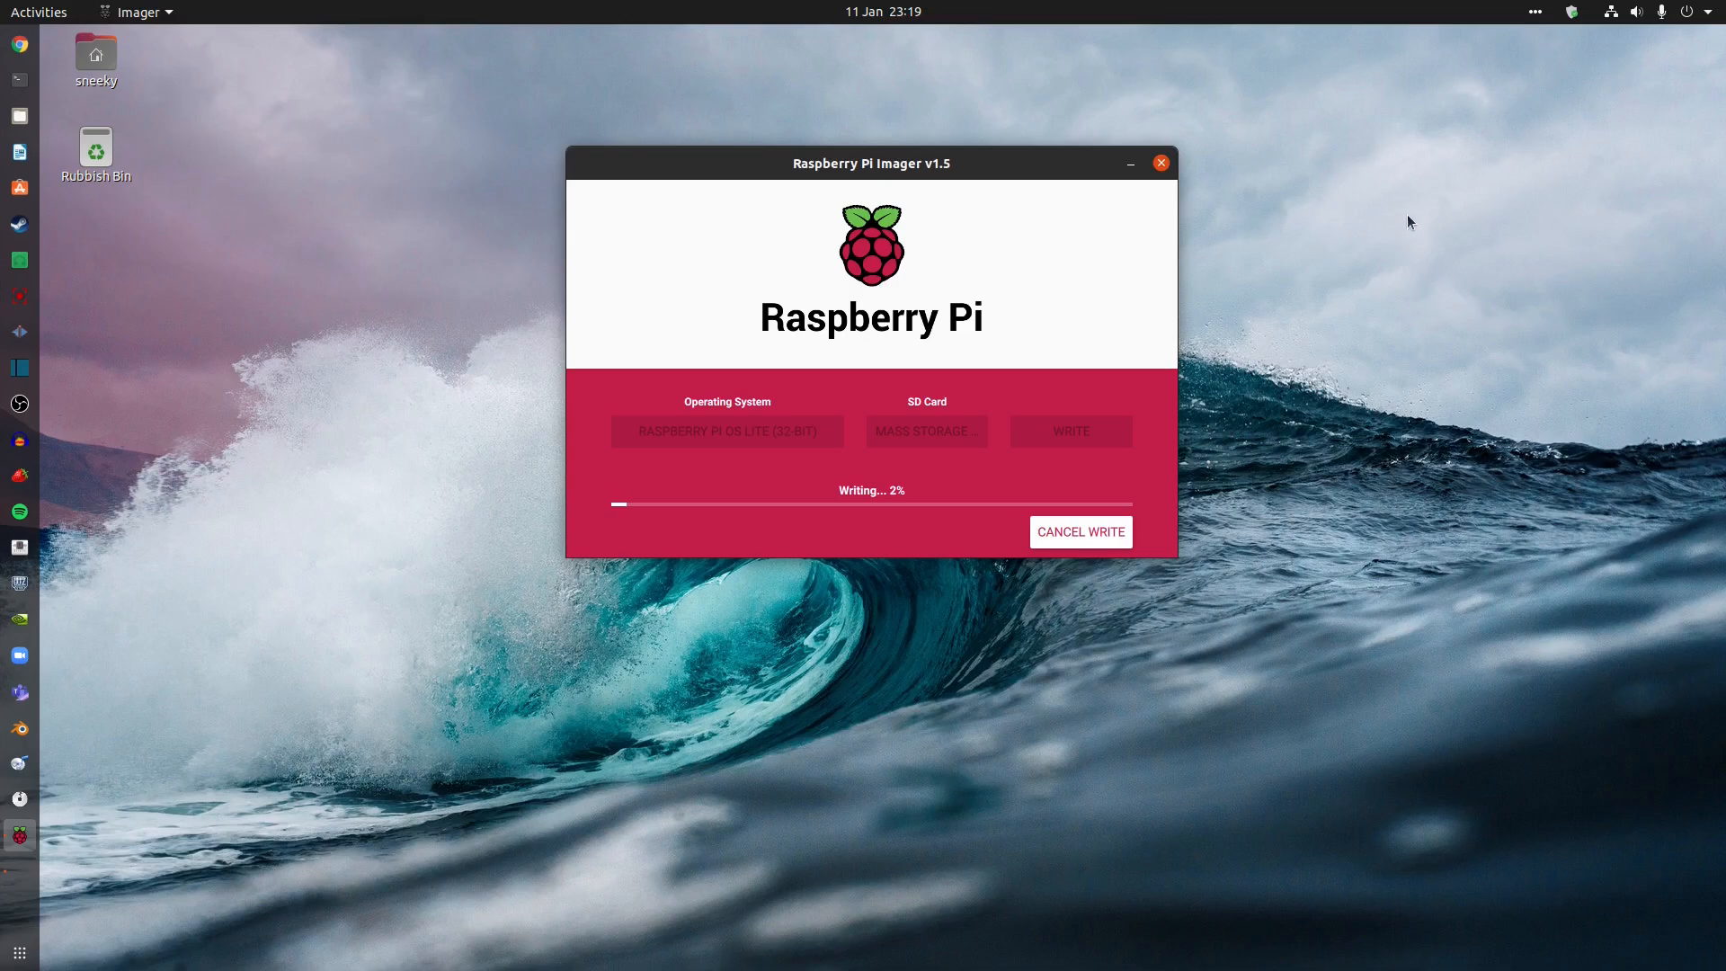
click(1534, 13)
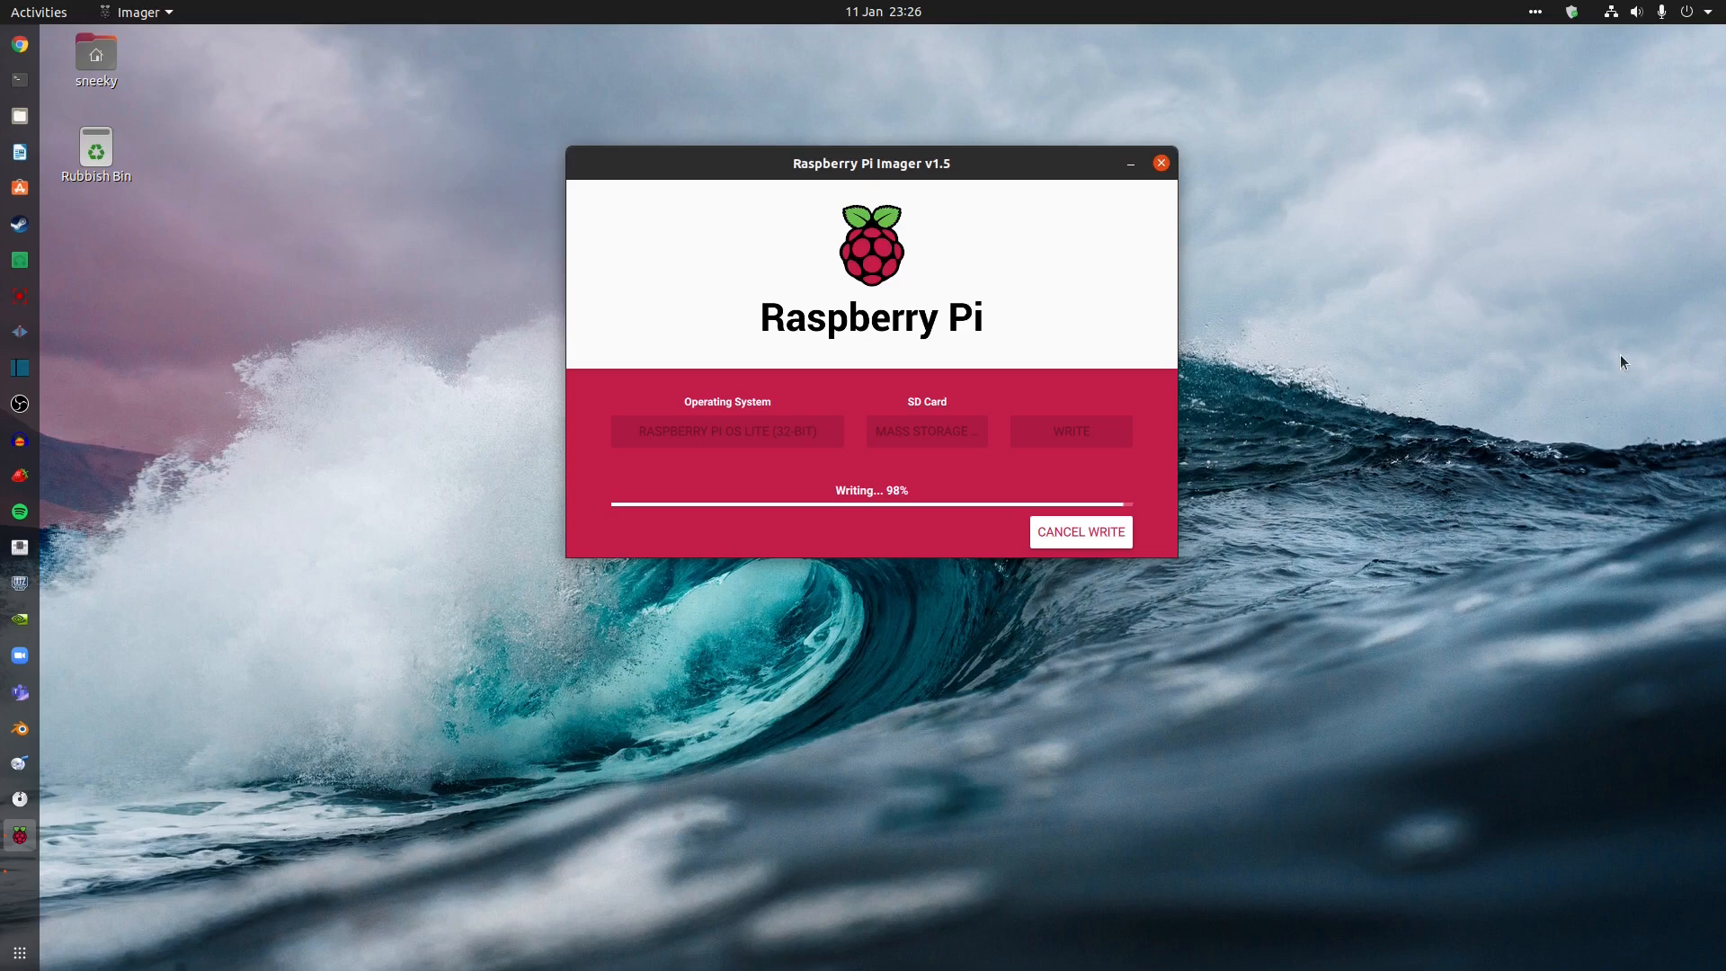
mouse_move(1518, 472)
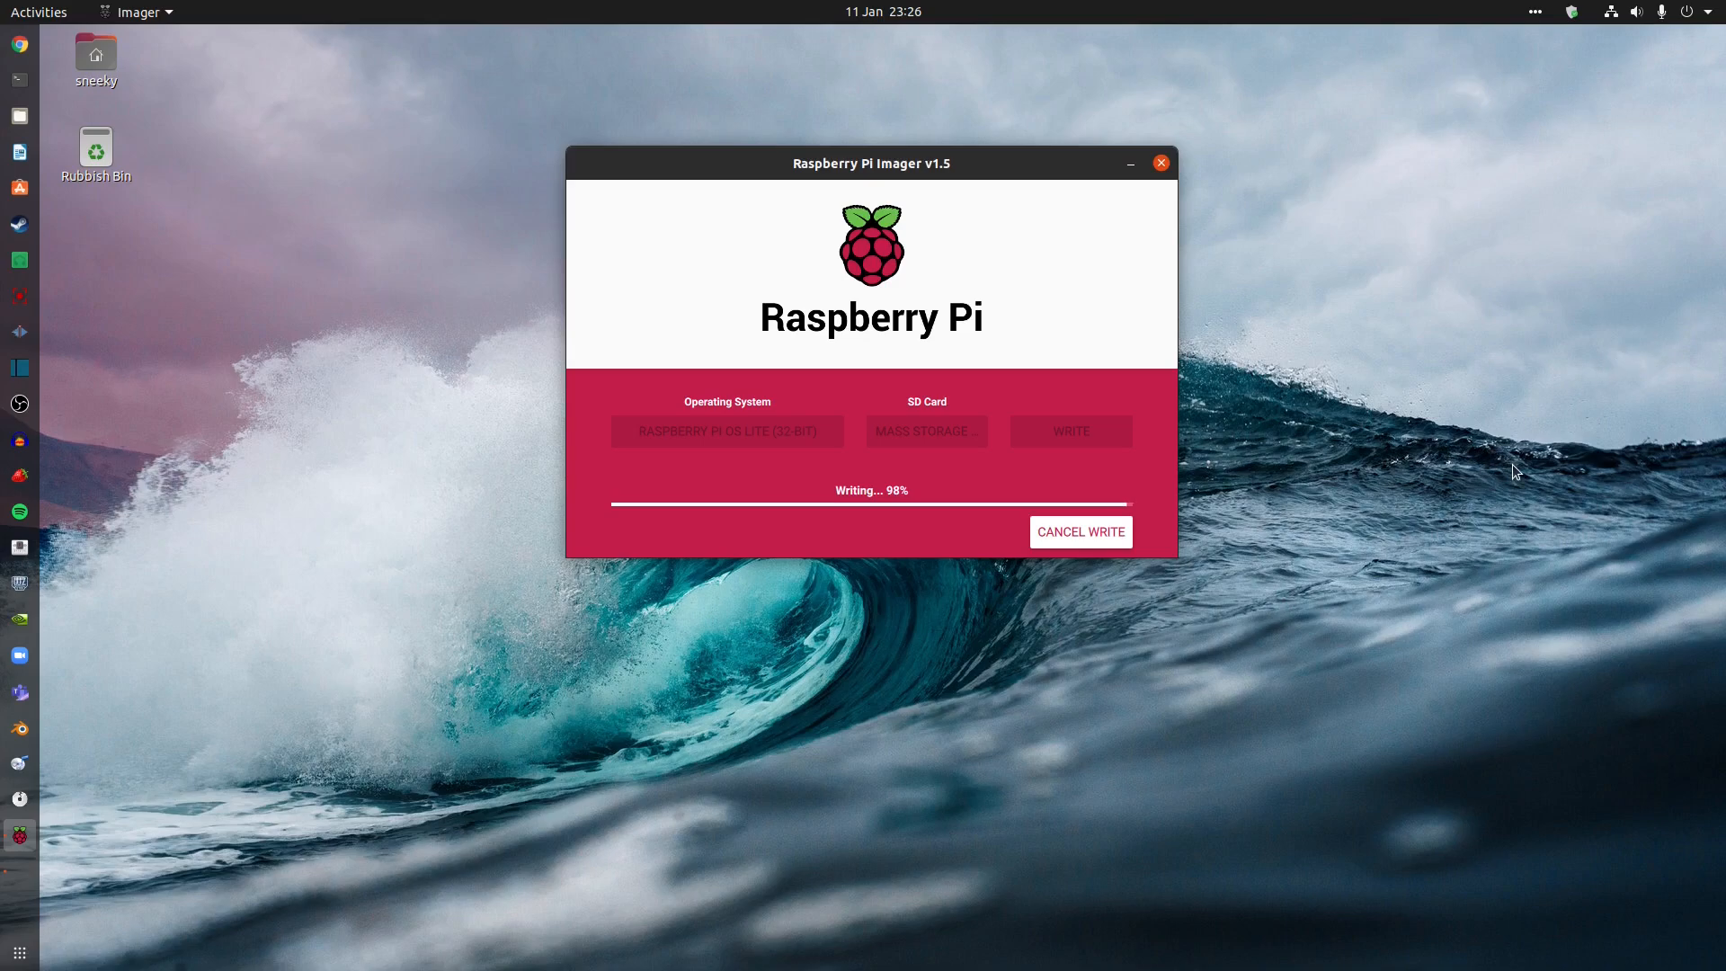
mouse_move(1354, 797)
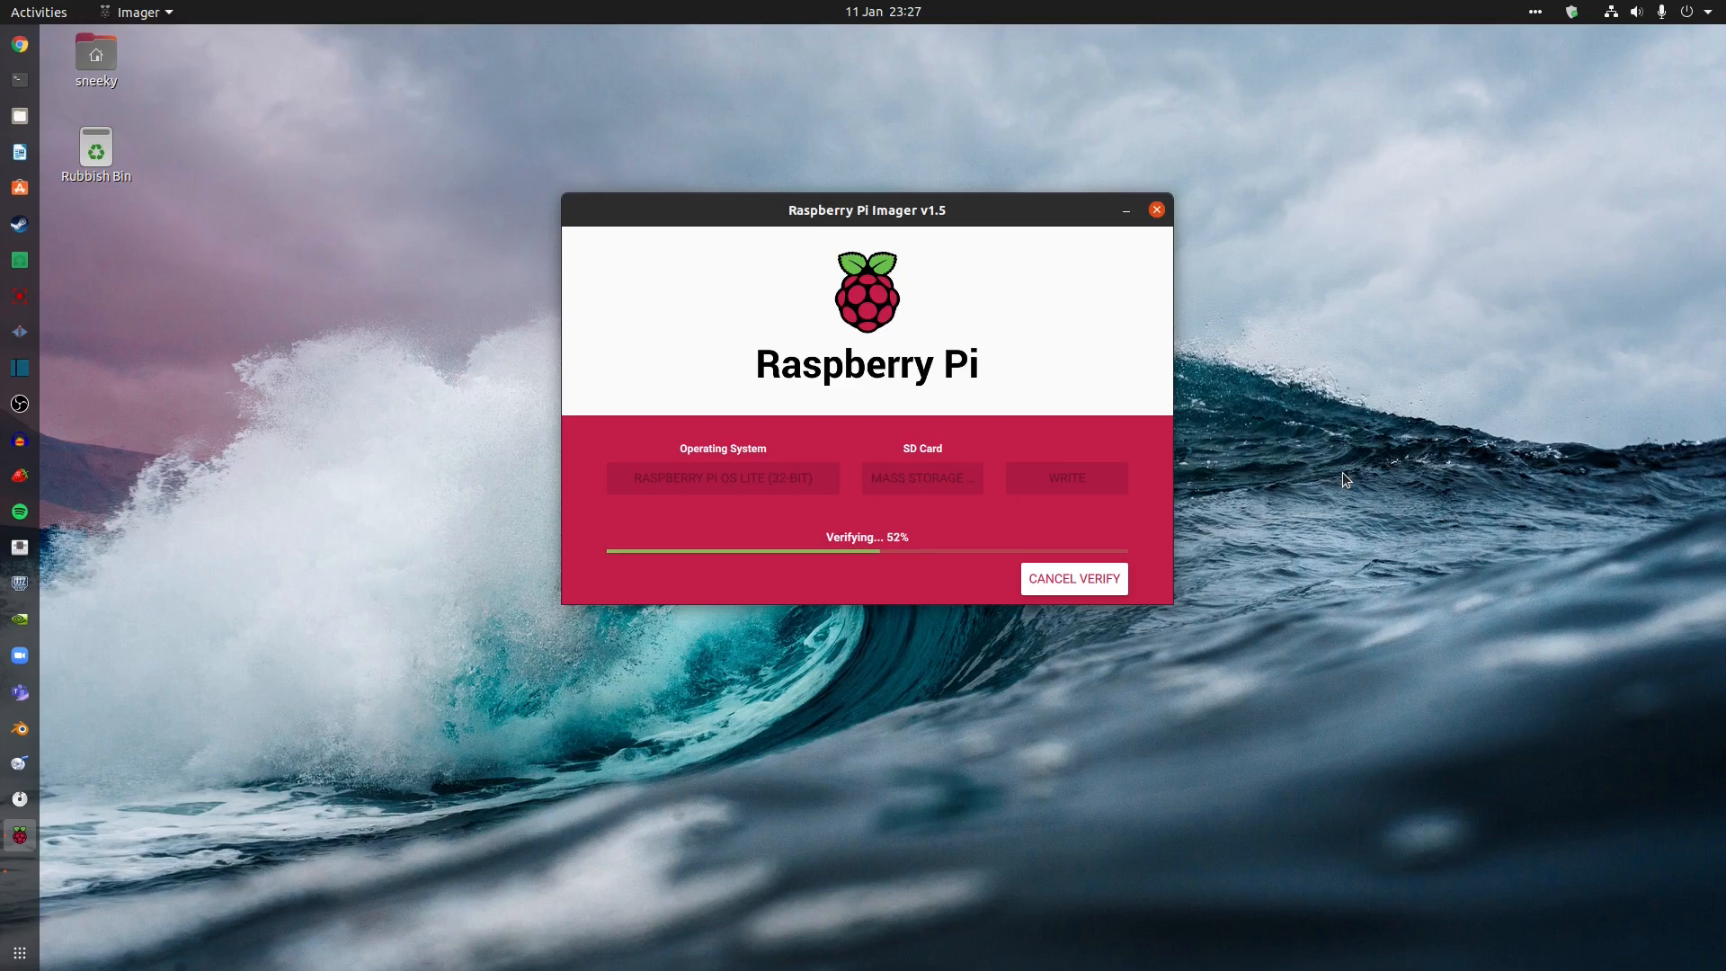
mouse_move(1444, 496)
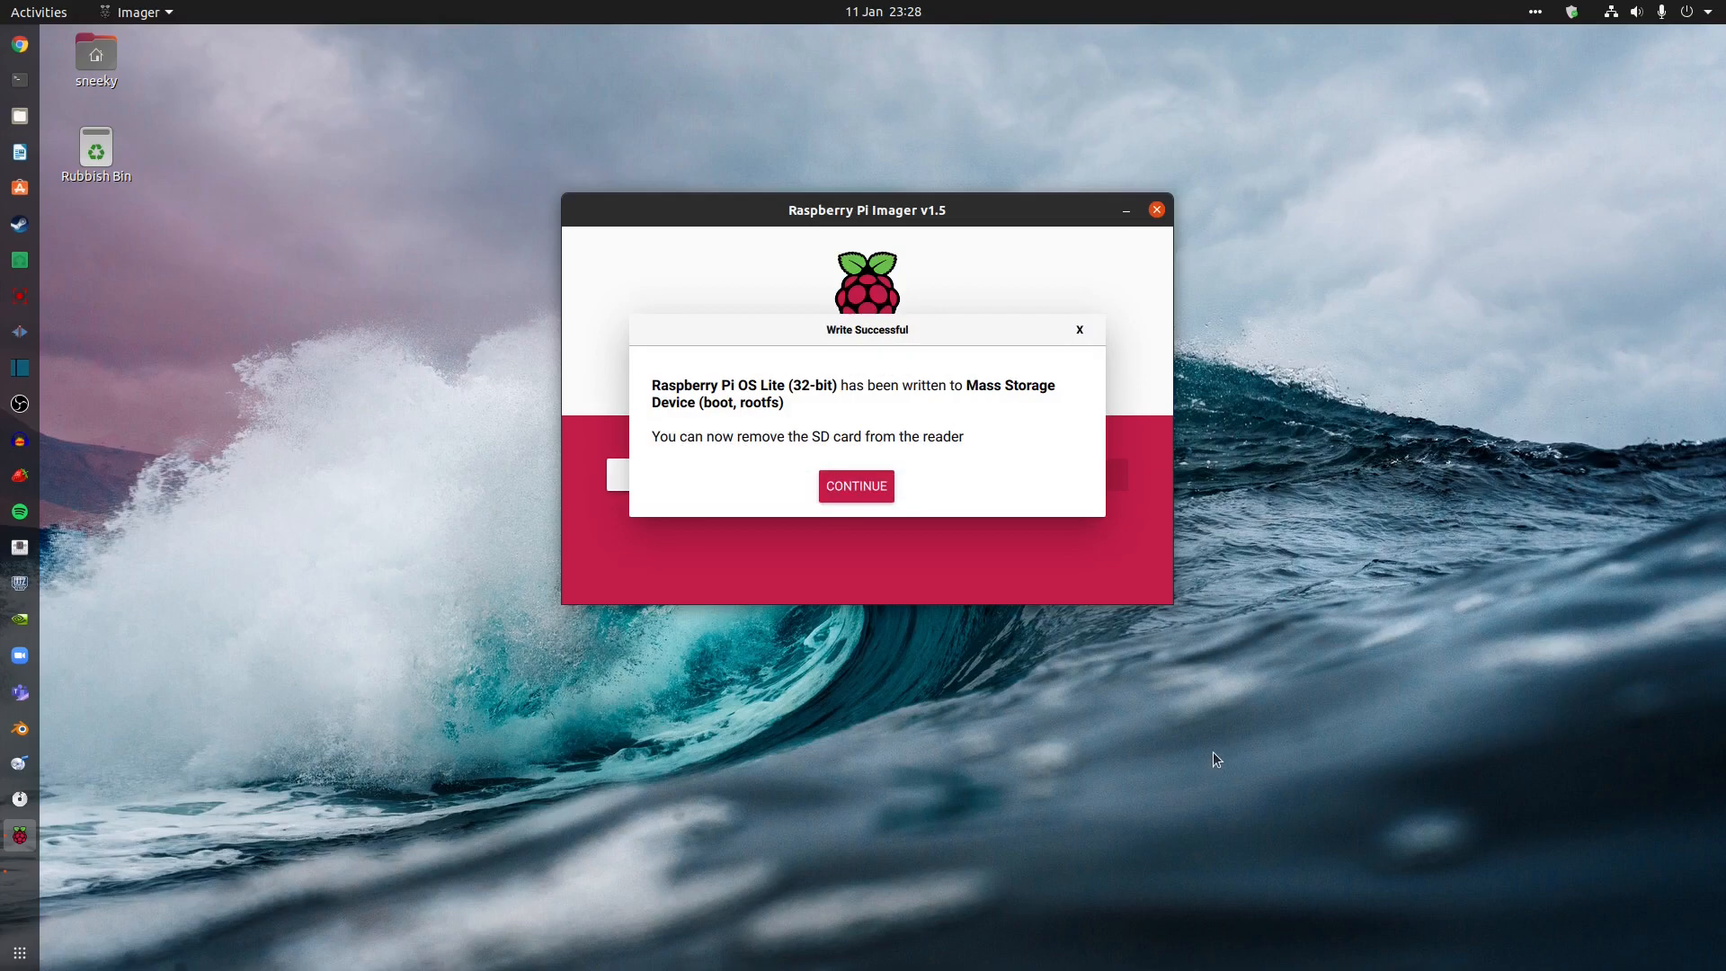
Acknowledge the Write Successful message after verification and close the imager
click(856, 485)
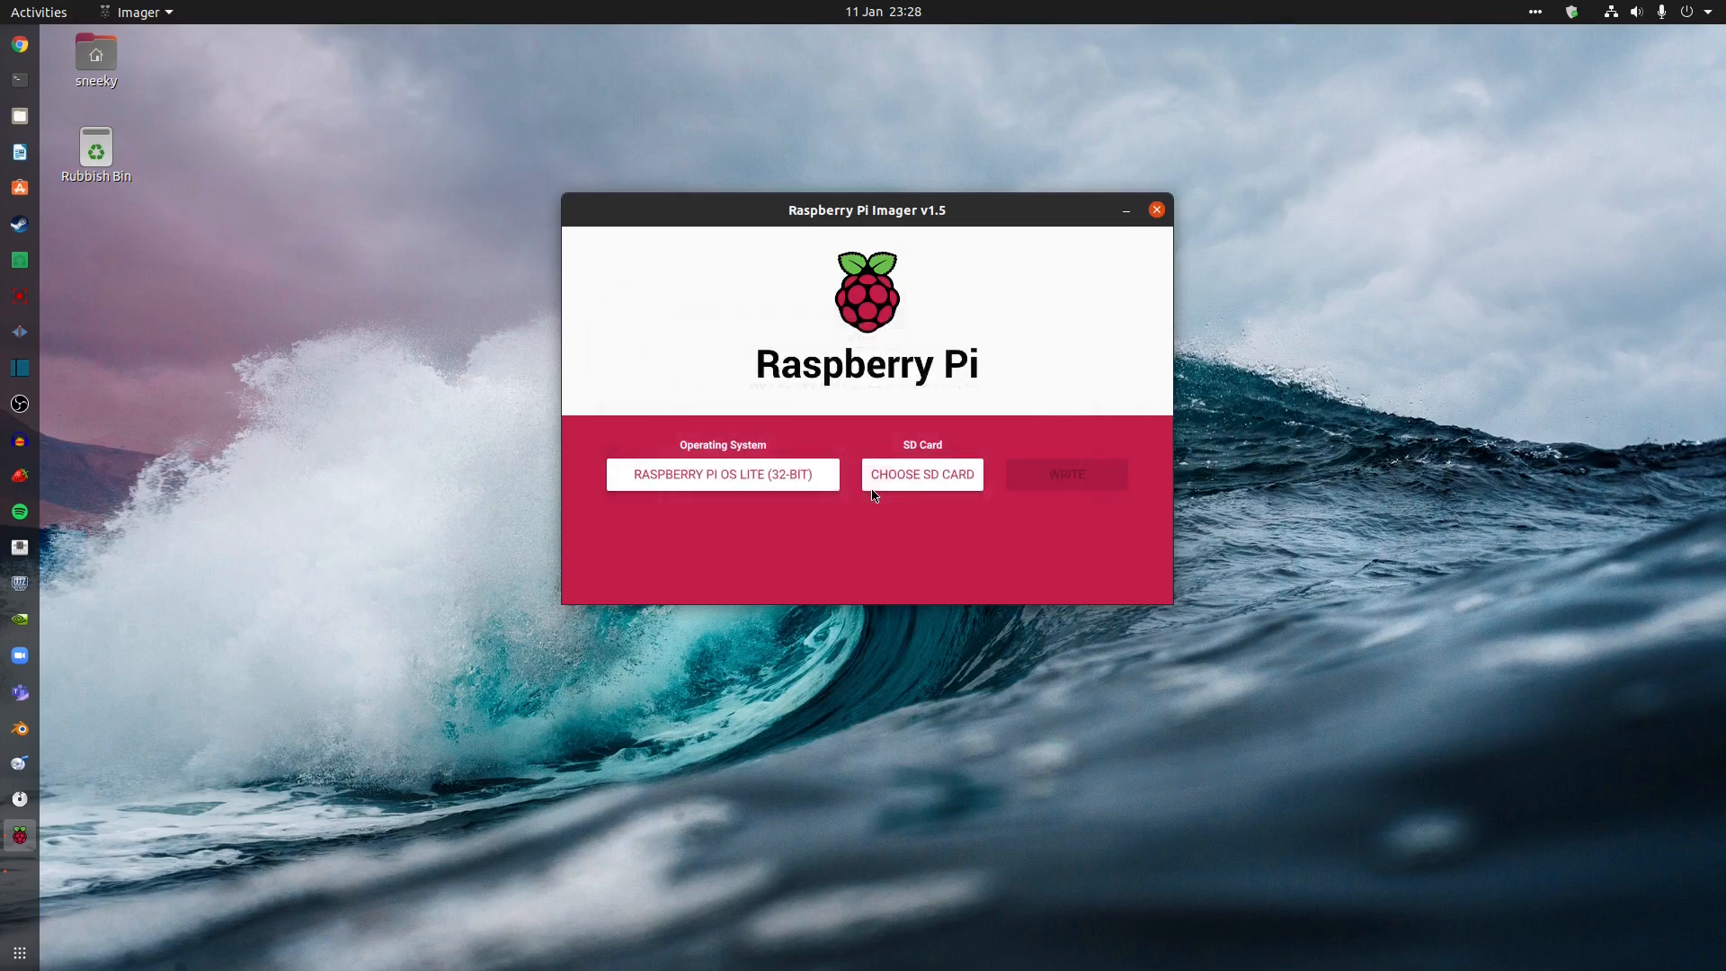
mouse_move(1156, 209)
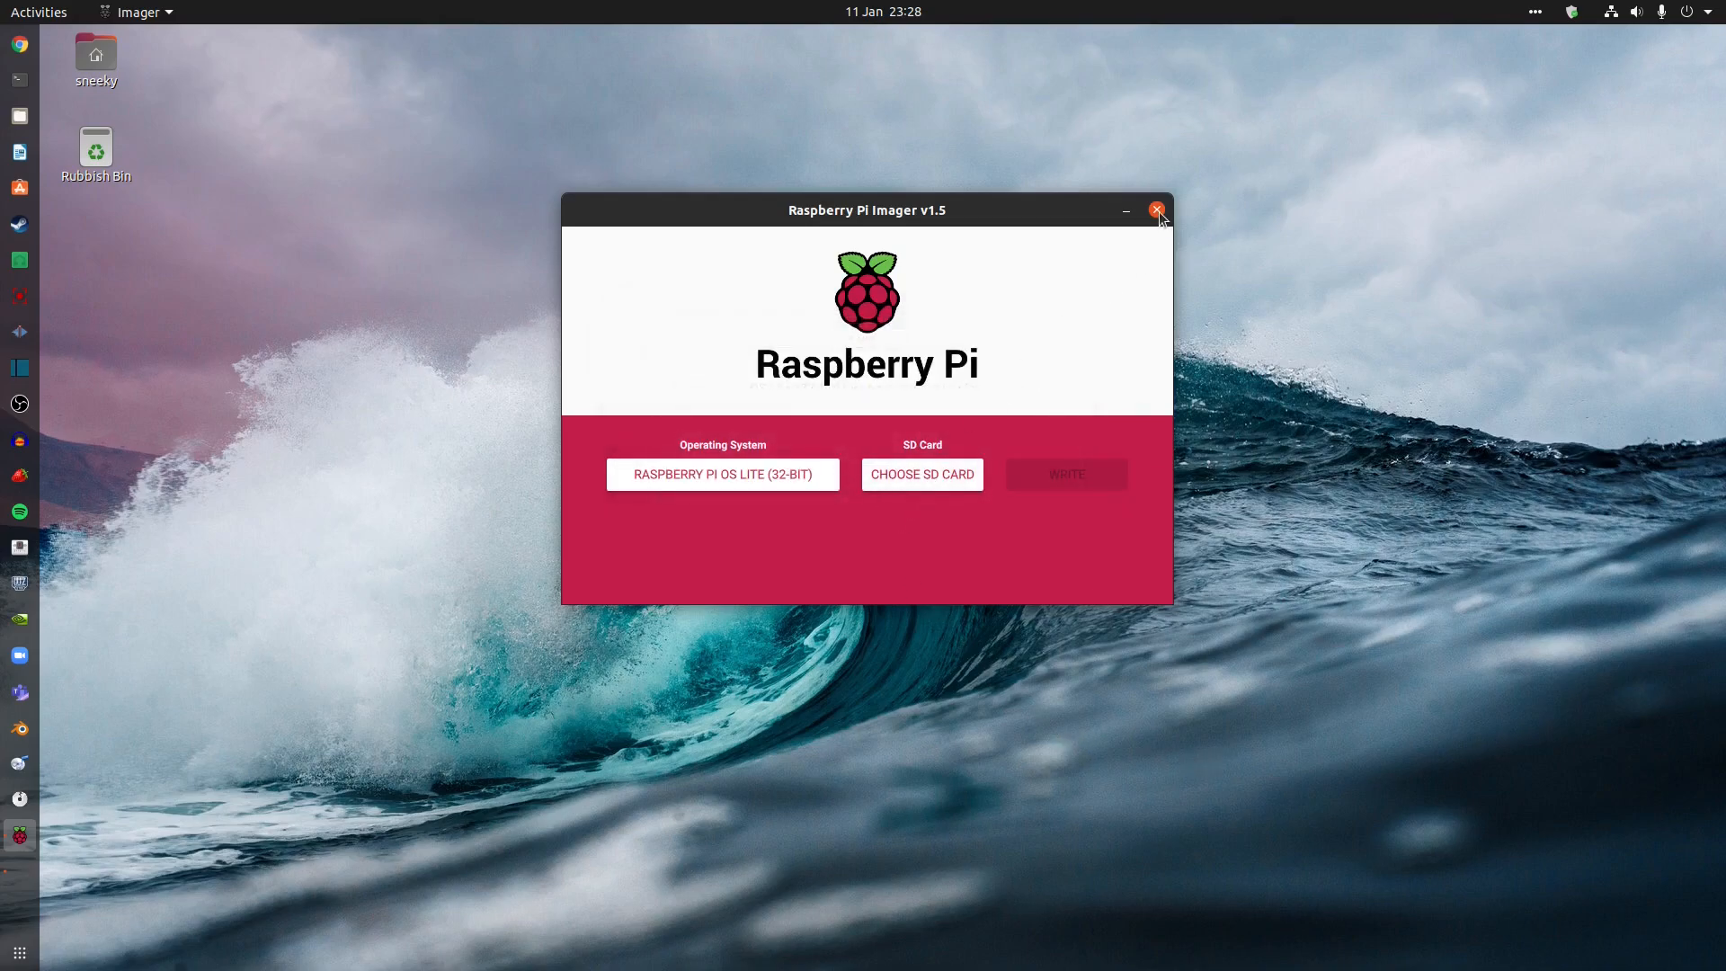
click(1156, 209)
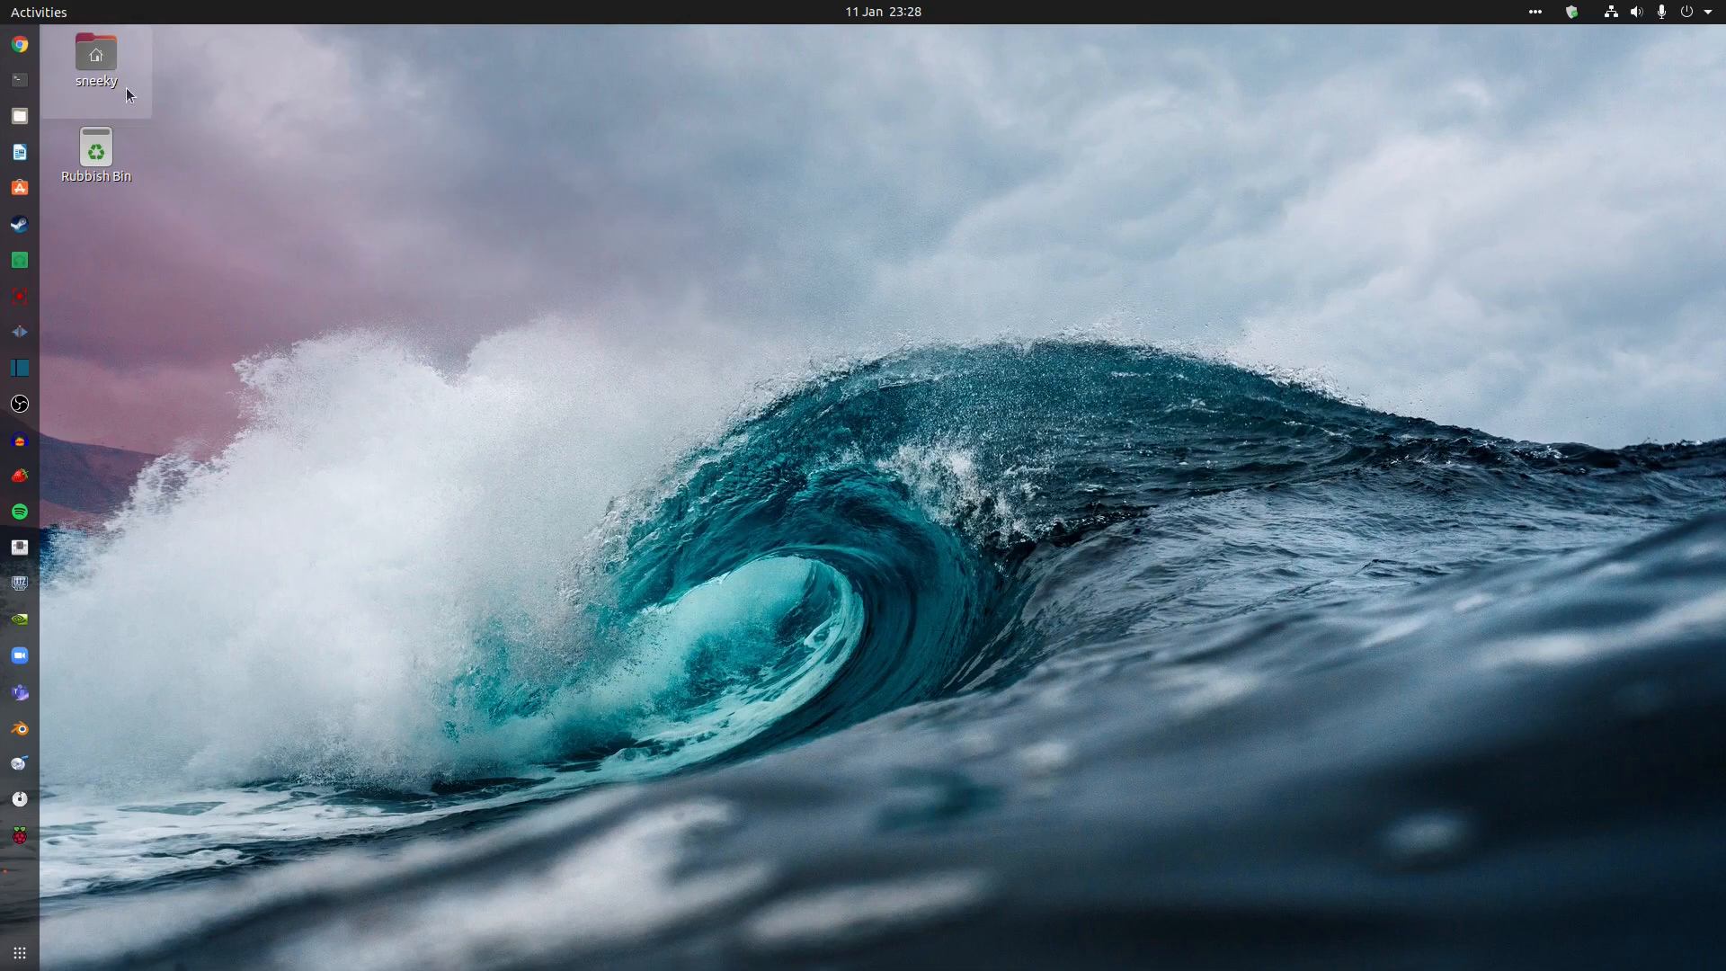
Eject the SD card's boot volume from the Files sidebar and close Files
double_click(95, 61)
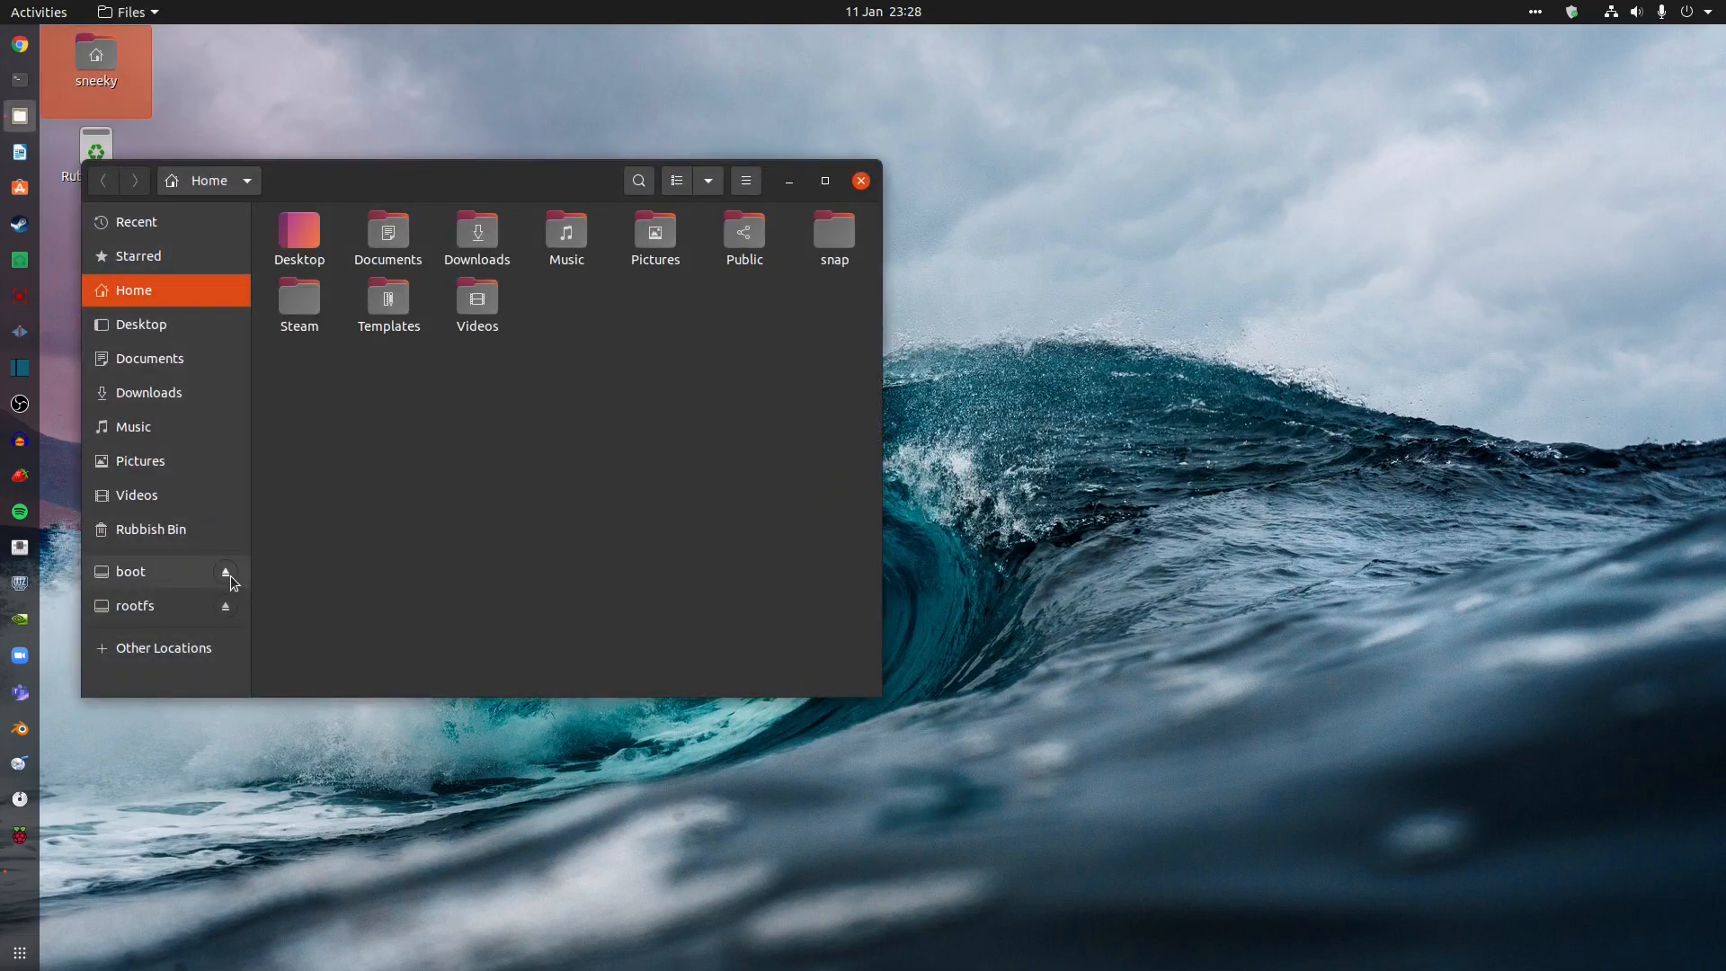
click(229, 572)
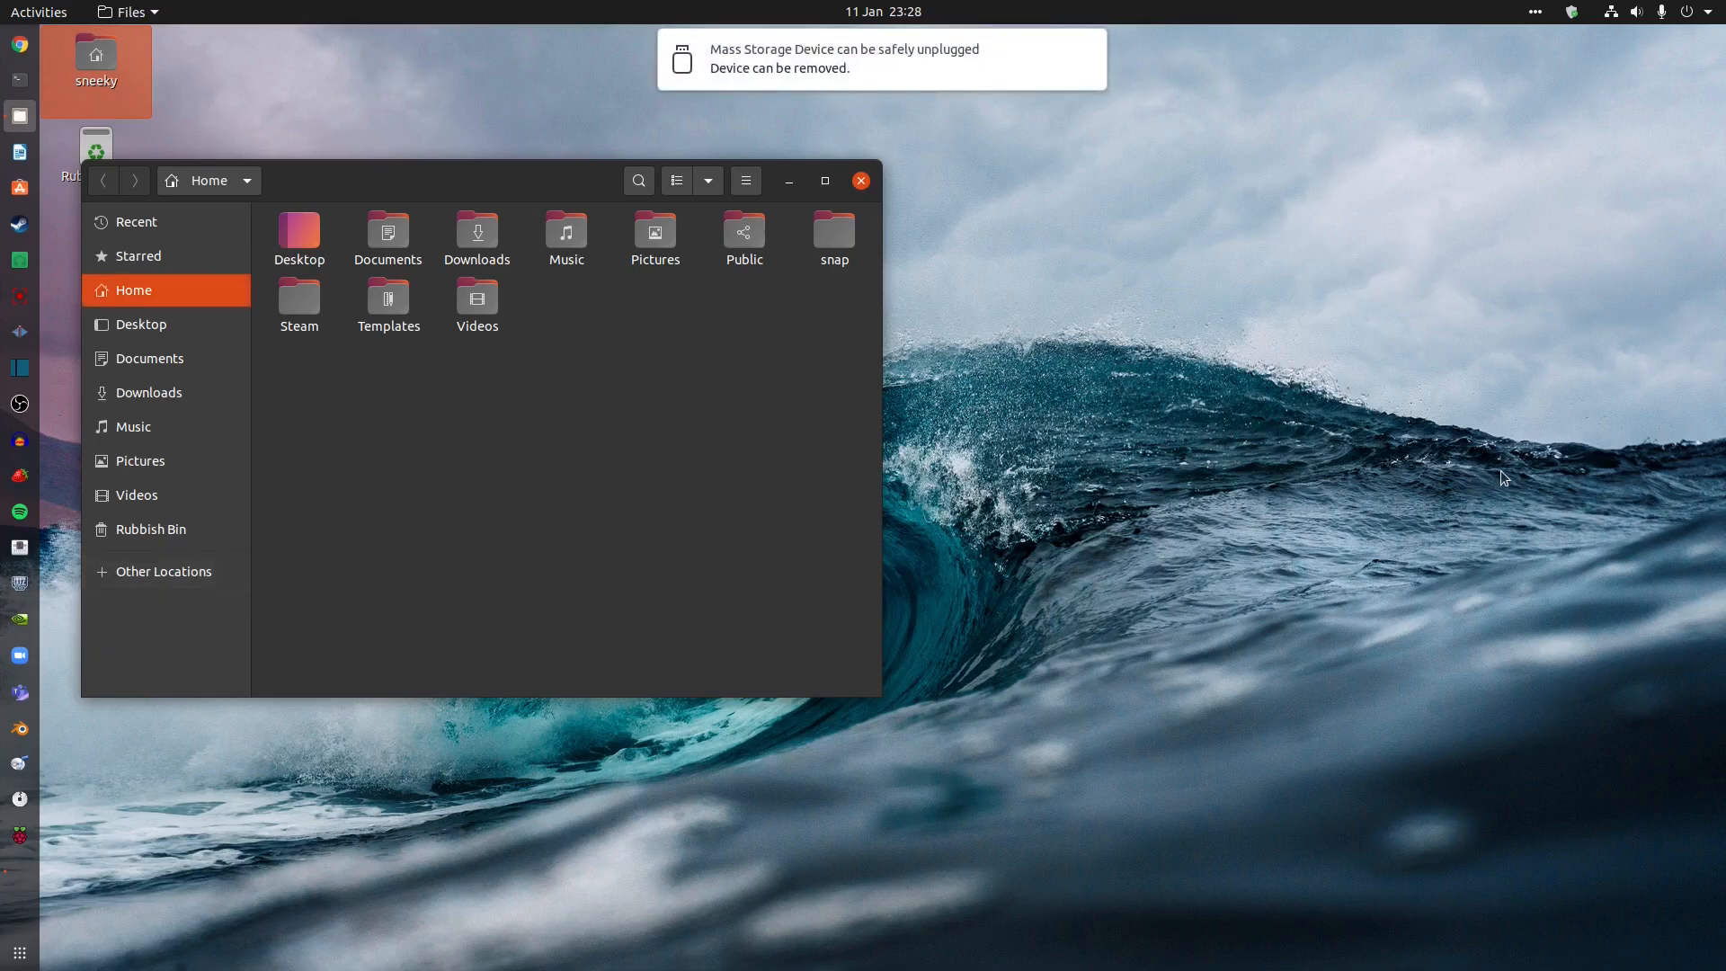
mouse_move(954, 204)
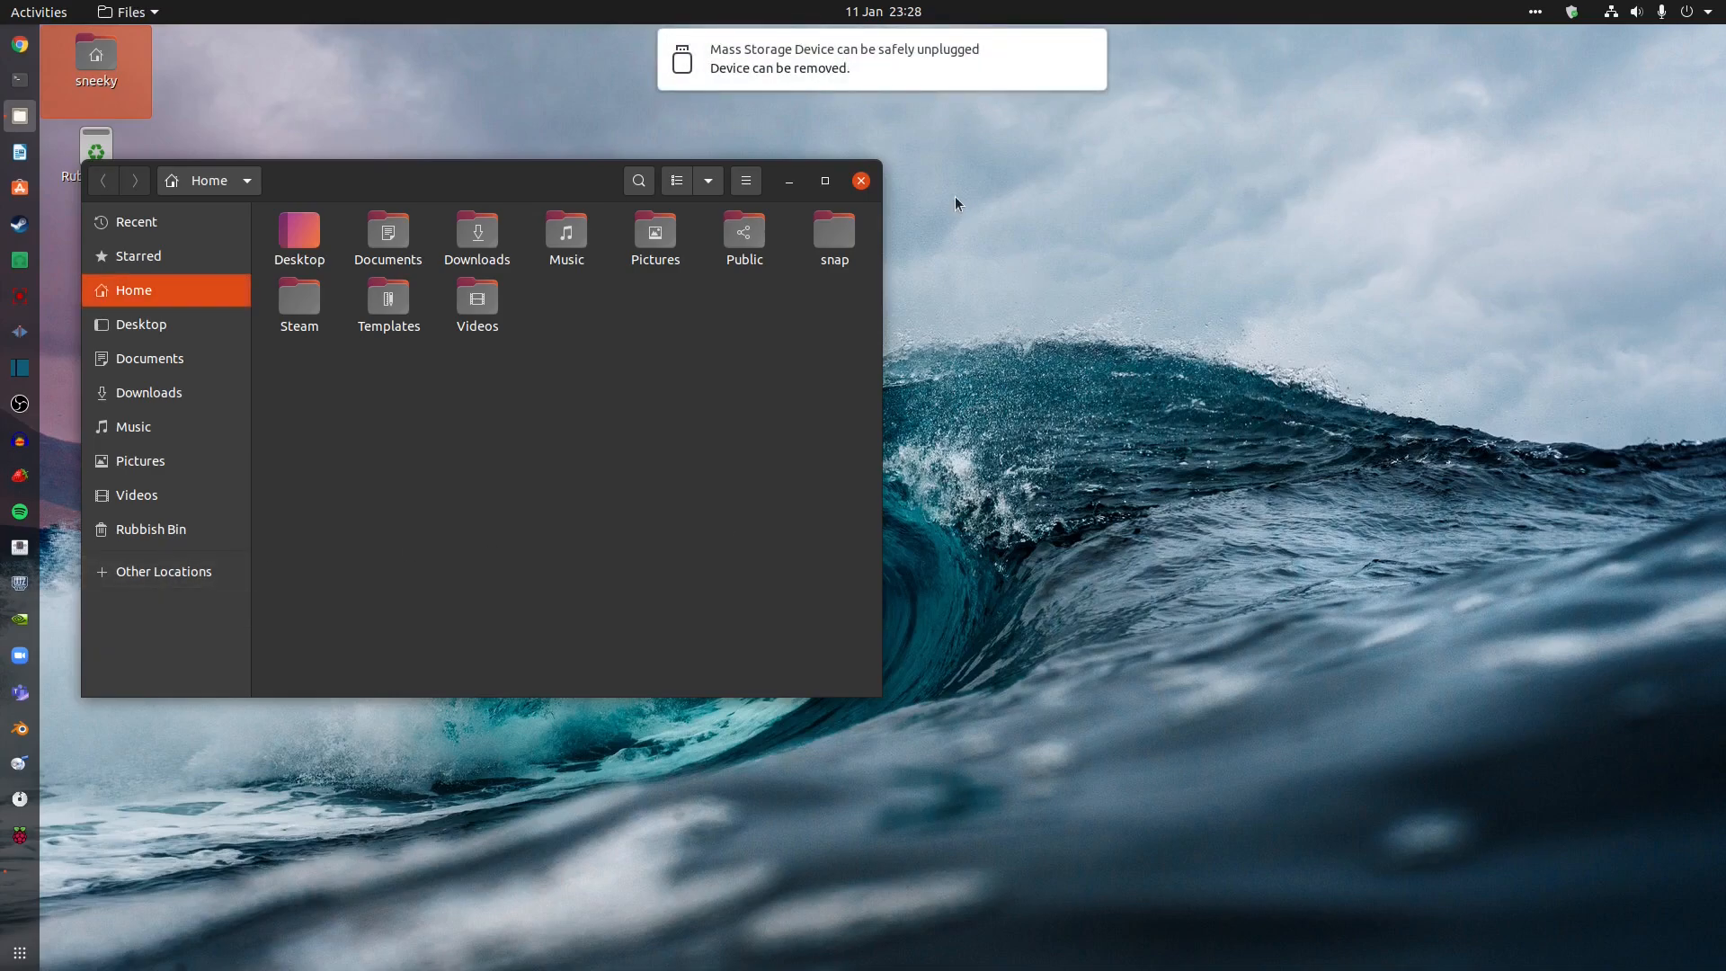
click(861, 180)
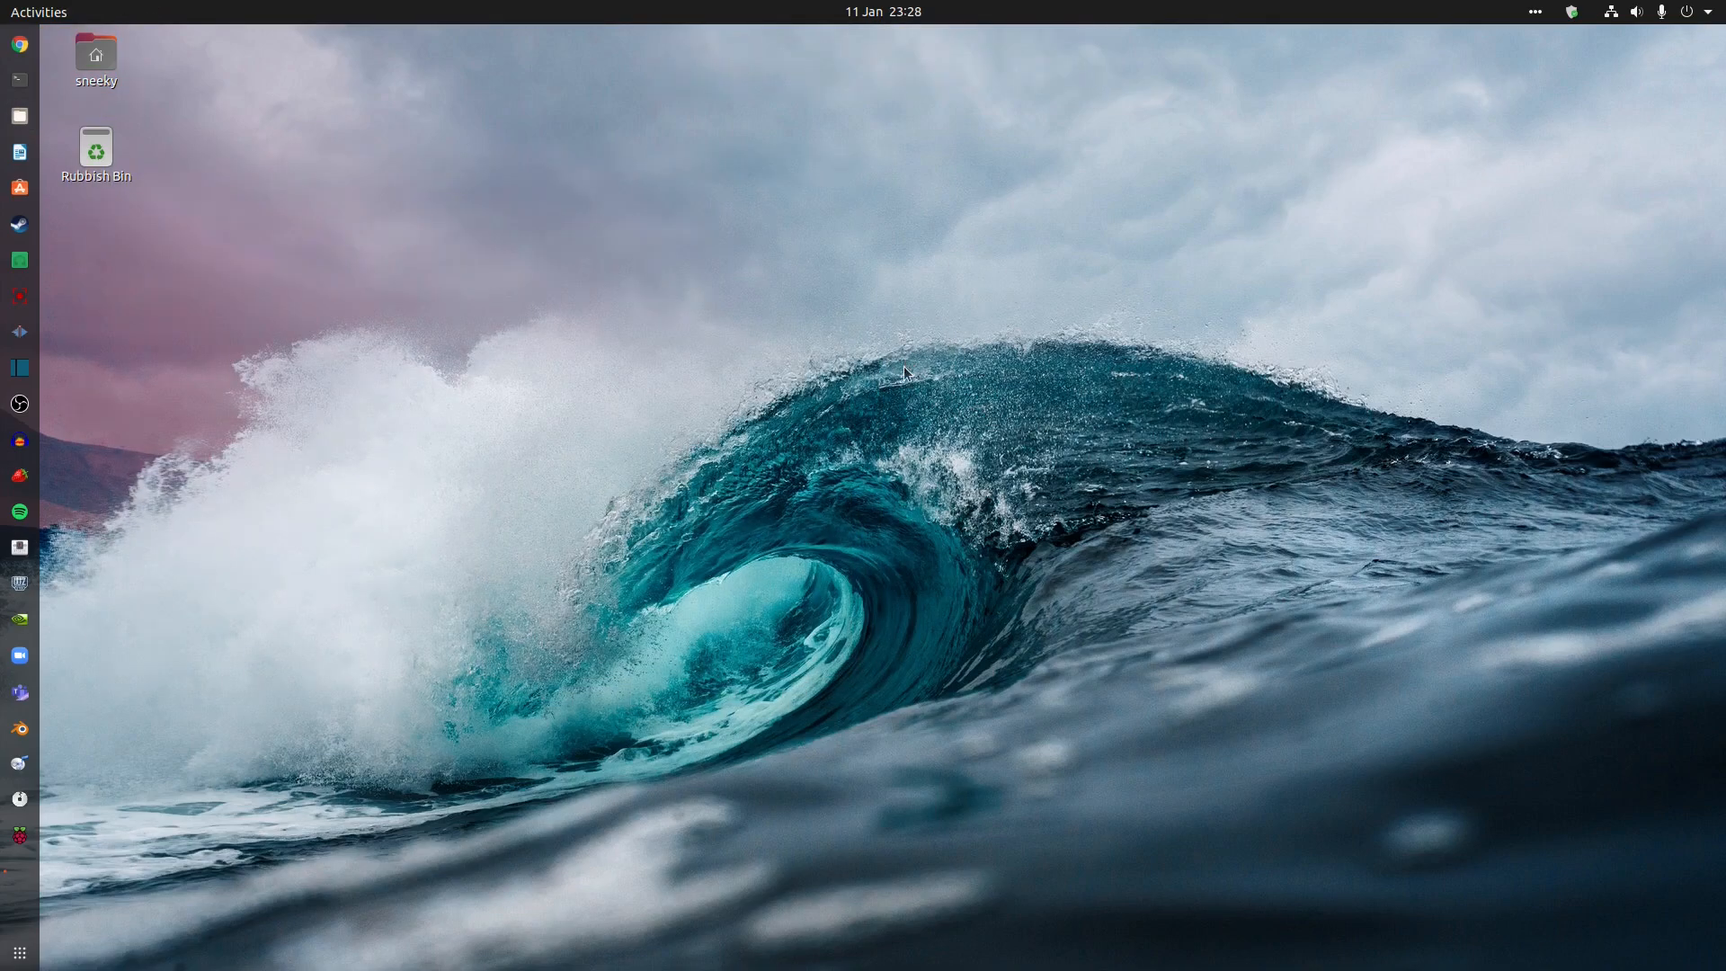
mouse_move(996, 408)
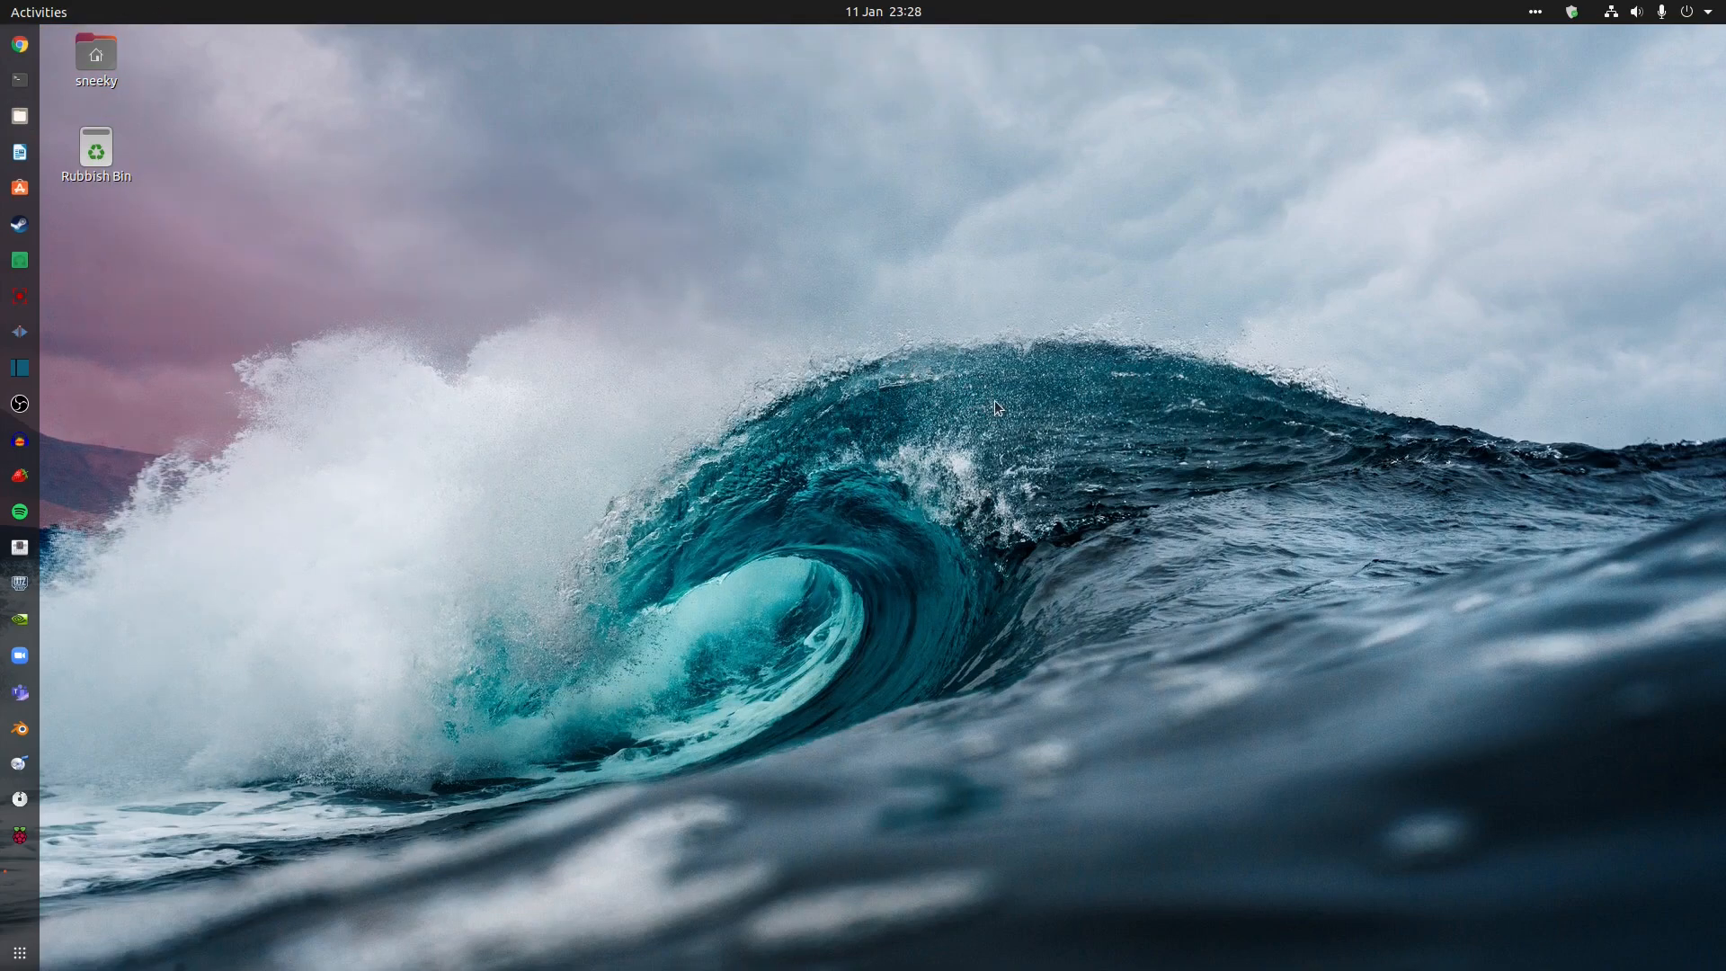
mouse_move(978, 439)
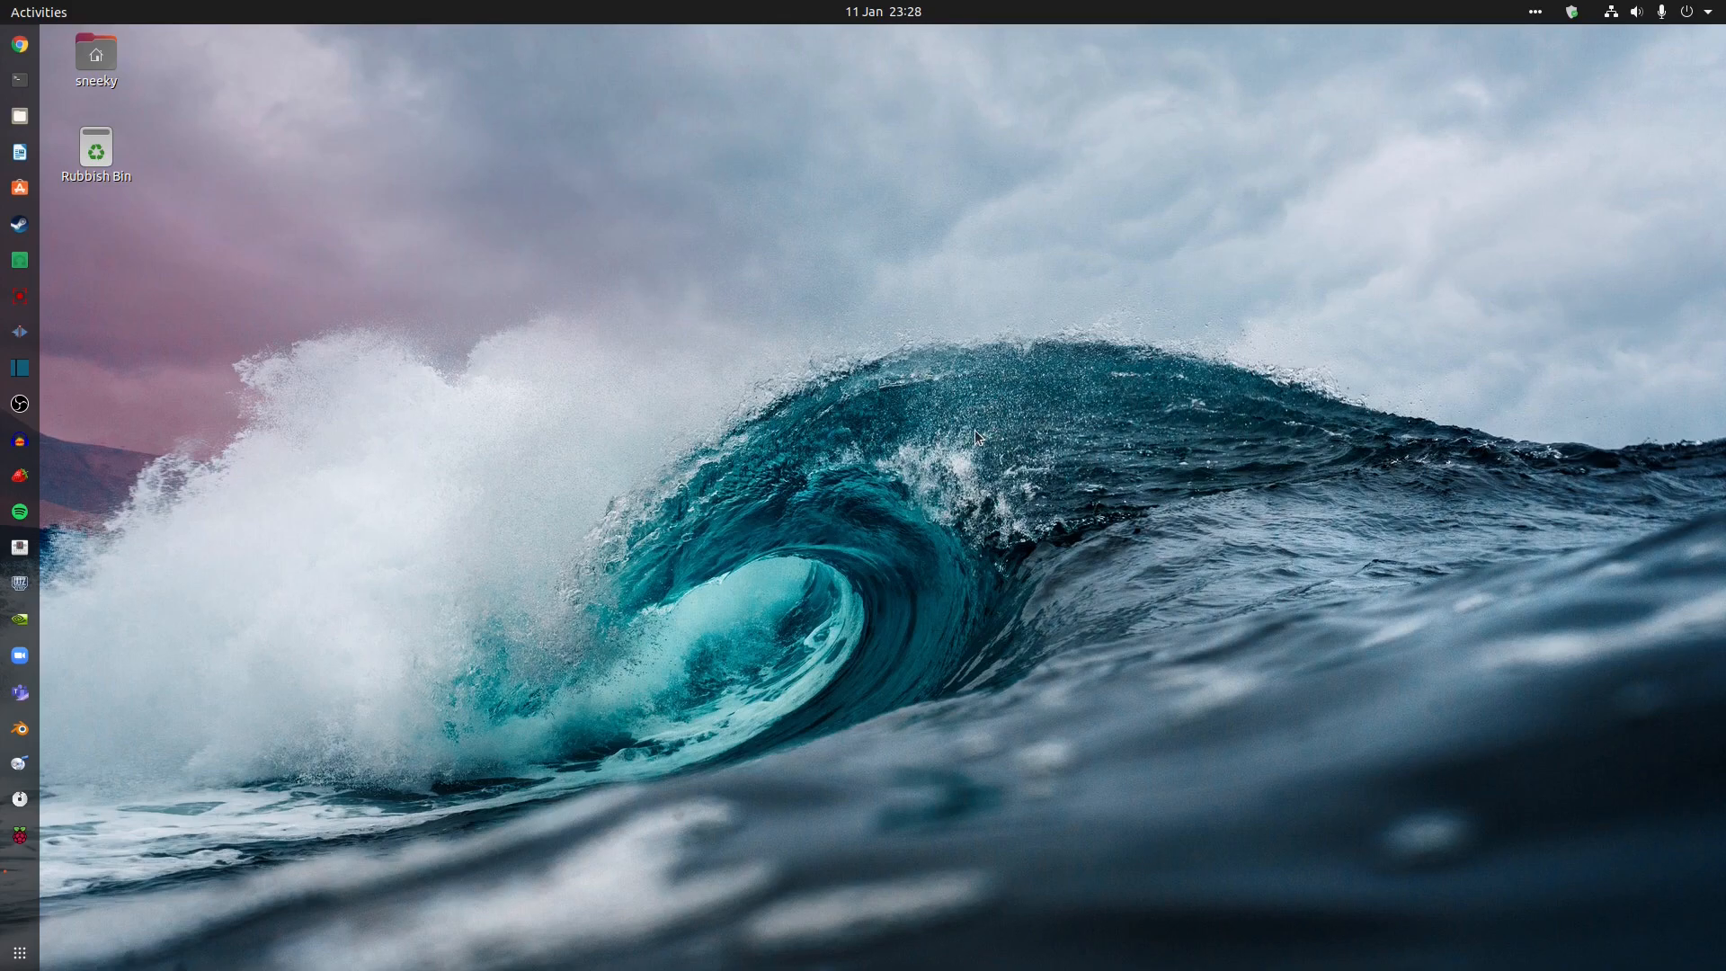
mouse_move(755, 358)
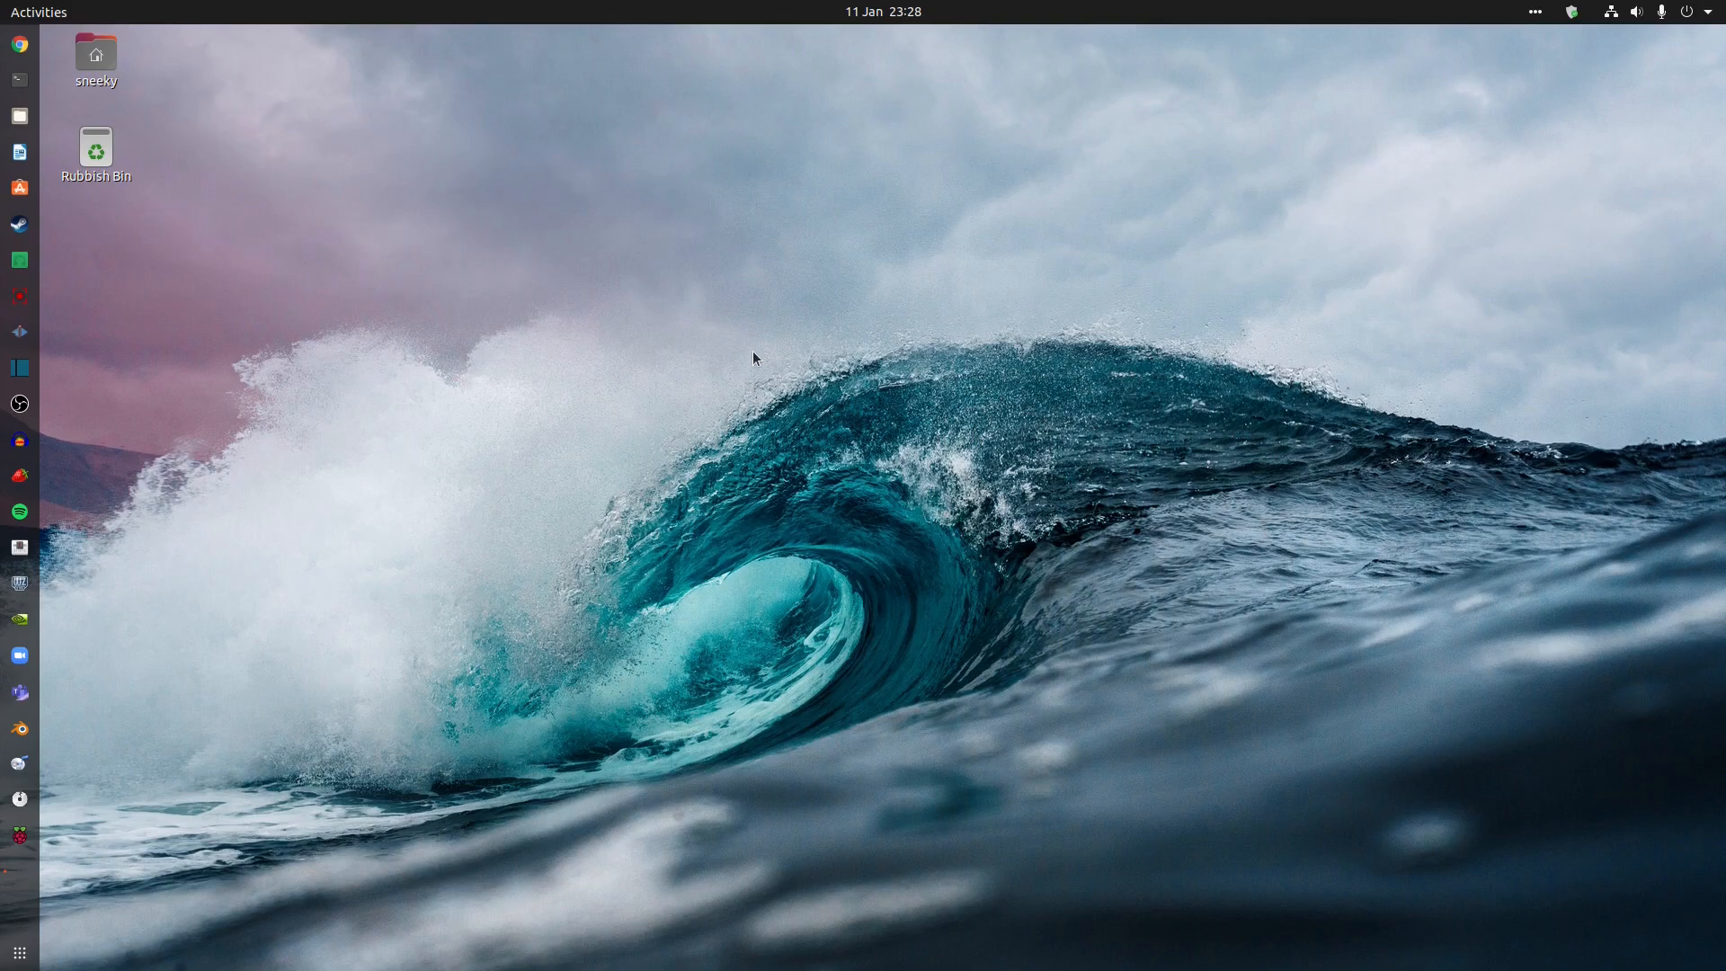
mouse_move(937, 259)
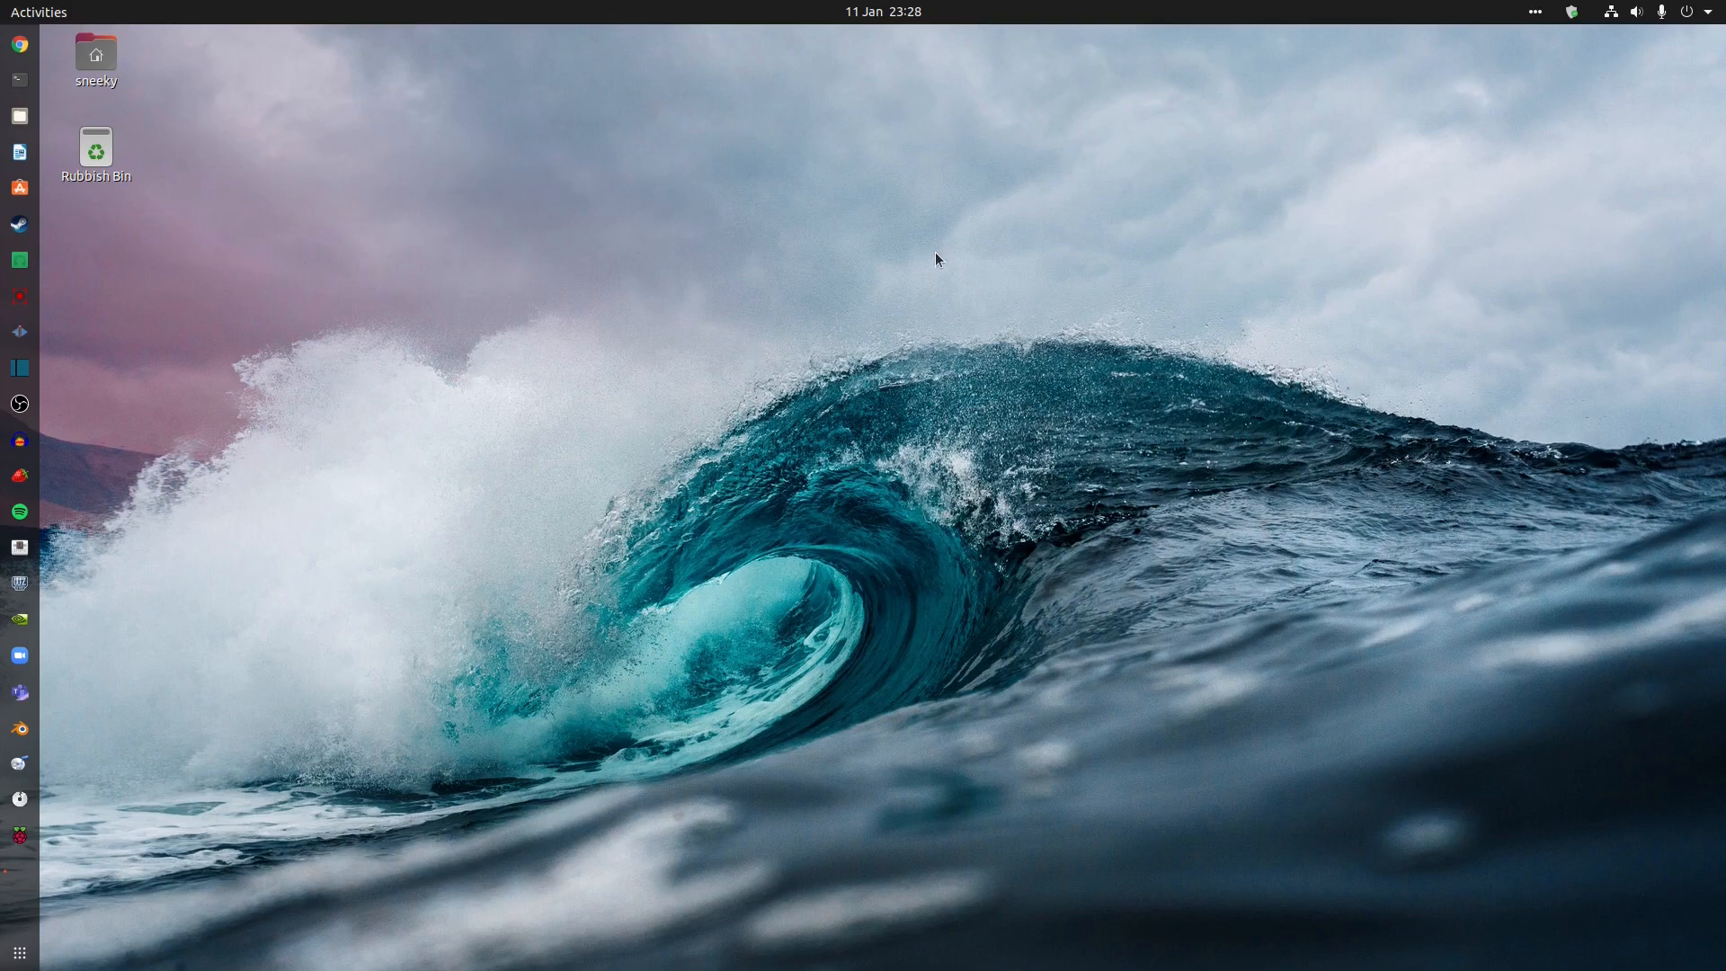